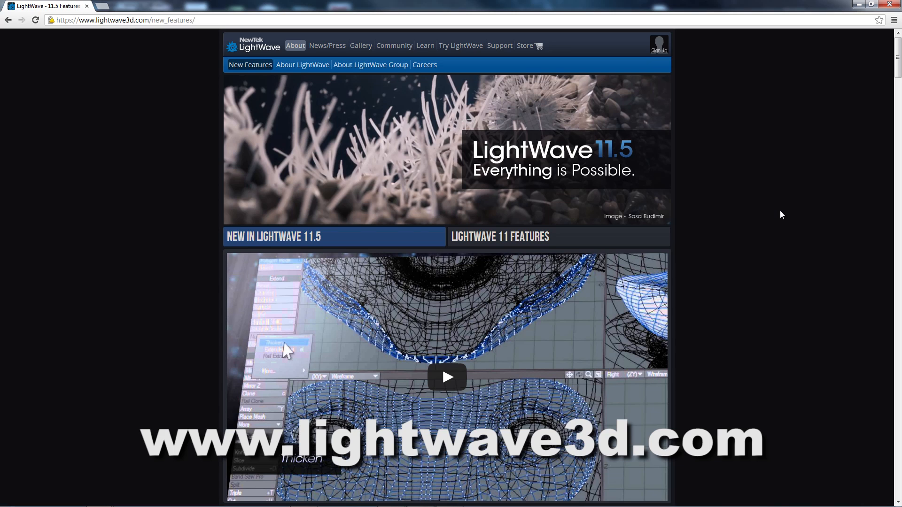
pyautogui.moveTo(649, 154)
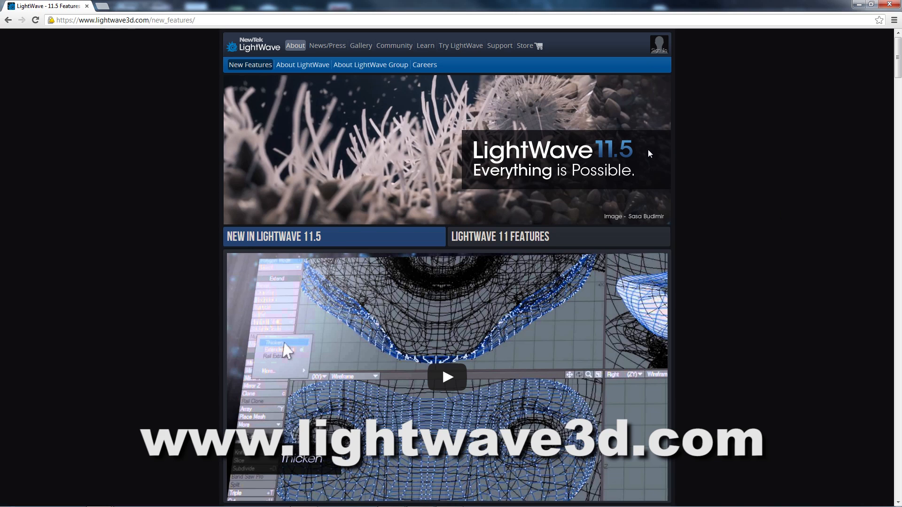
# Step: Browse to the Newsletters page under Community, then to the Try LightWave page
pyautogui.click(394, 45)
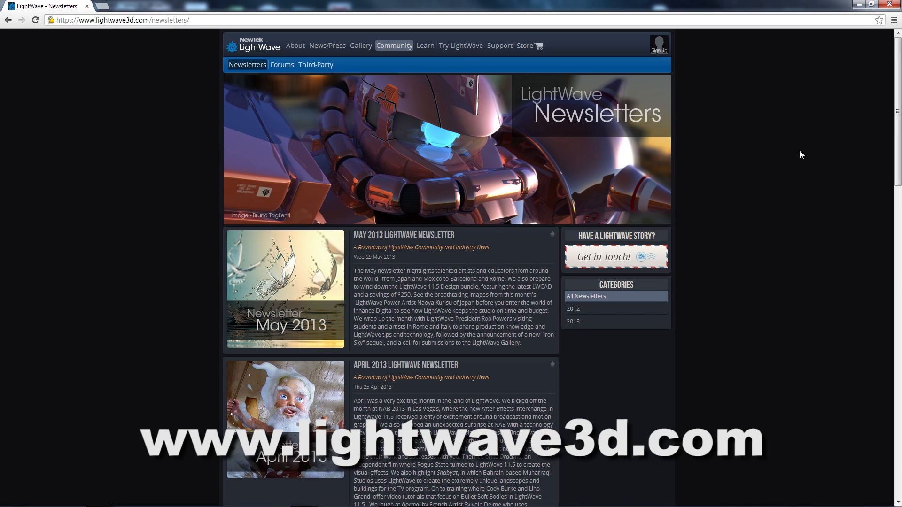
pyautogui.moveTo(460, 45)
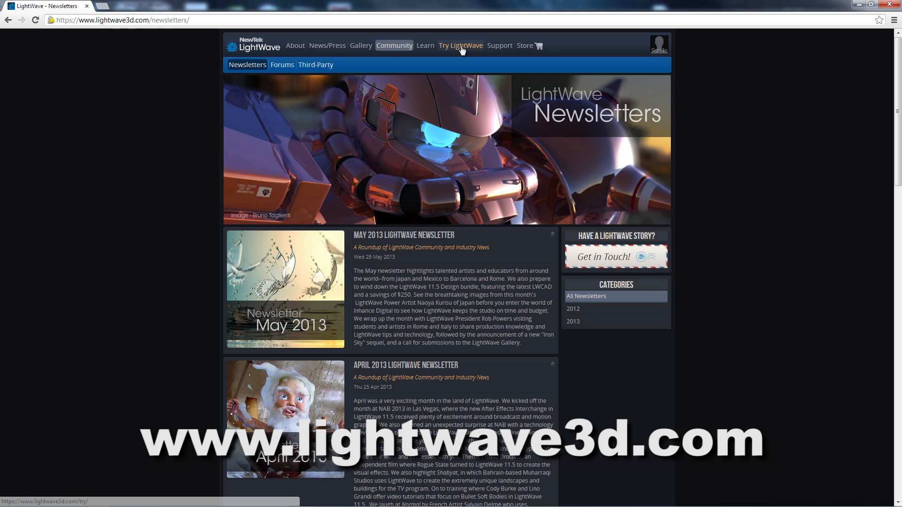
pyautogui.click(460, 45)
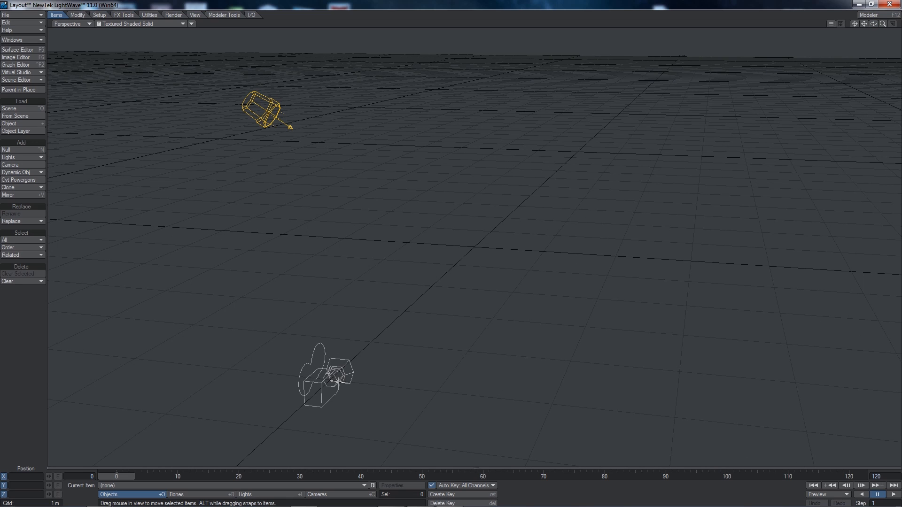
pyautogui.moveTo(340, 154)
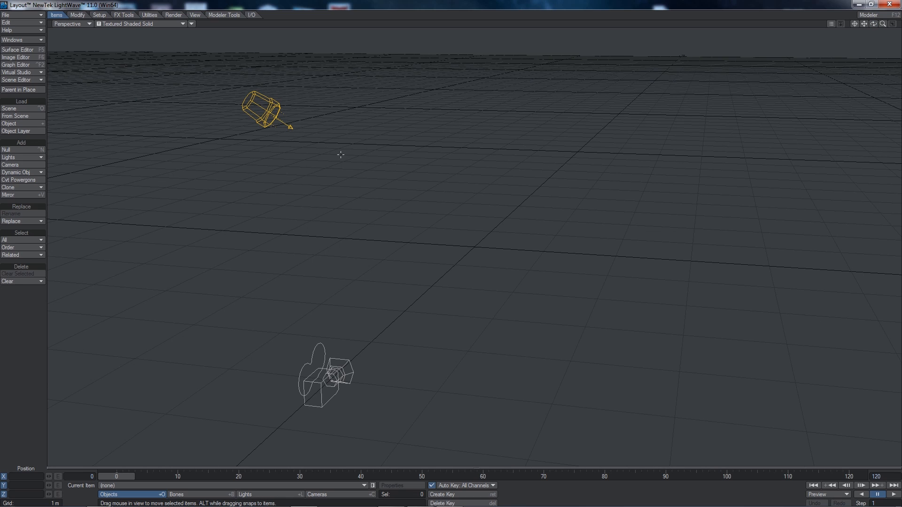
pyautogui.moveTo(592, 189)
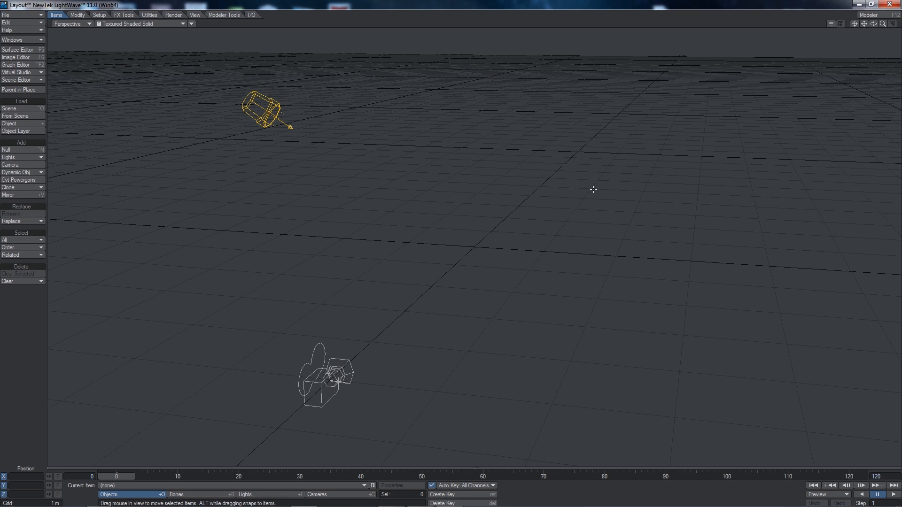
pyautogui.moveTo(452, 324)
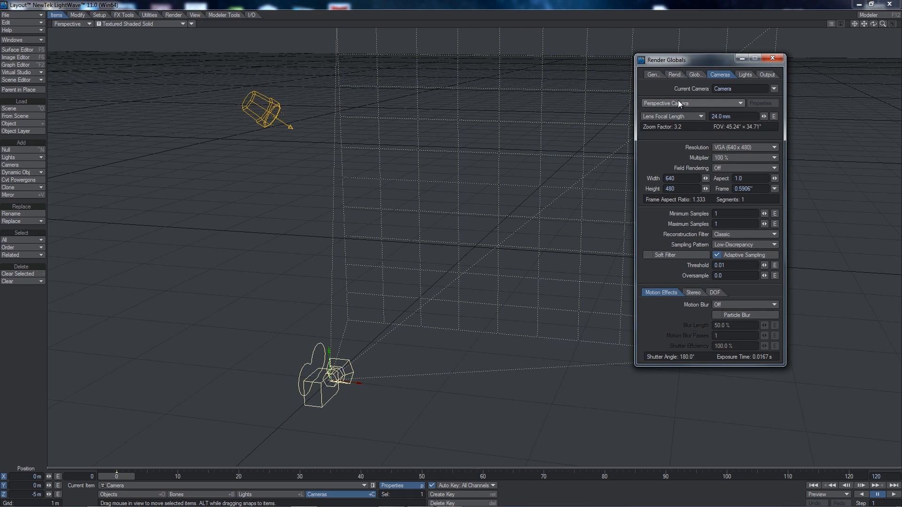
# Step: Switch the camera type to Real Lens Camera with Canon SLR as the maker
pyautogui.click(690, 104)
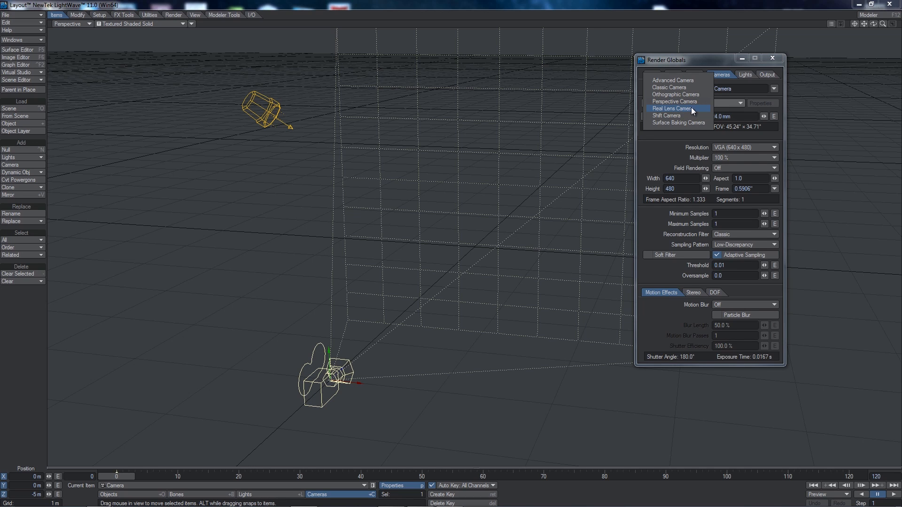
pyautogui.click(678, 109)
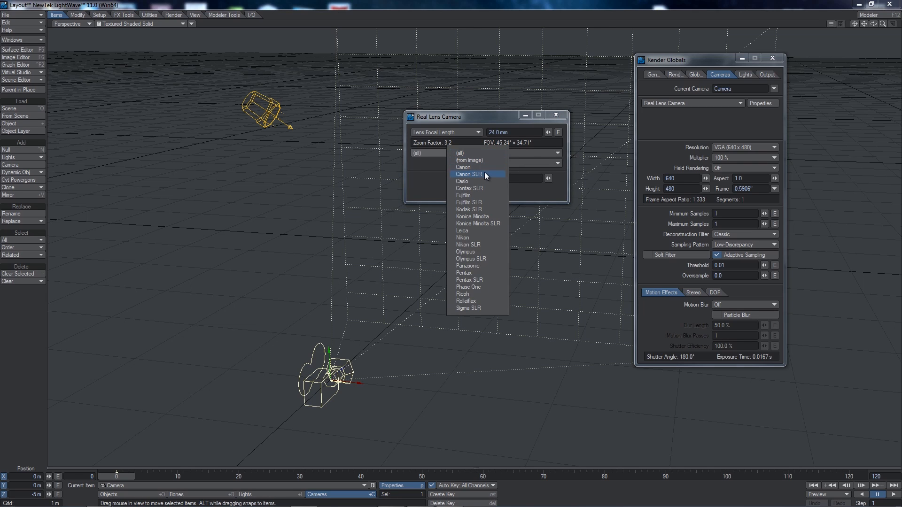
pyautogui.click(468, 174)
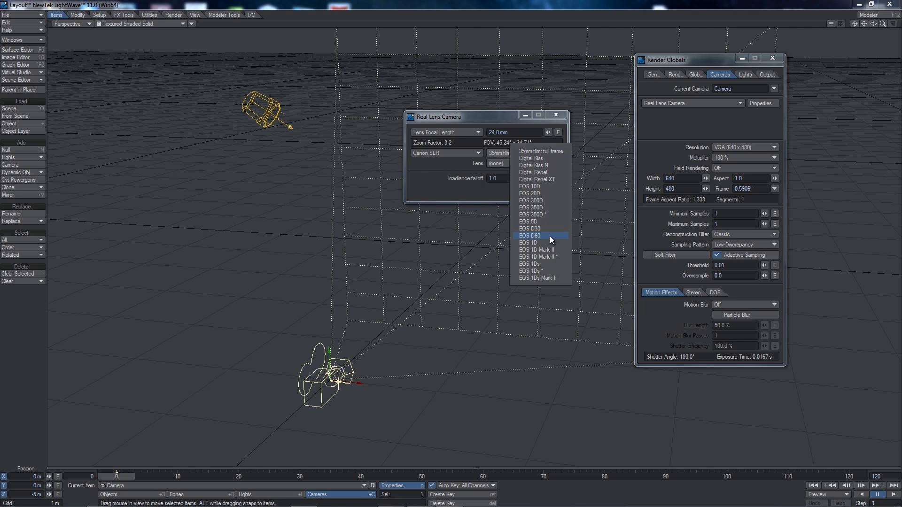
pyautogui.moveTo(547, 239)
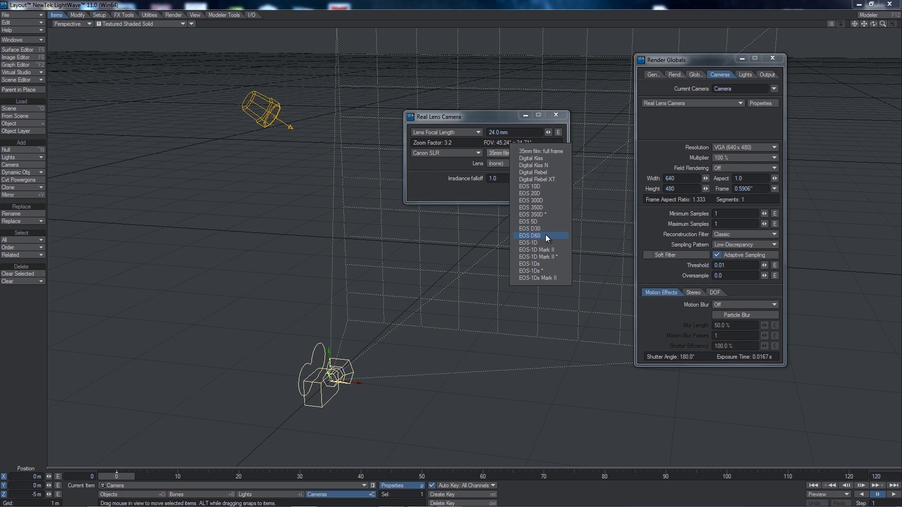
# Step: Choose the EOS D60 body with the EF 35-80mm f/4-5.6 III lens
pyautogui.click(529, 235)
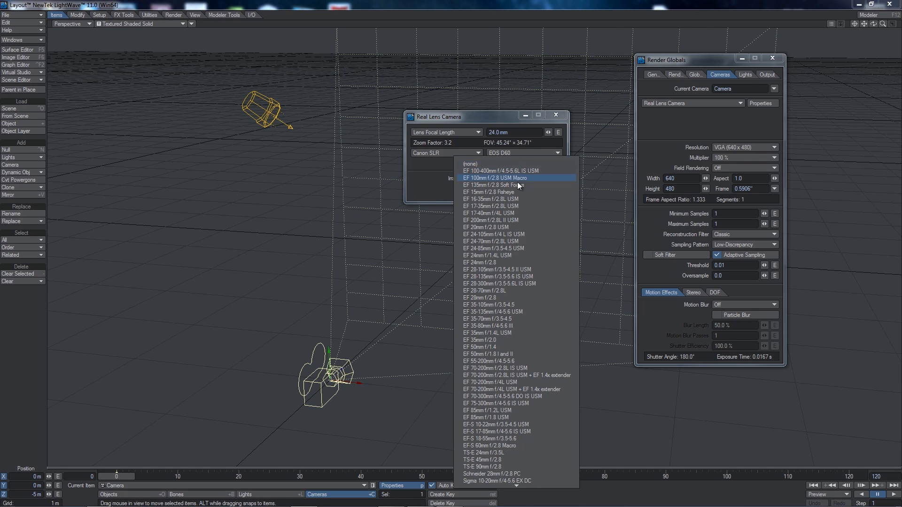
pyautogui.moveTo(508, 326)
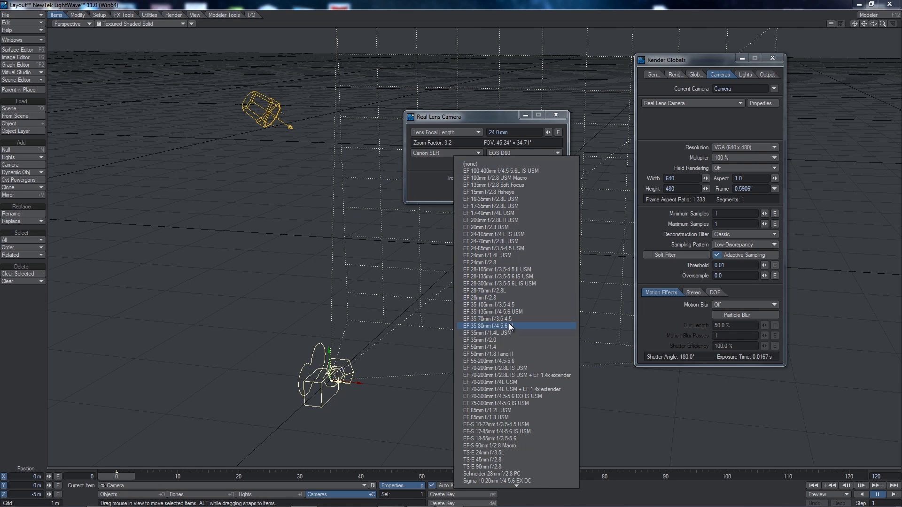
pyautogui.click(509, 326)
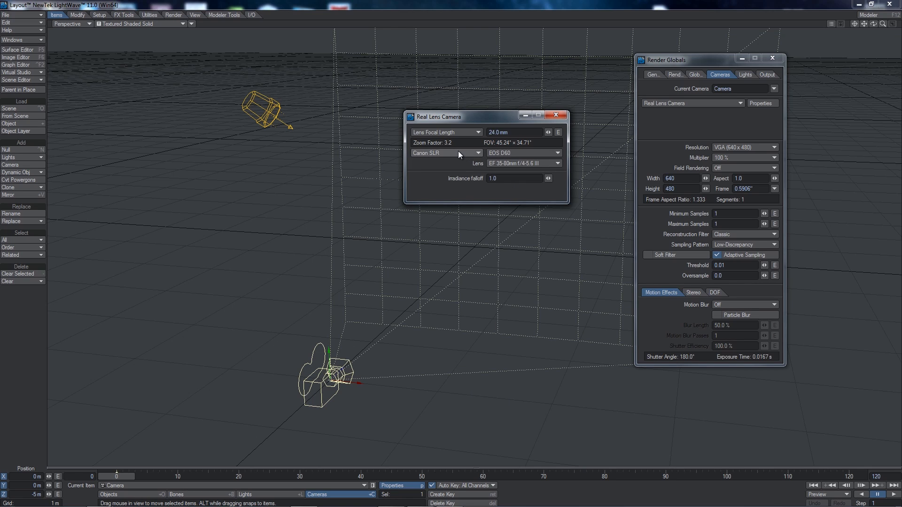
pyautogui.click(445, 153)
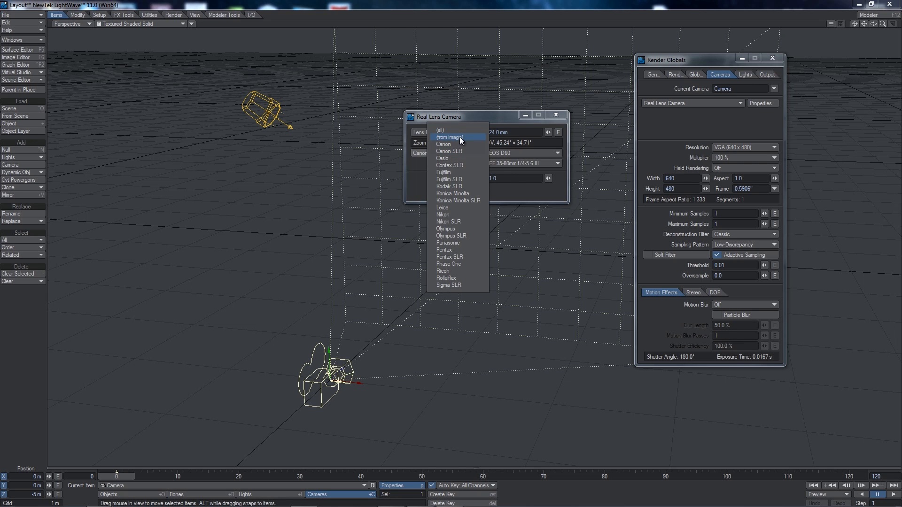
# Step: Read the camera settings from the street photo IMG_9023.JPG and apply them
pyautogui.click(450, 137)
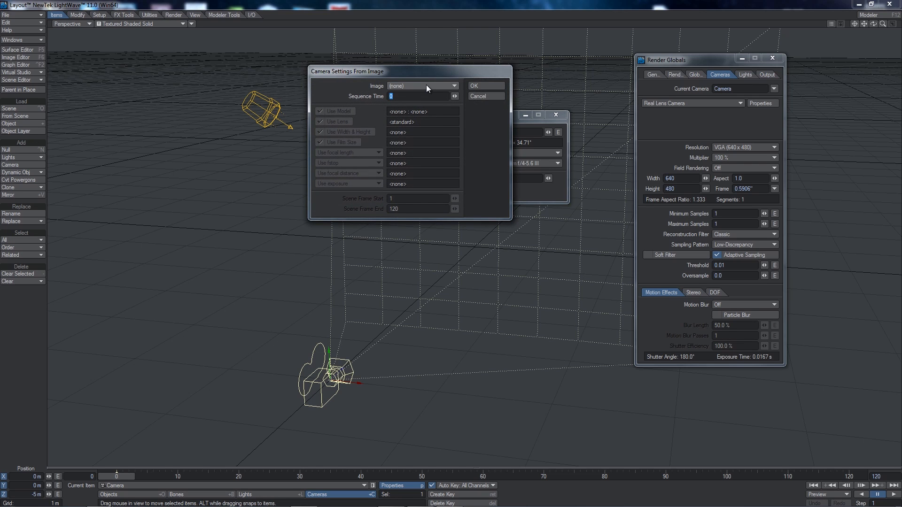
pyautogui.click(455, 85)
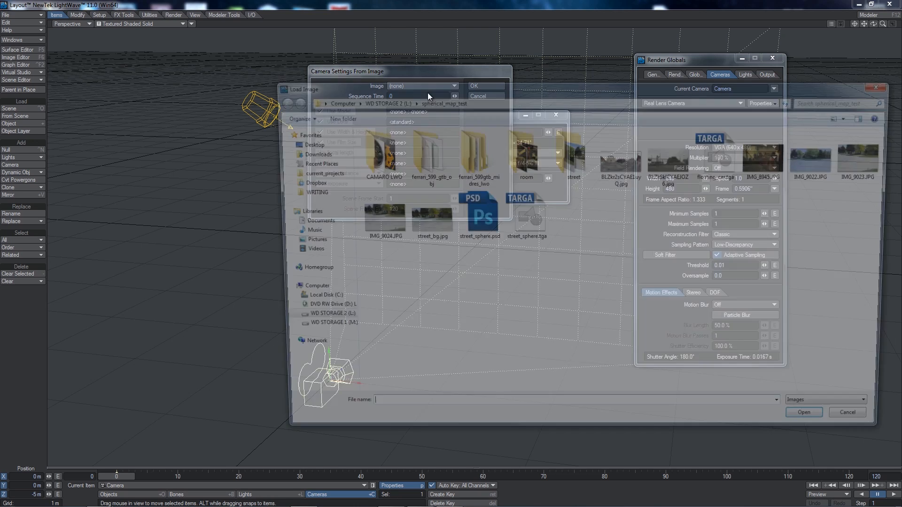
pyautogui.click(872, 155)
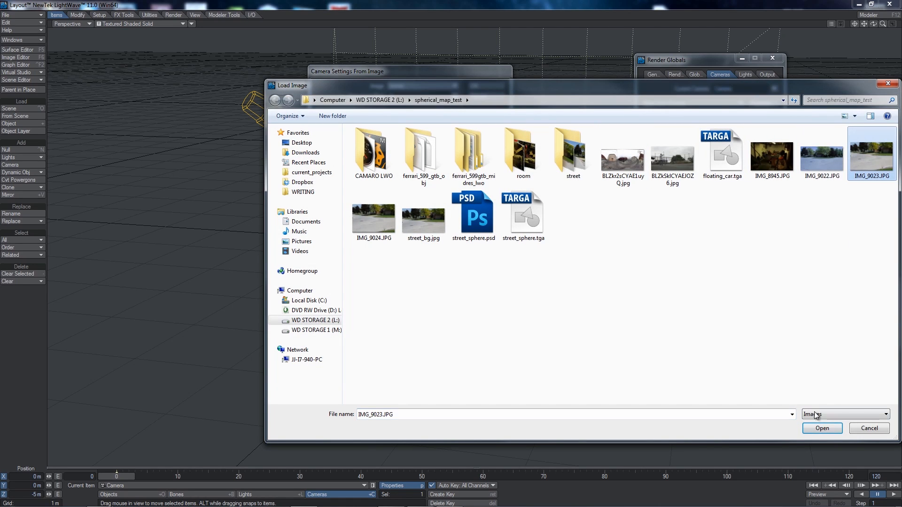
pyautogui.click(821, 429)
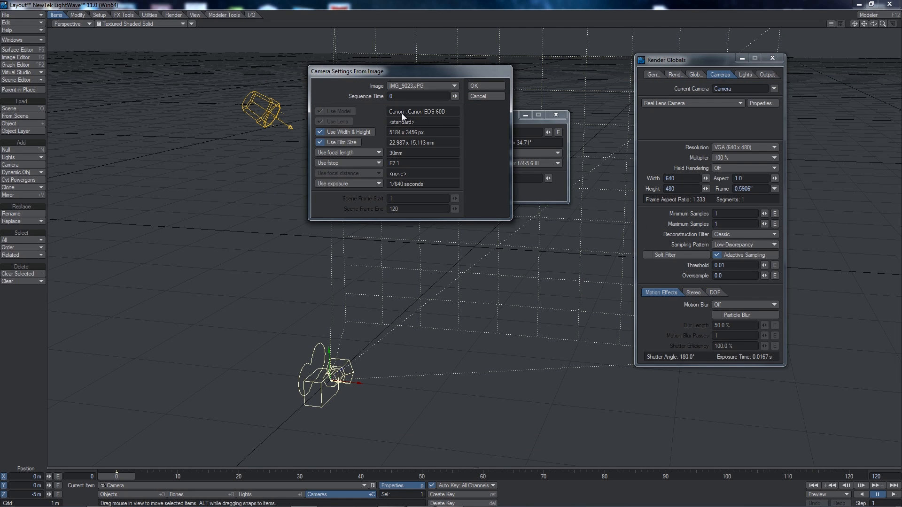
pyautogui.moveTo(395, 128)
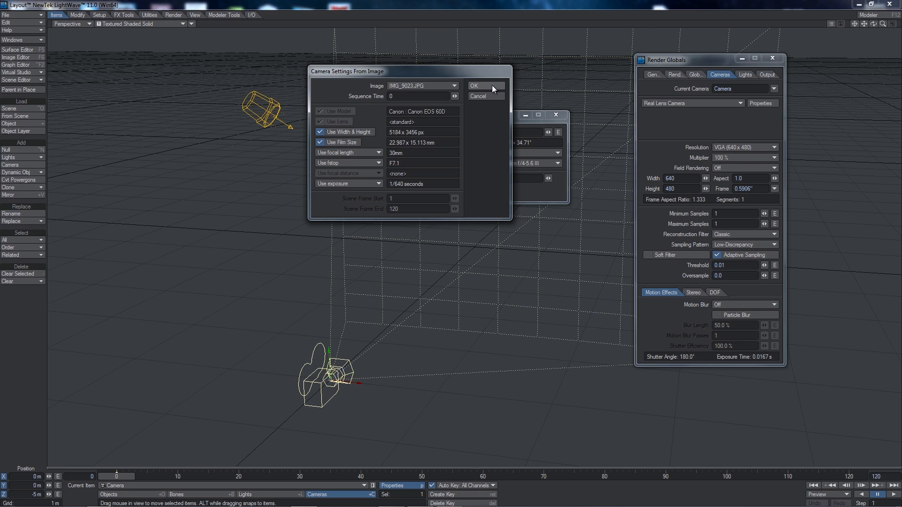
pyautogui.click(474, 86)
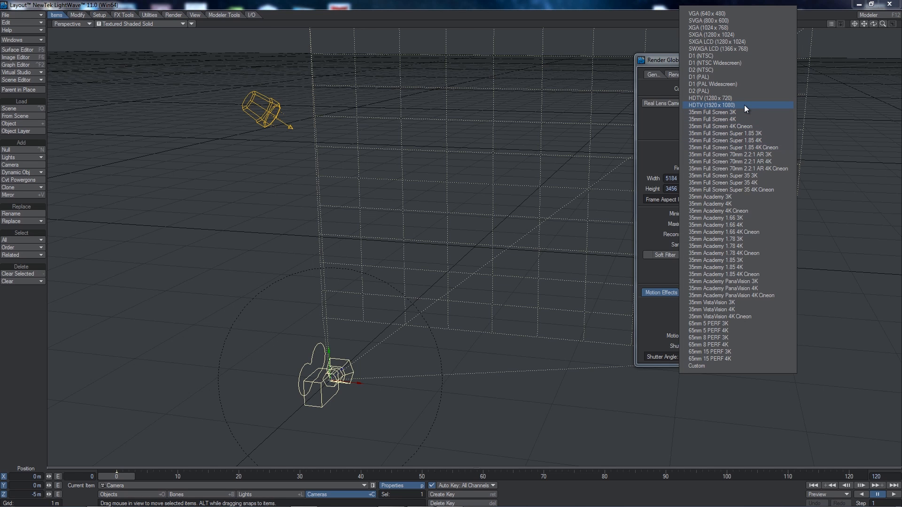
# Step: Set the render resolution to HDTV 1920×1080 with 3 minimum and 3 maximum samples
pyautogui.click(711, 104)
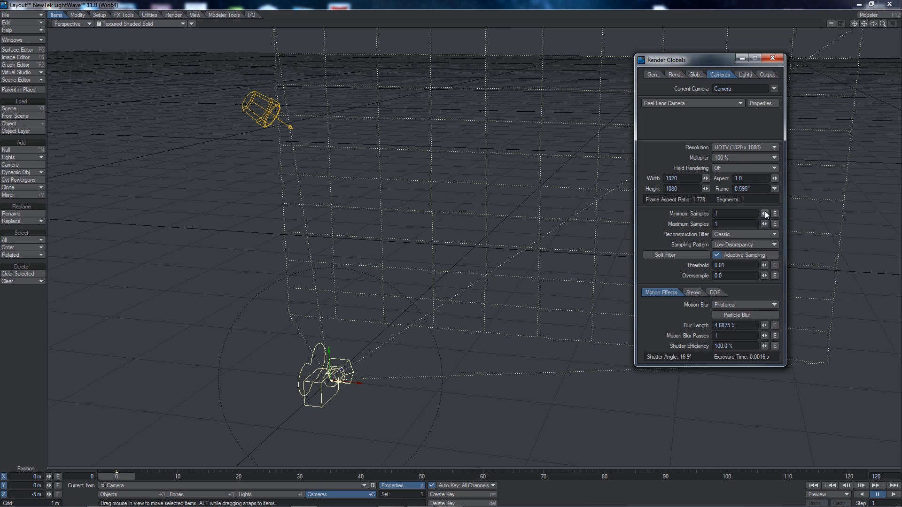
pyautogui.click(766, 213)
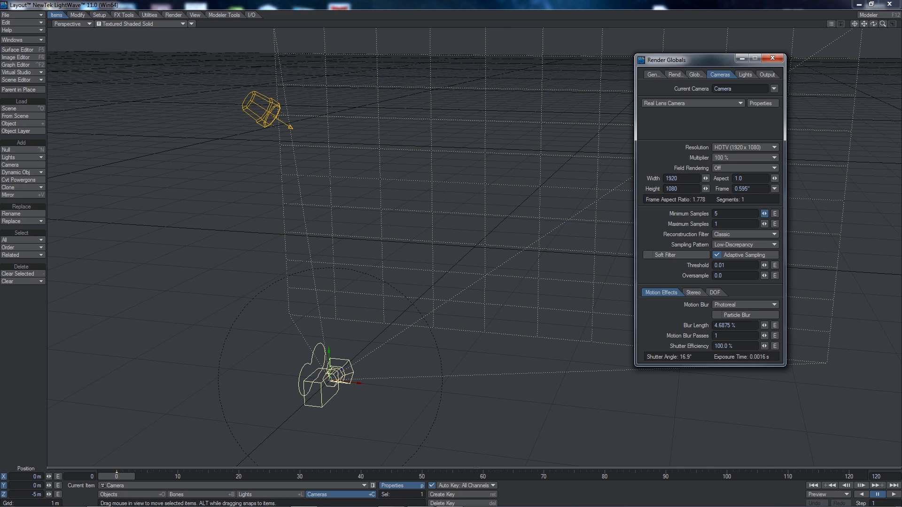
pyautogui.click(763, 214)
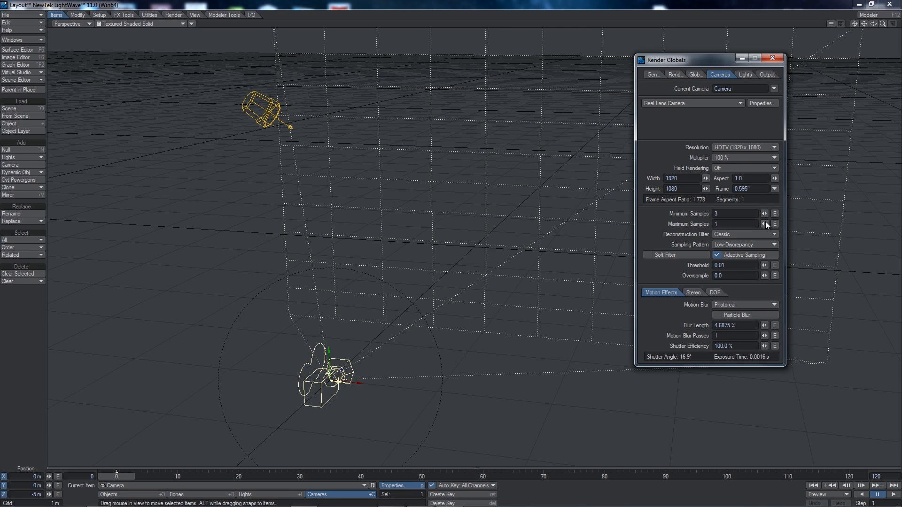
pyautogui.click(766, 224)
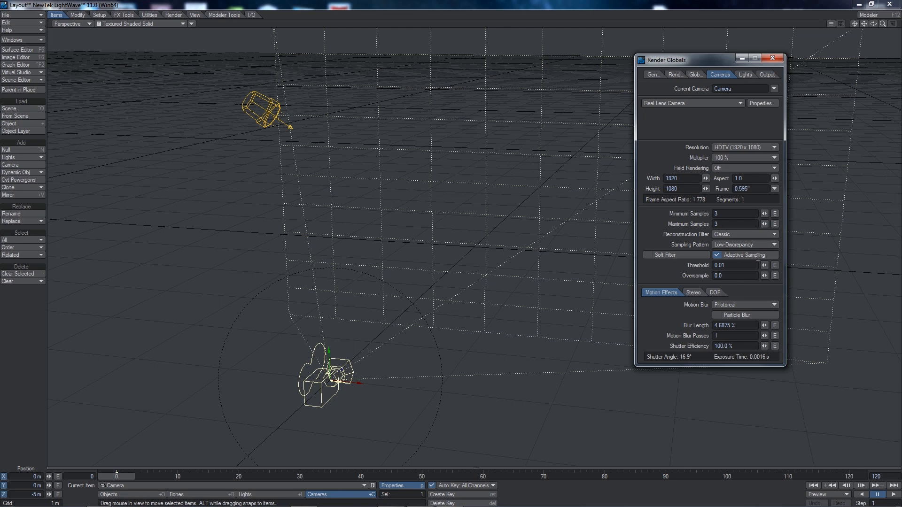
# Step: Turn off depth of field and close the render settings
pyautogui.click(715, 292)
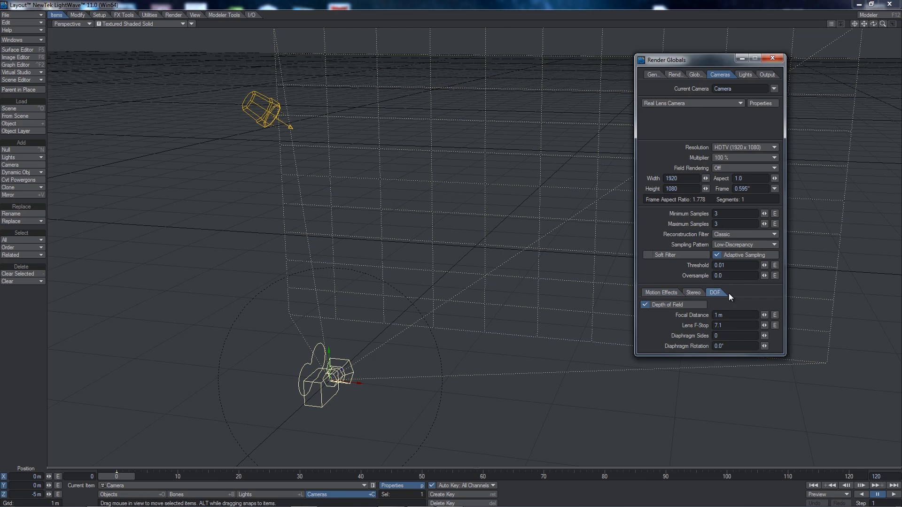
pyautogui.click(645, 304)
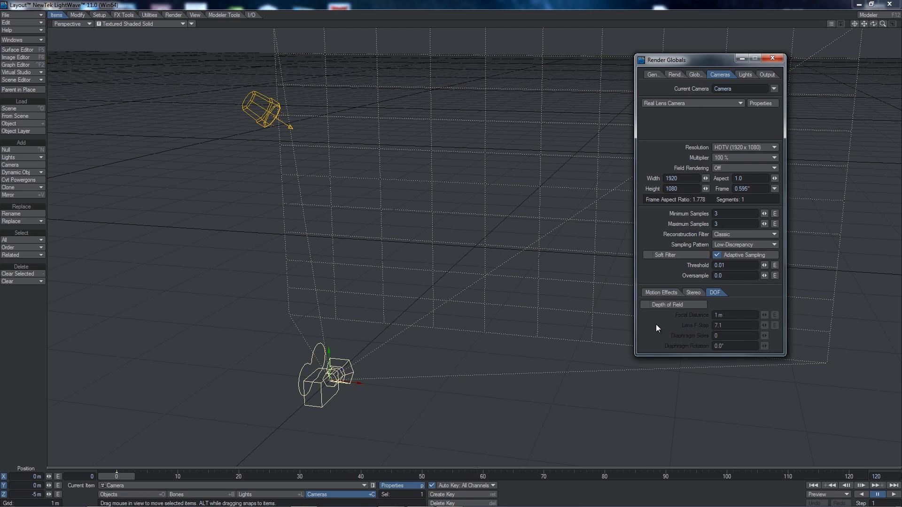
pyautogui.moveTo(700, 323)
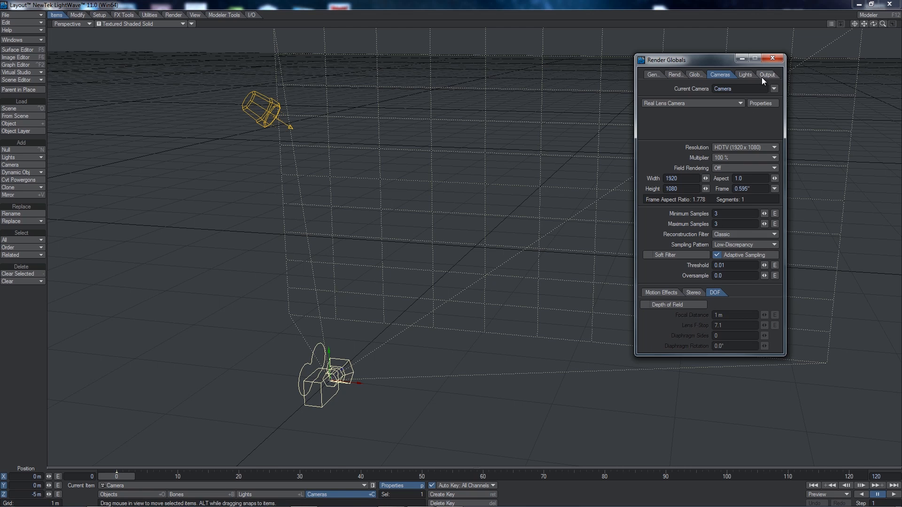
pyautogui.click(773, 59)
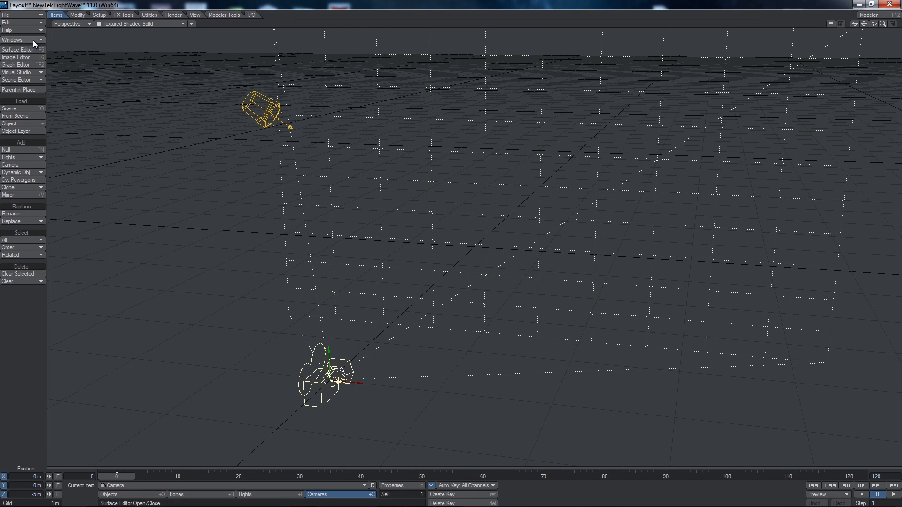
# Step: Set IMG_9023.JPG as the compositing background image via Compositing Options
pyautogui.click(12, 40)
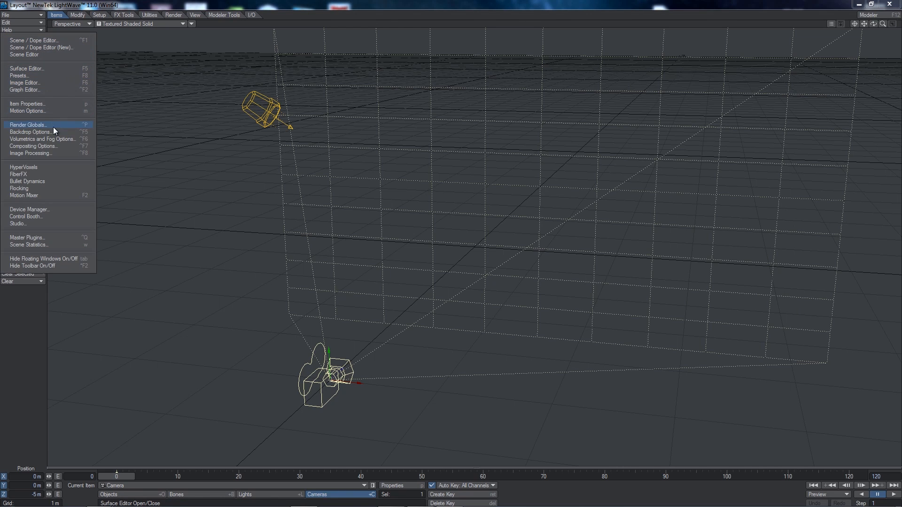
pyautogui.moveTo(54, 147)
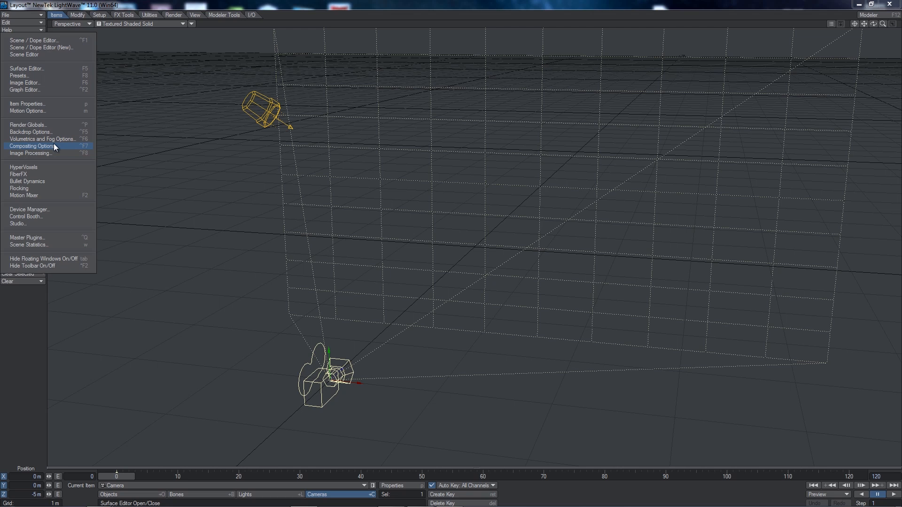
pyautogui.click(32, 146)
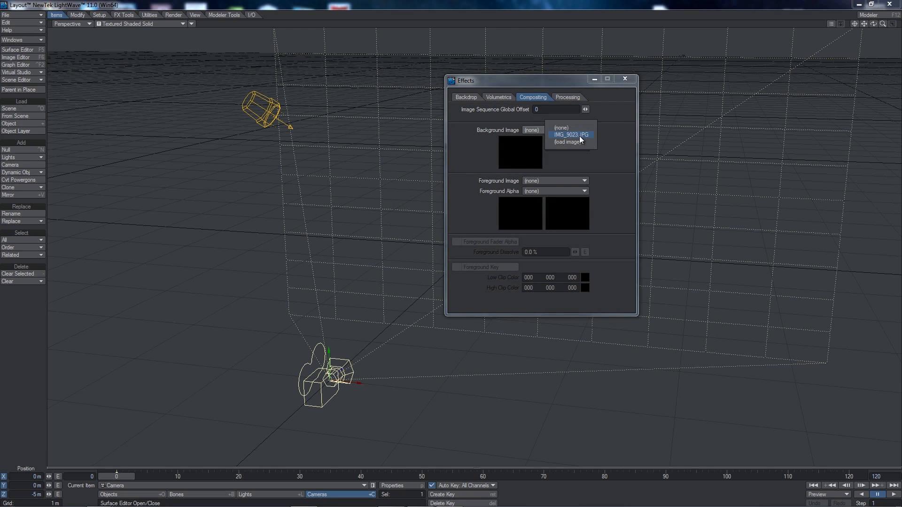
pyautogui.click(570, 134)
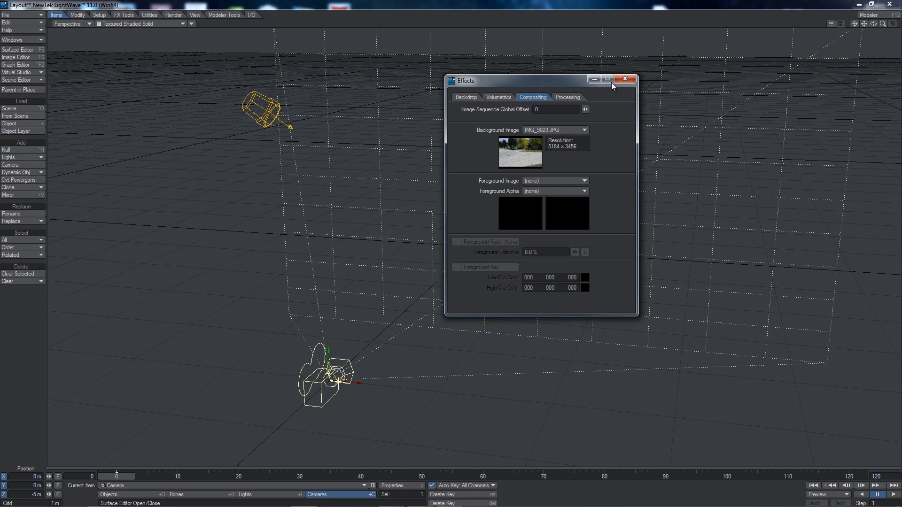
pyautogui.click(625, 79)
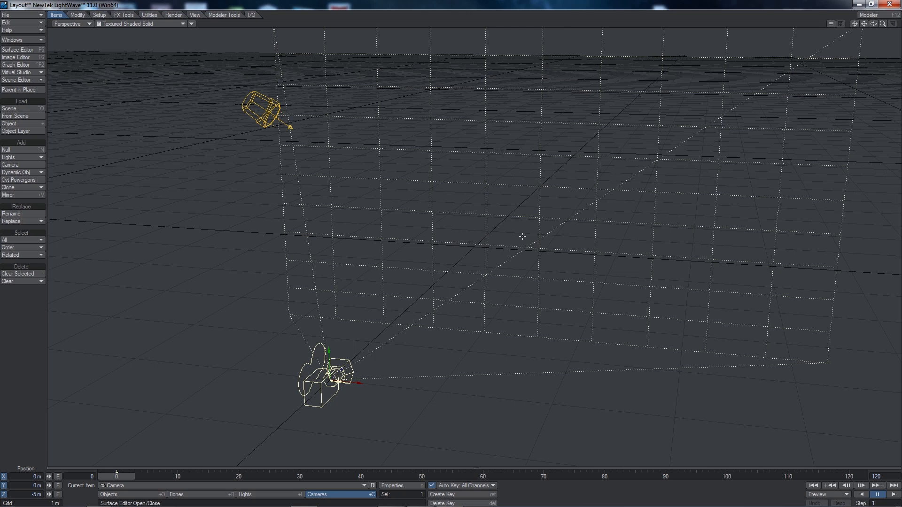
pyautogui.moveTo(71, 32)
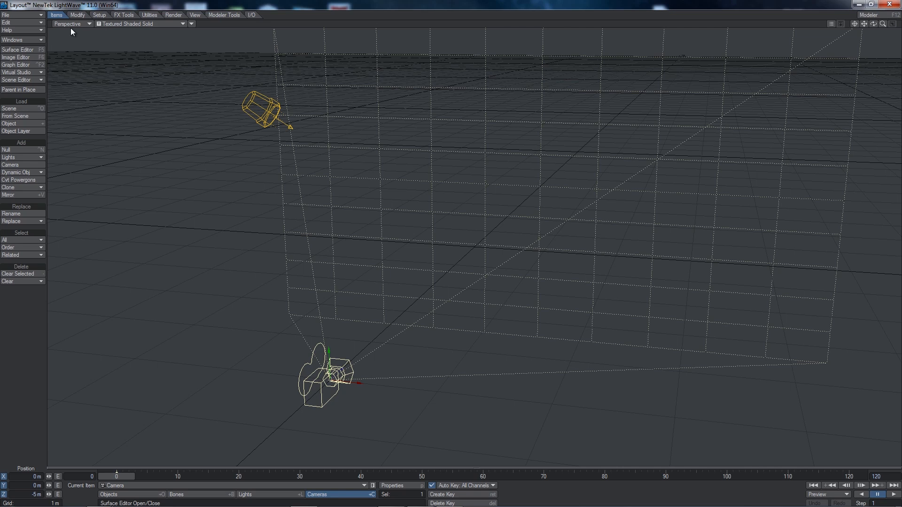
# Step: Switch the viewport to Camera View so the street photo shows behind the scene
pyautogui.click(72, 24)
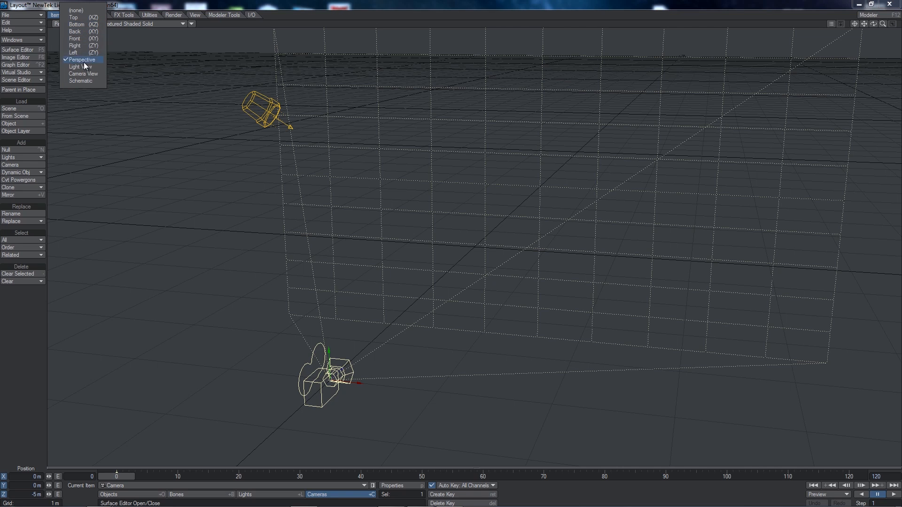
pyautogui.click(84, 73)
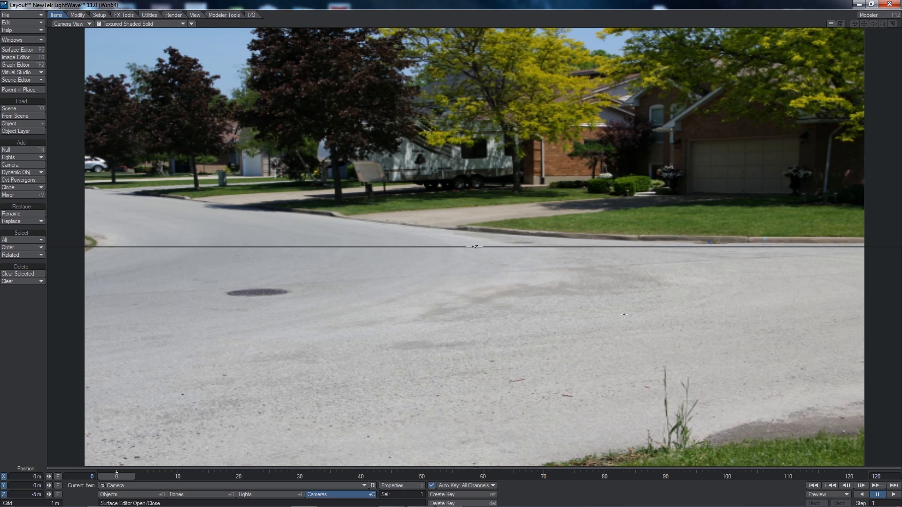
pyautogui.moveTo(482, 317)
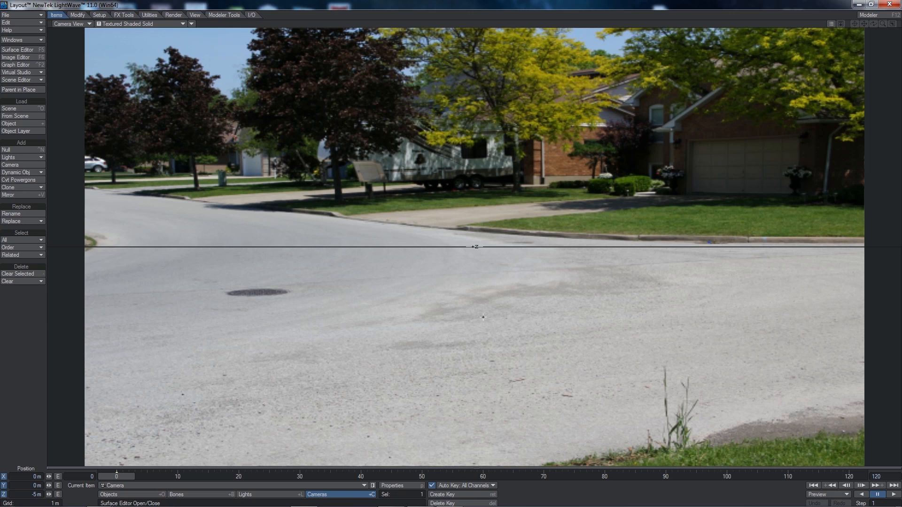
pyautogui.moveTo(513, 311)
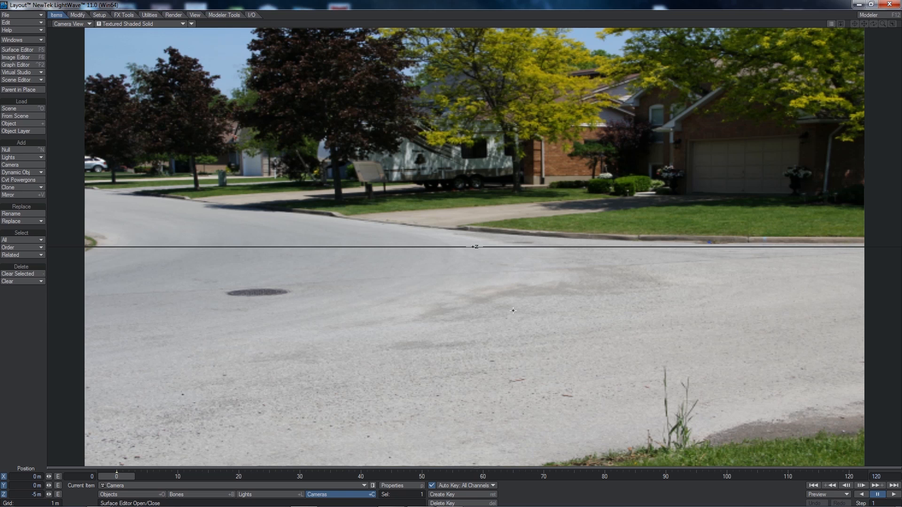
pyautogui.moveTo(501, 308)
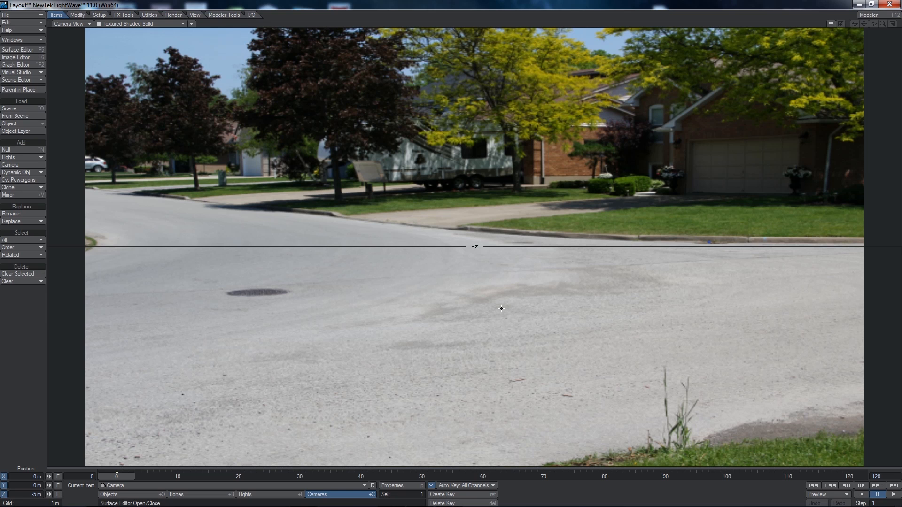
pyautogui.moveTo(35, 466)
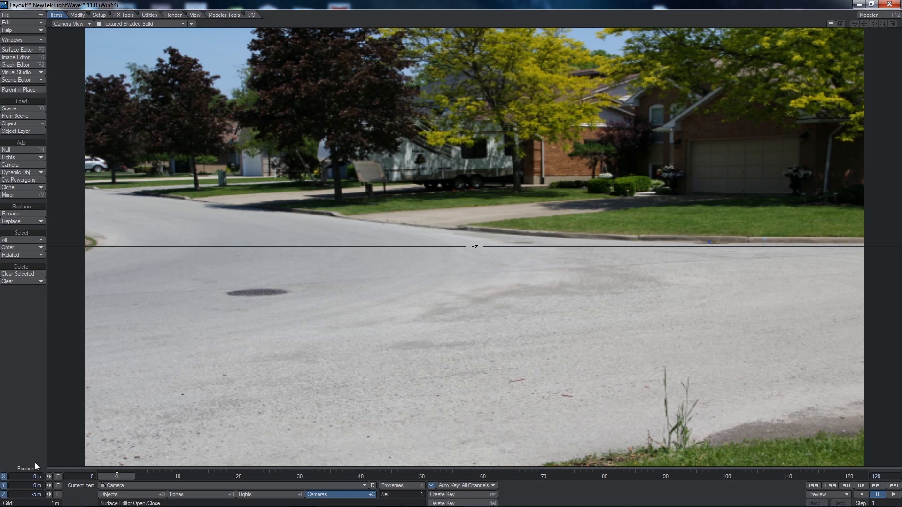
pyautogui.moveTo(25, 471)
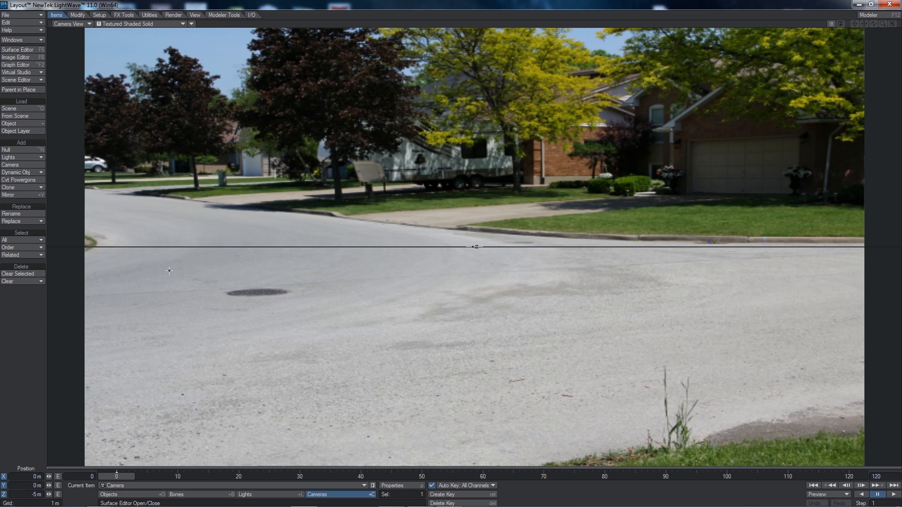
pyautogui.moveTo(487, 142)
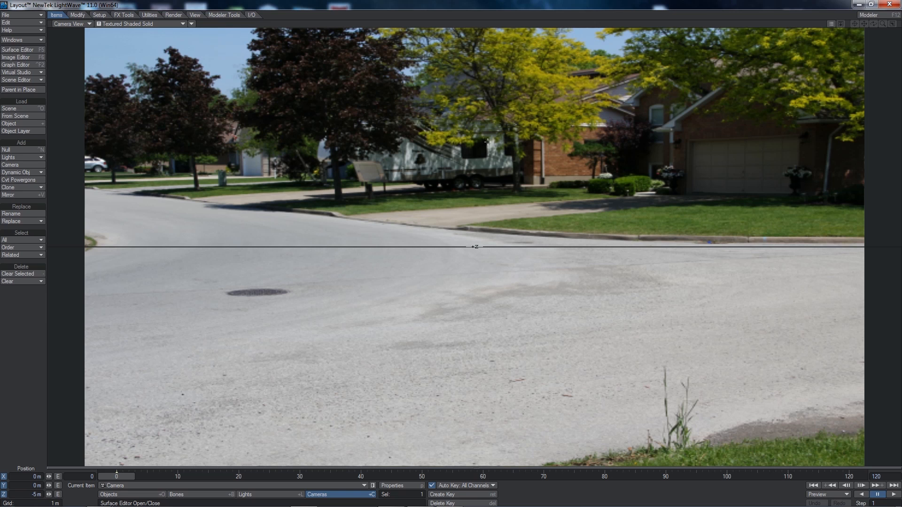
pyautogui.moveTo(476, 366)
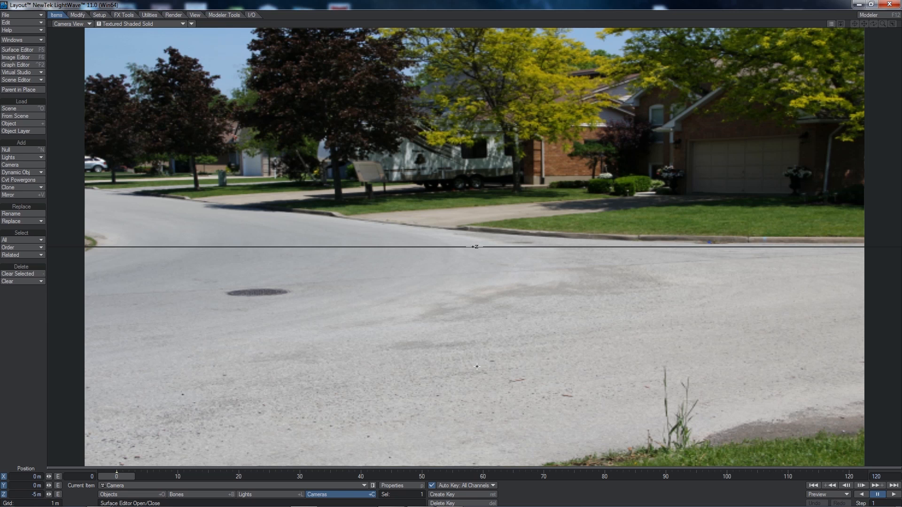
pyautogui.moveTo(505, 331)
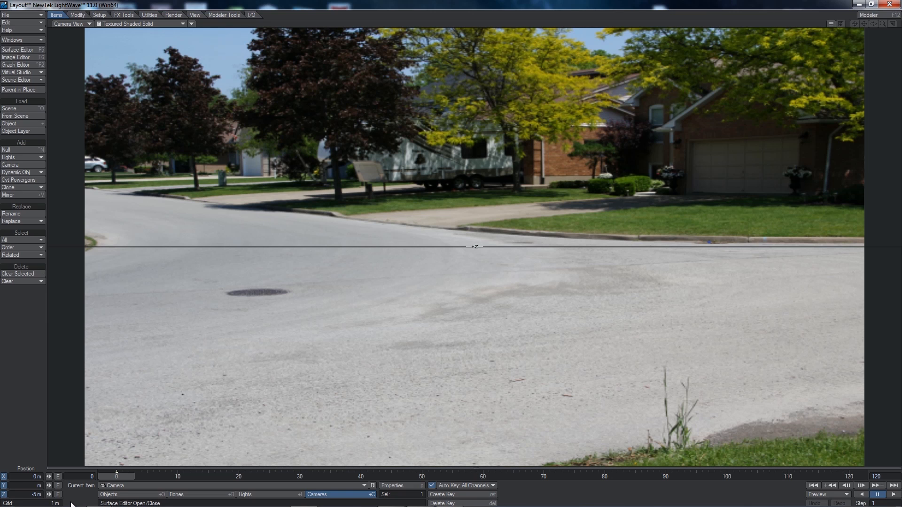
# Step: Set the camera's Y position to 1.3 m
pyautogui.write('1.3')
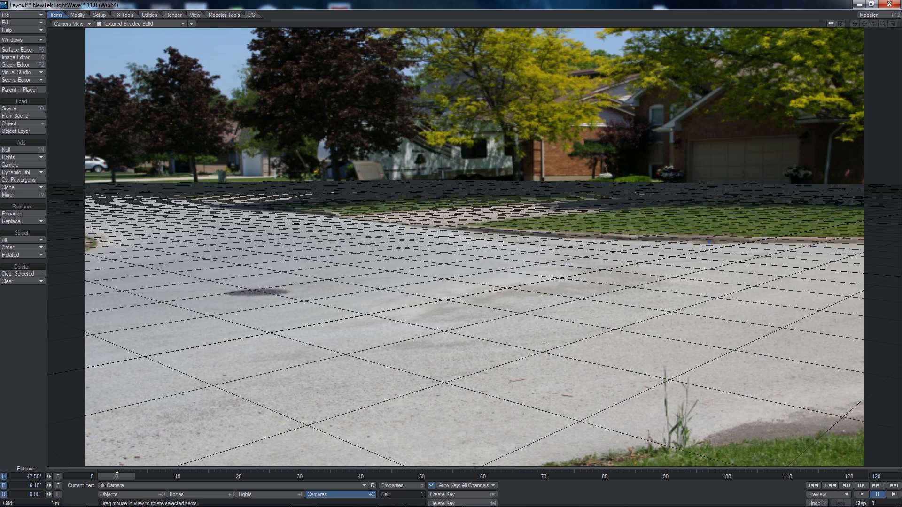
pyautogui.moveTo(444, 335)
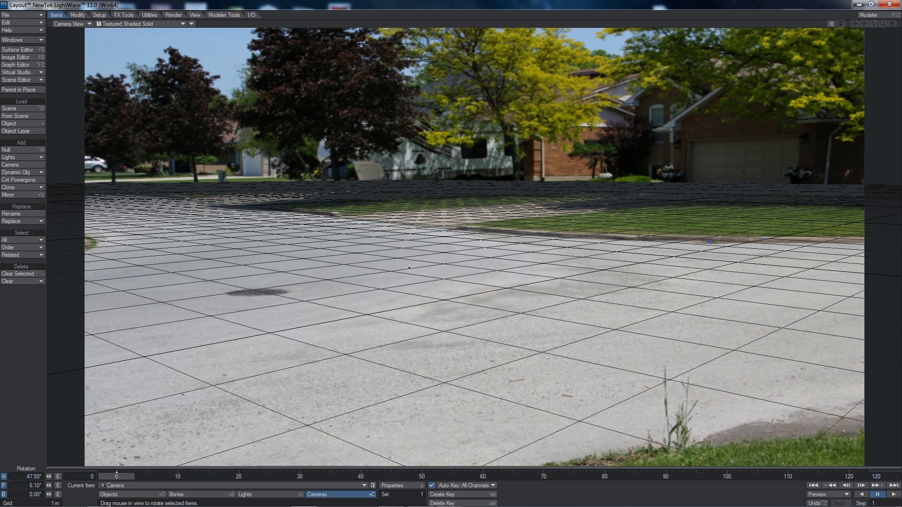
pyautogui.moveTo(391, 395)
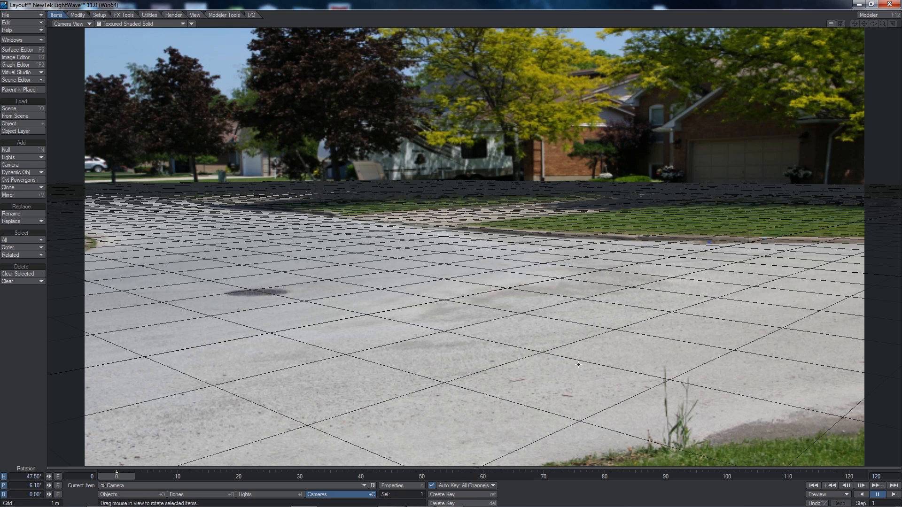
pyautogui.moveTo(591, 358)
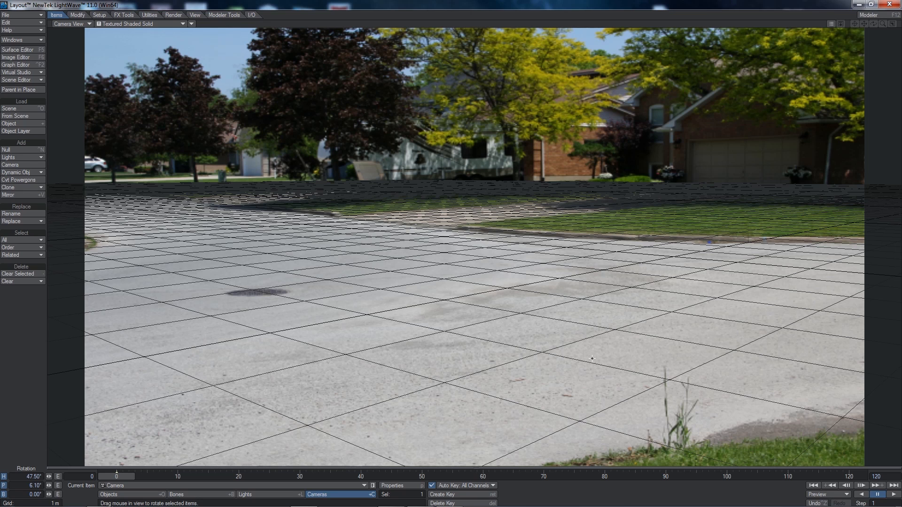
pyautogui.moveTo(270, 87)
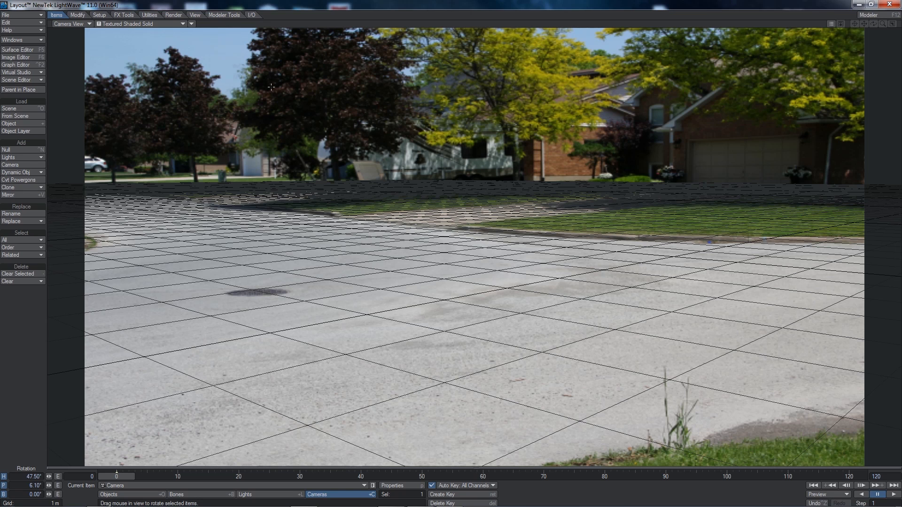
pyautogui.moveTo(221, 17)
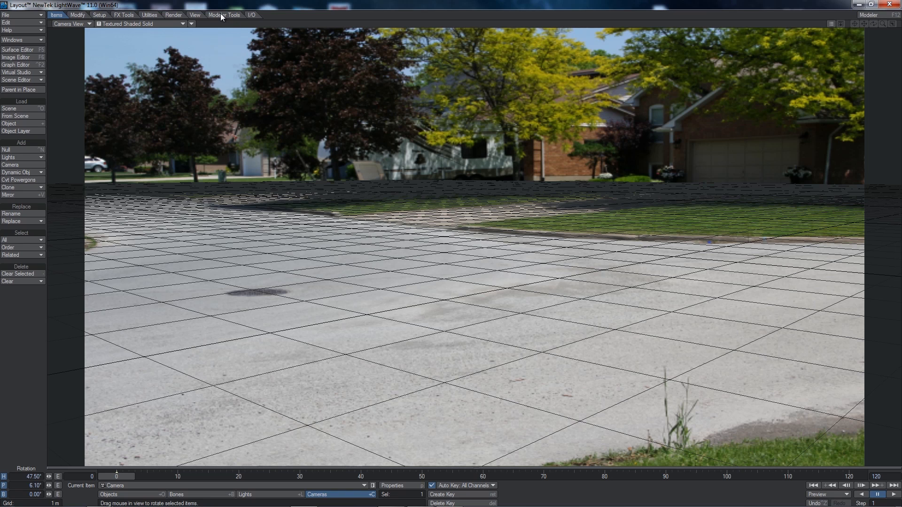
# Step: Start a new sphere primitive with 36 sides and 36 segments
pyautogui.click(224, 15)
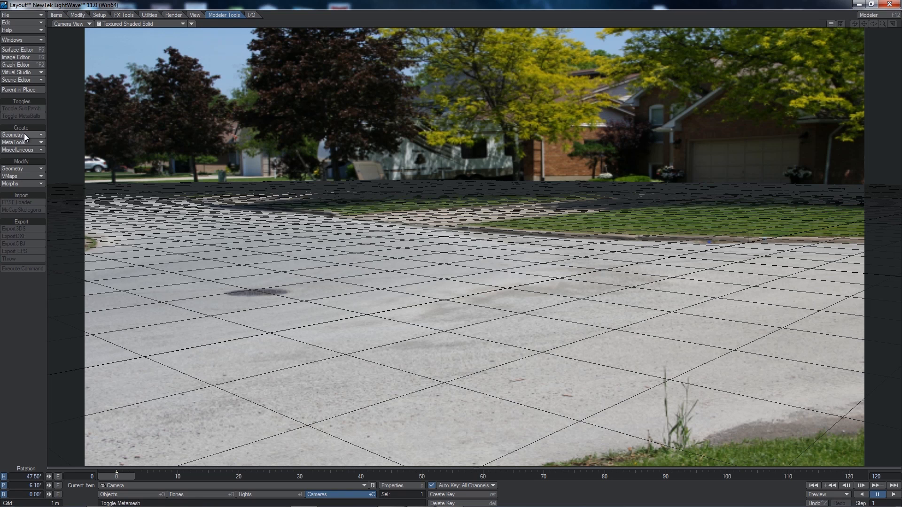
pyautogui.click(14, 134)
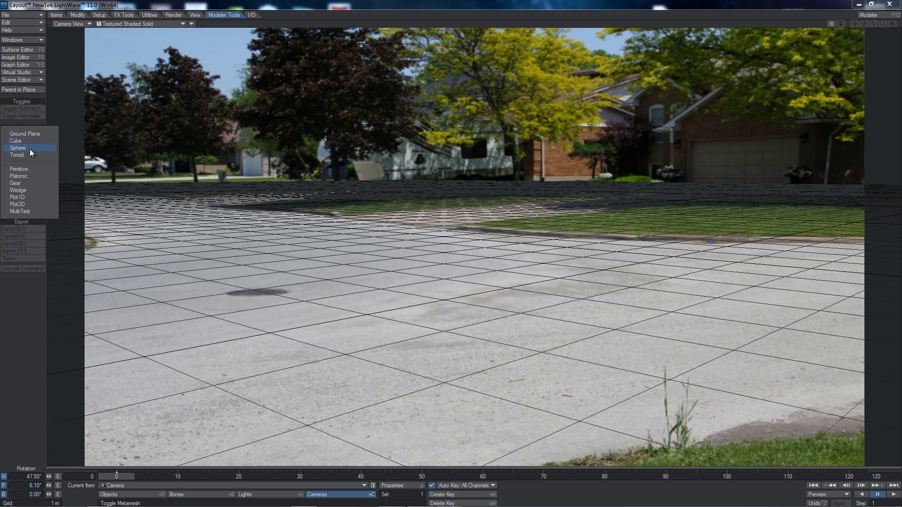
pyautogui.click(18, 148)
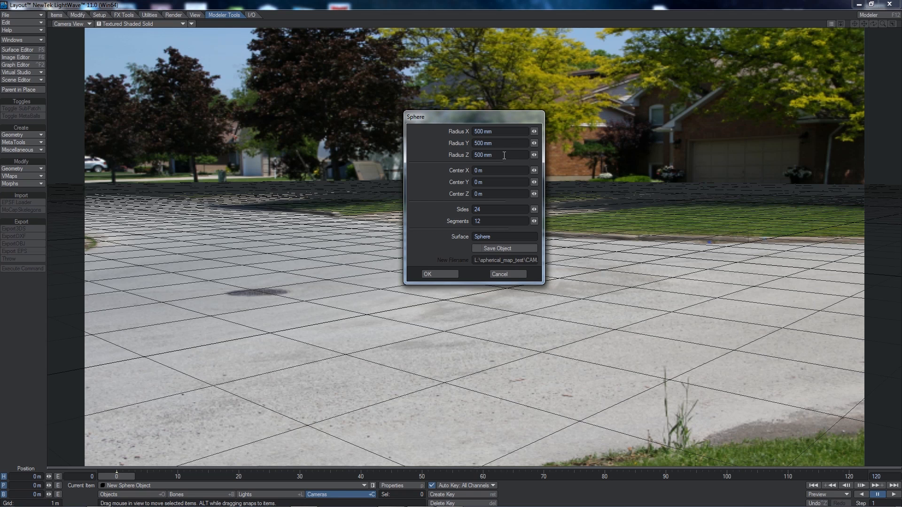
pyautogui.moveTo(490, 208)
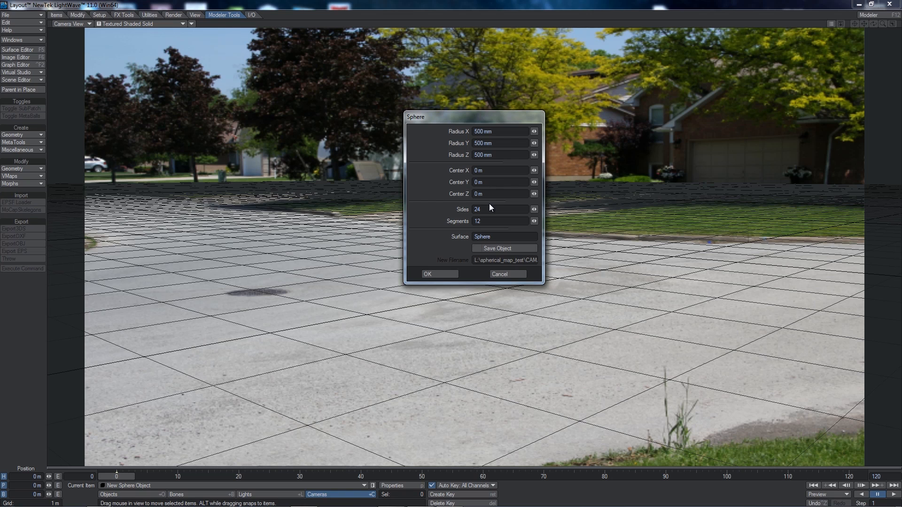
pyautogui.click(534, 208)
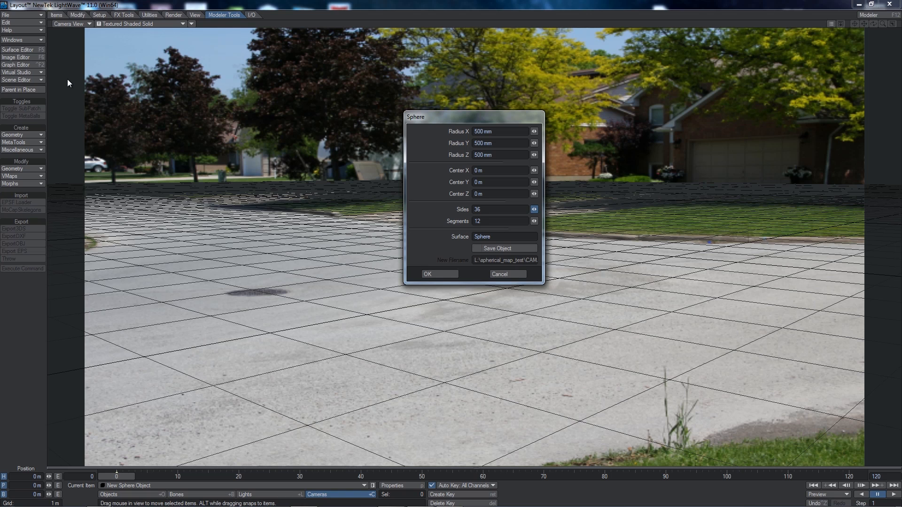
pyautogui.click(535, 220)
pyautogui.write('36')
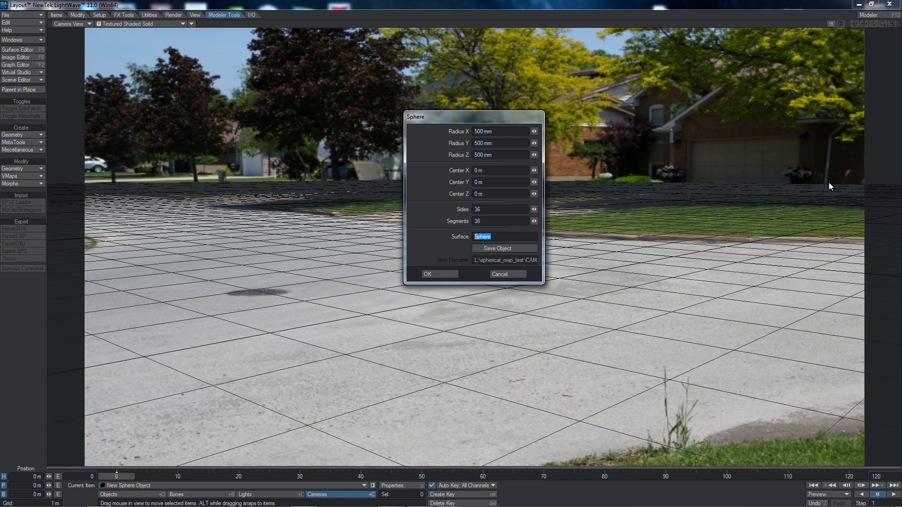
# Step: Name the surface grey_ball, set it to save as an object, and confirm the sphere
pyautogui.write('grey')
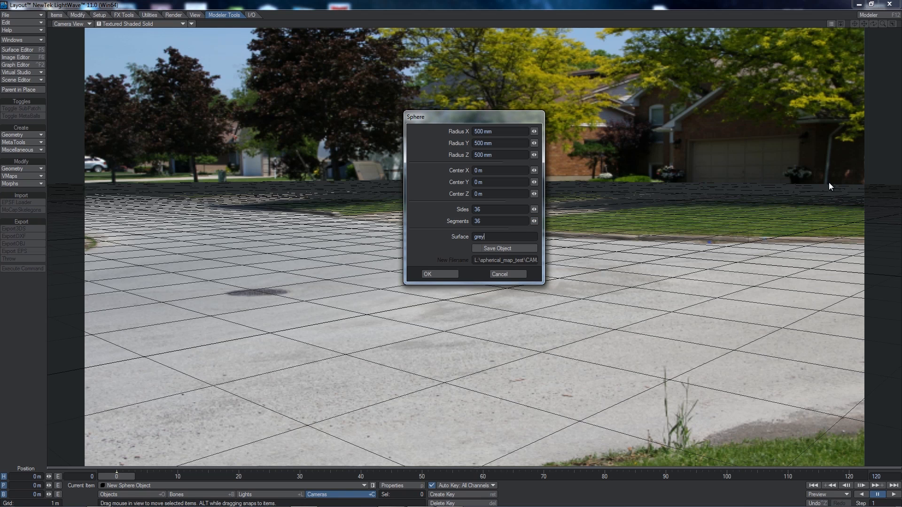
pyautogui.write('_ball')
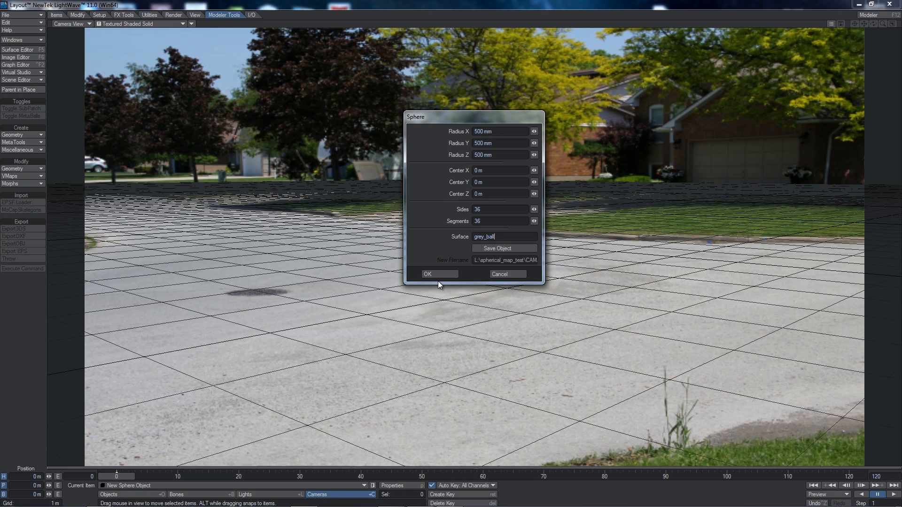
pyautogui.click(476, 248)
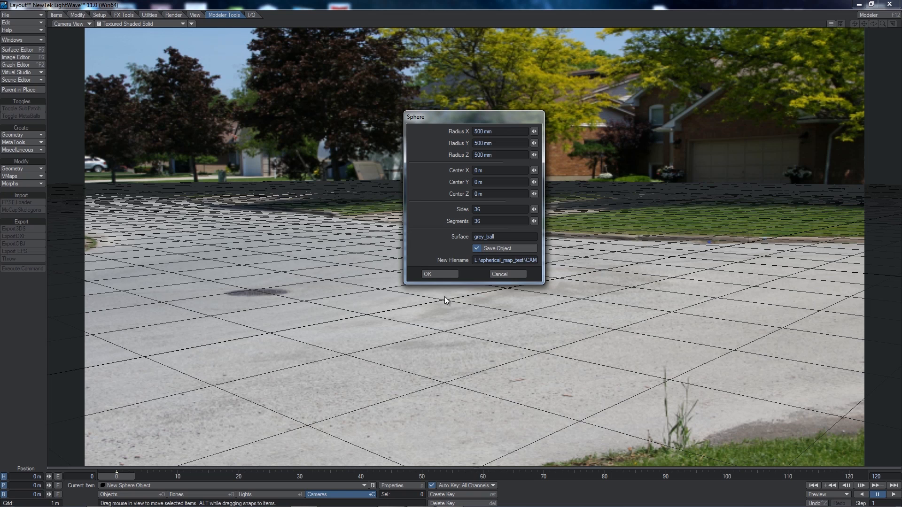
pyautogui.click(426, 273)
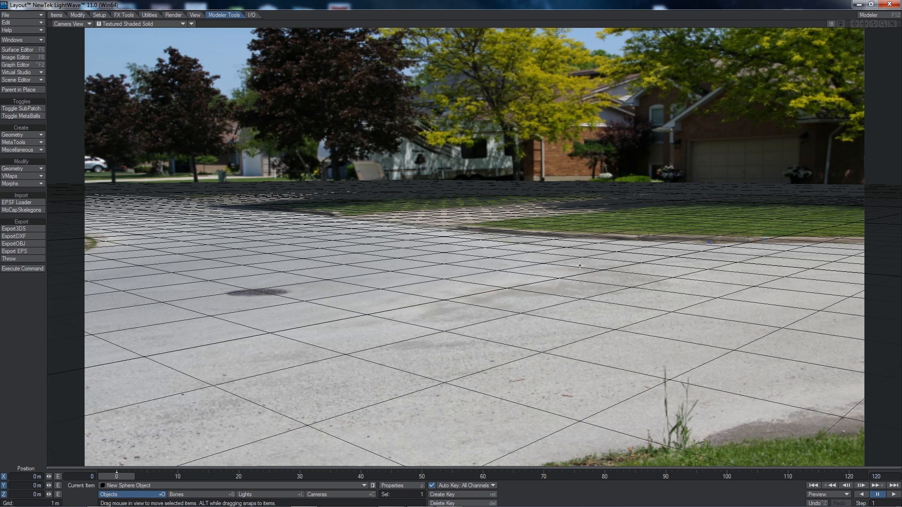
pyautogui.moveTo(603, 235)
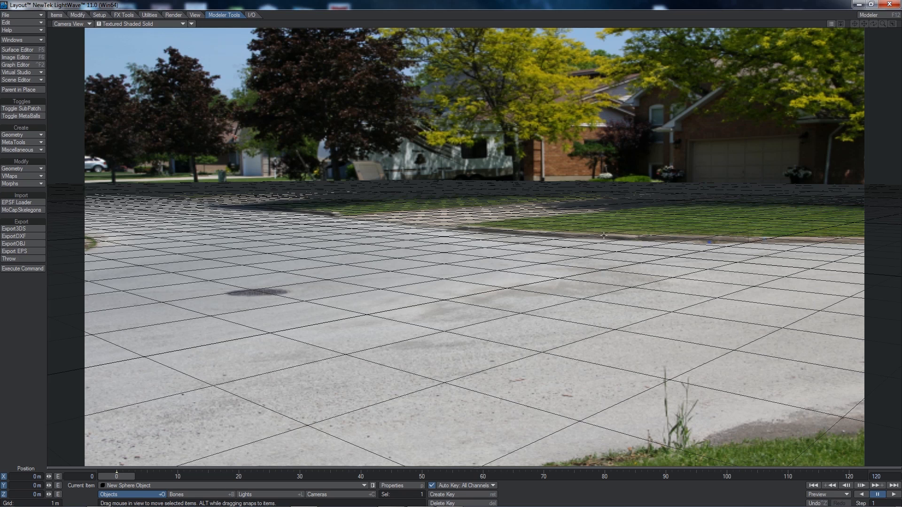
pyautogui.moveTo(575, 204)
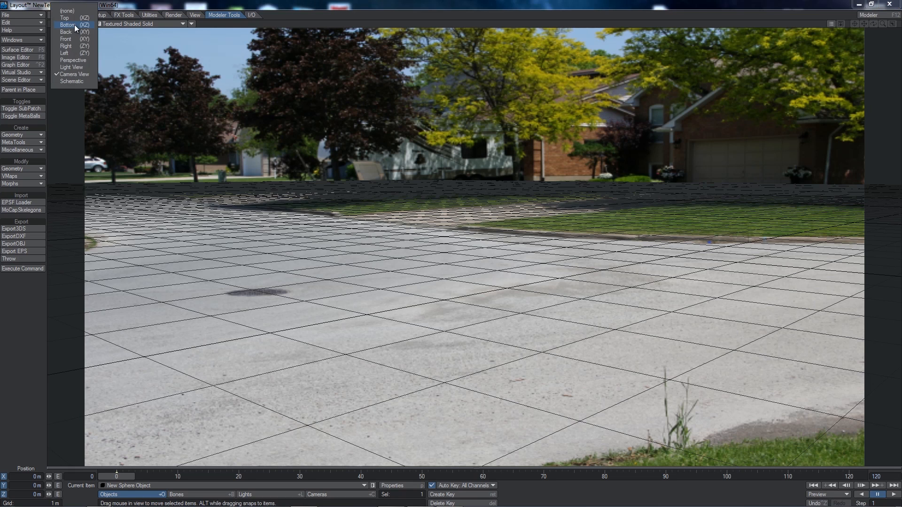
# Step: Switch the viewport to the Top (XZ) overhead view
pyautogui.click(65, 17)
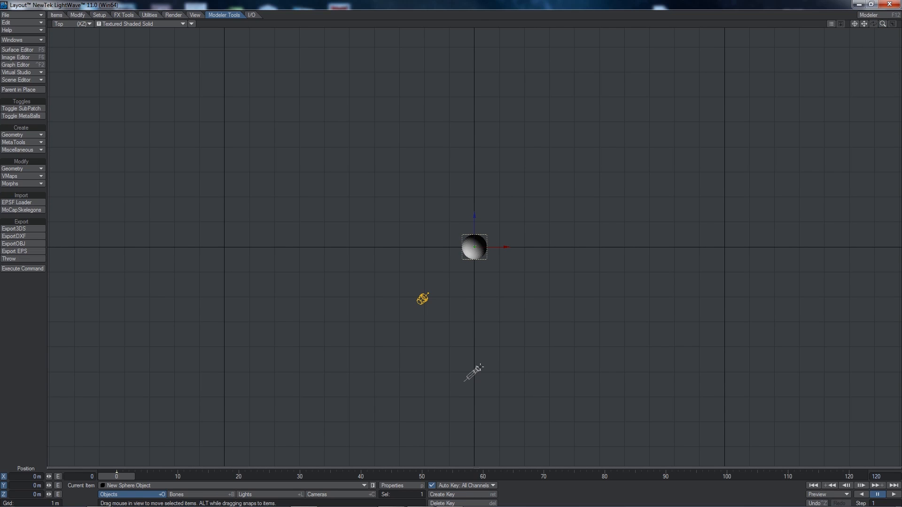
pyautogui.moveTo(619, 266)
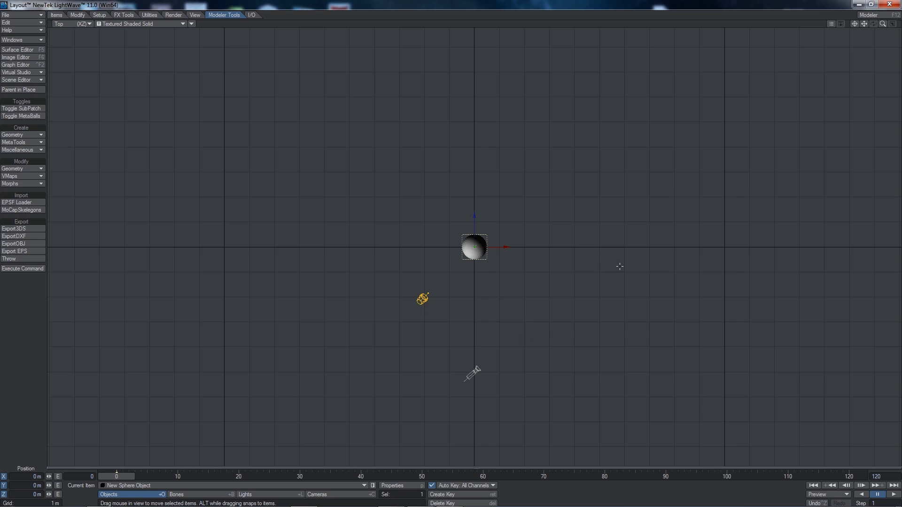
pyautogui.moveTo(519, 203)
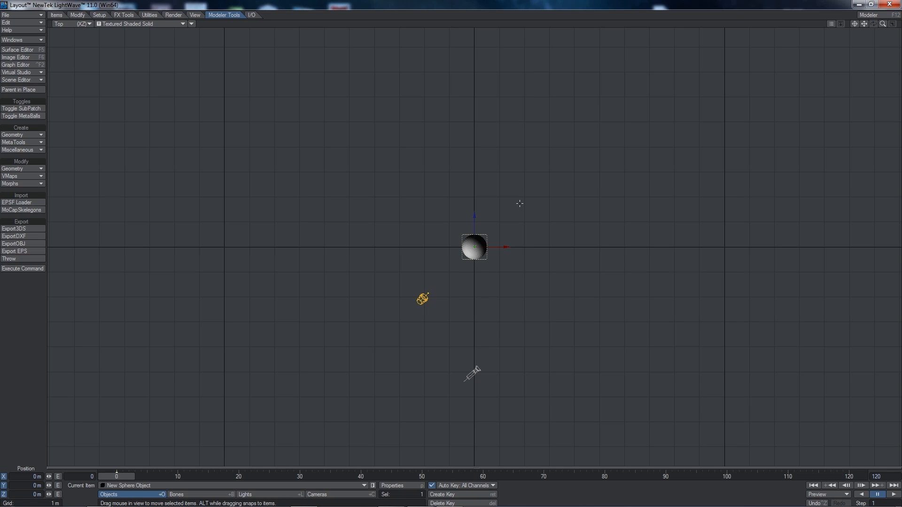
pyautogui.moveTo(539, 237)
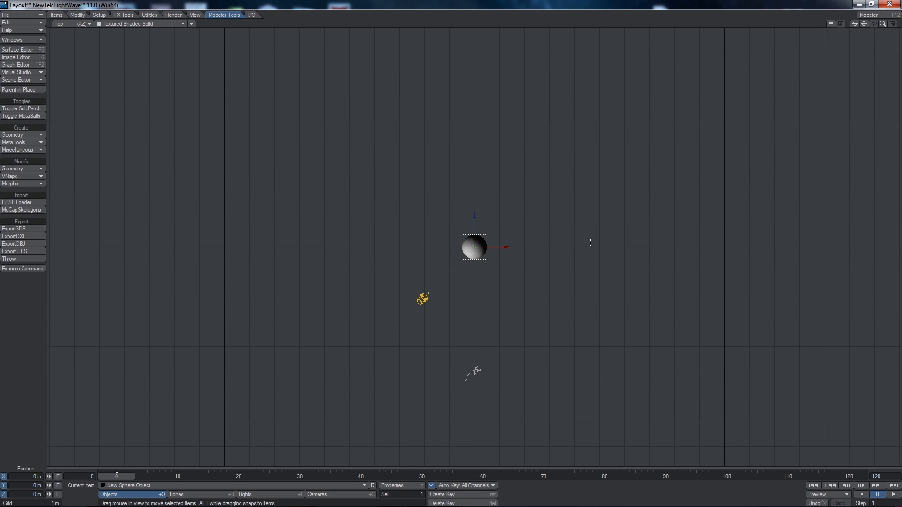
pyautogui.moveTo(637, 283)
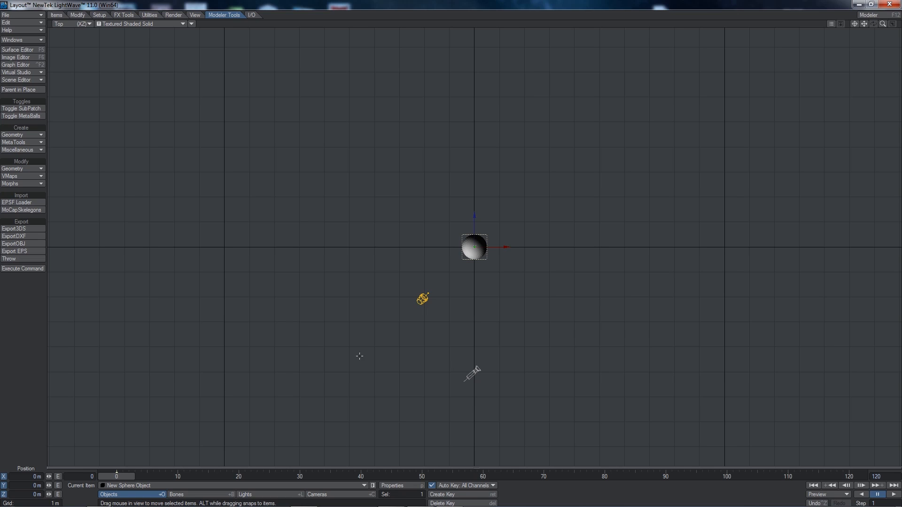
pyautogui.moveTo(338, 357)
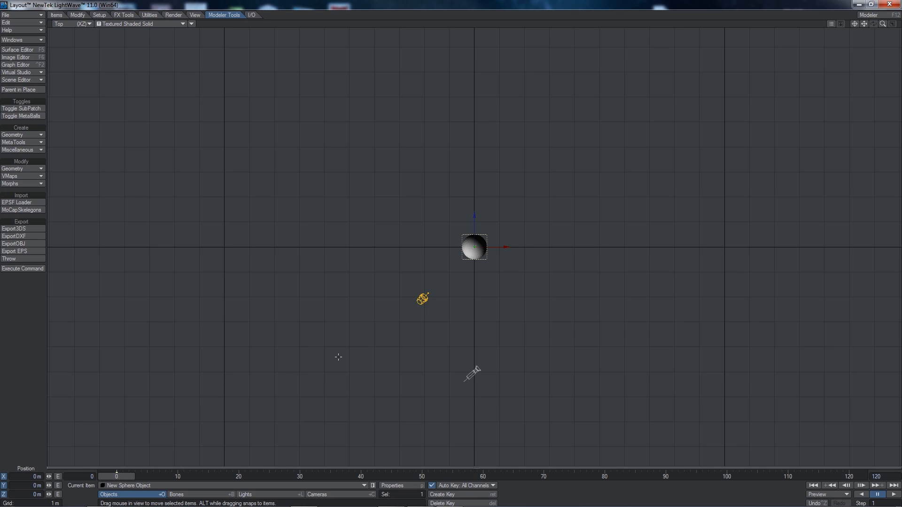
pyautogui.moveTo(327, 357)
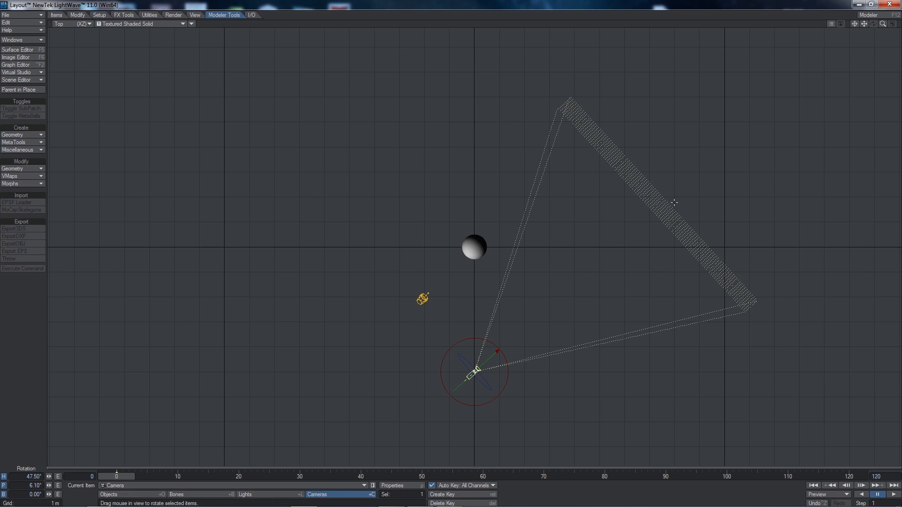
pyautogui.moveTo(585, 392)
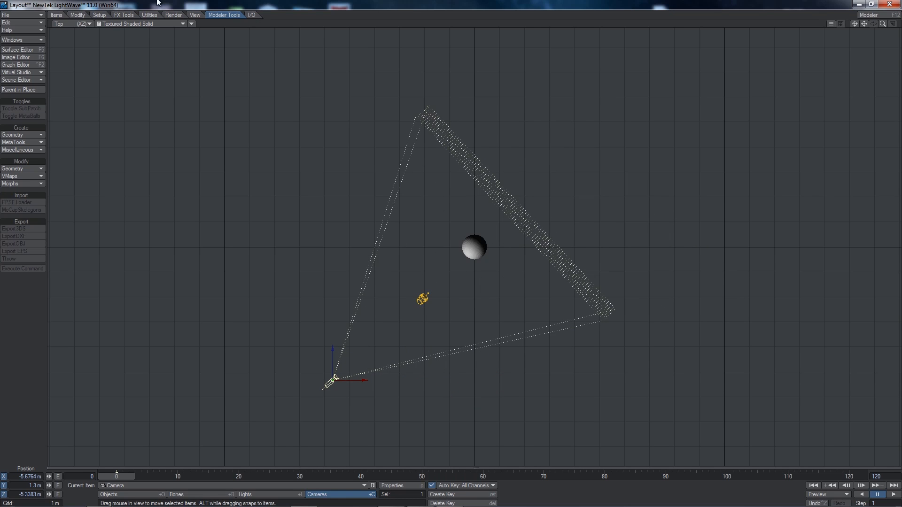
# Step: Switch the viewport back to Camera View to frame the sphere over the photo
pyautogui.click(60, 23)
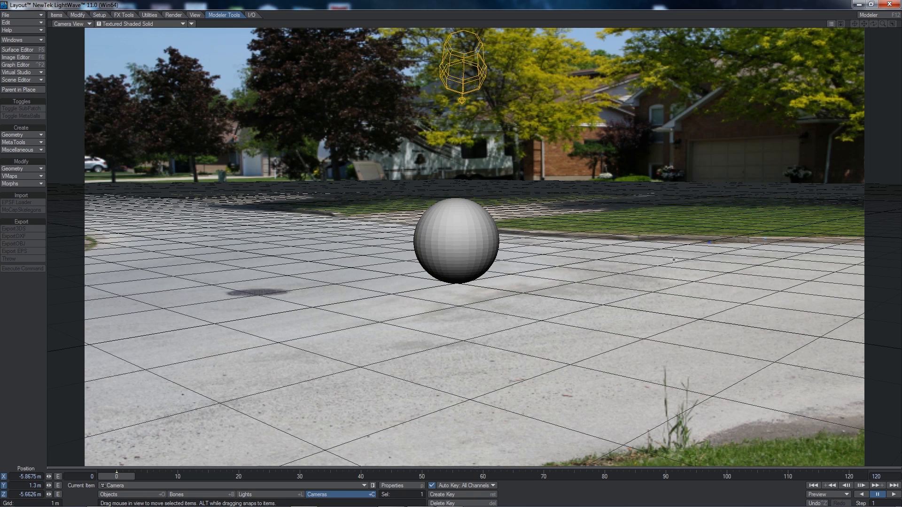
pyautogui.moveTo(580, 242)
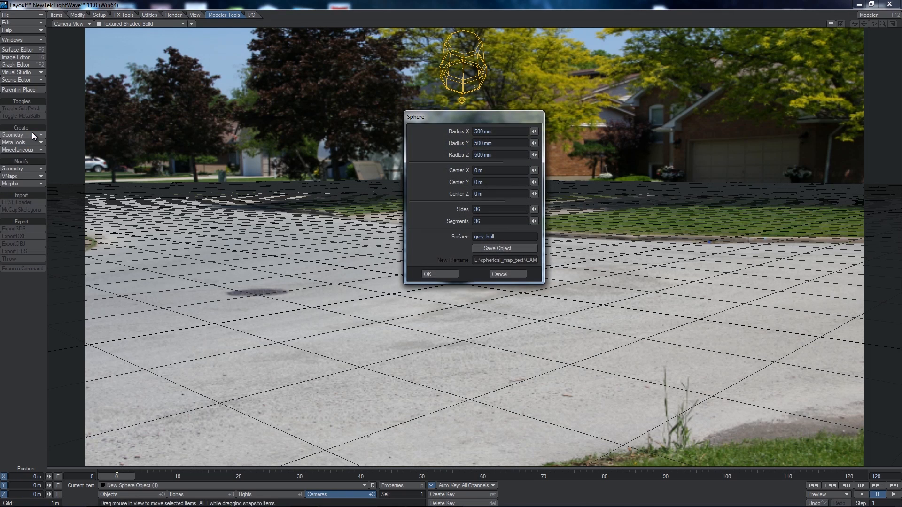
# Step: Create a second 500 mm sphere with surface mirror_ball, set to save as an object
pyautogui.click(504, 236)
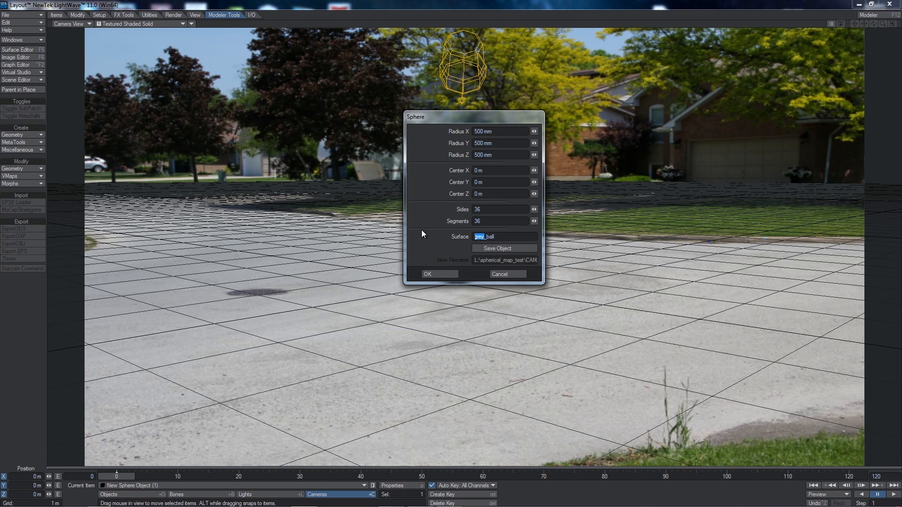
pyautogui.write('mirror_ball')
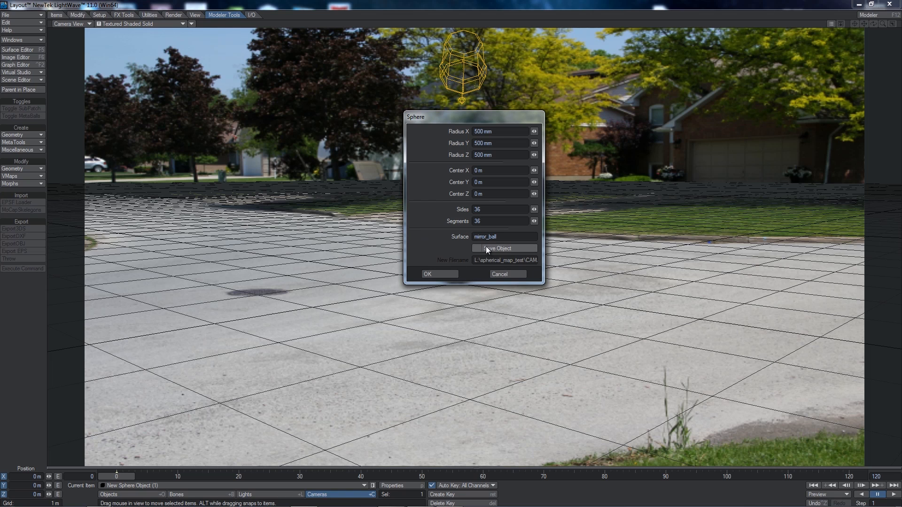
pyautogui.click(476, 248)
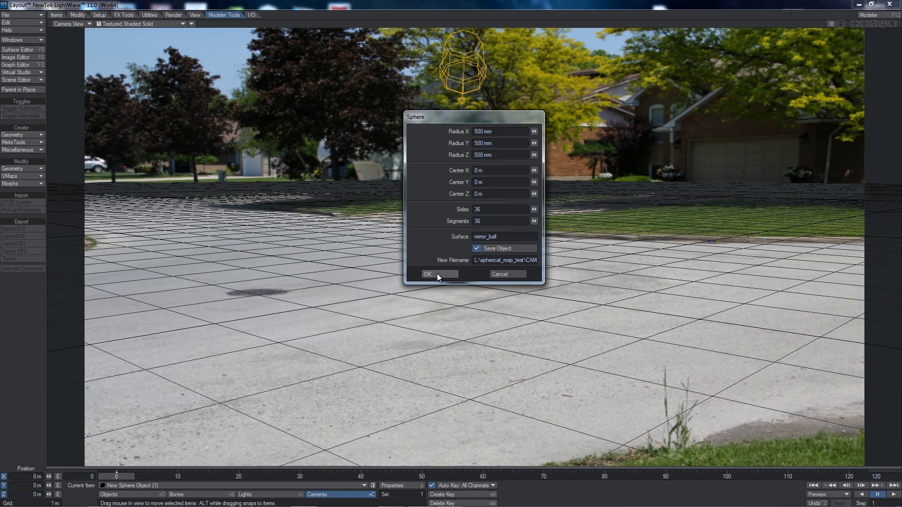
pyautogui.click(427, 273)
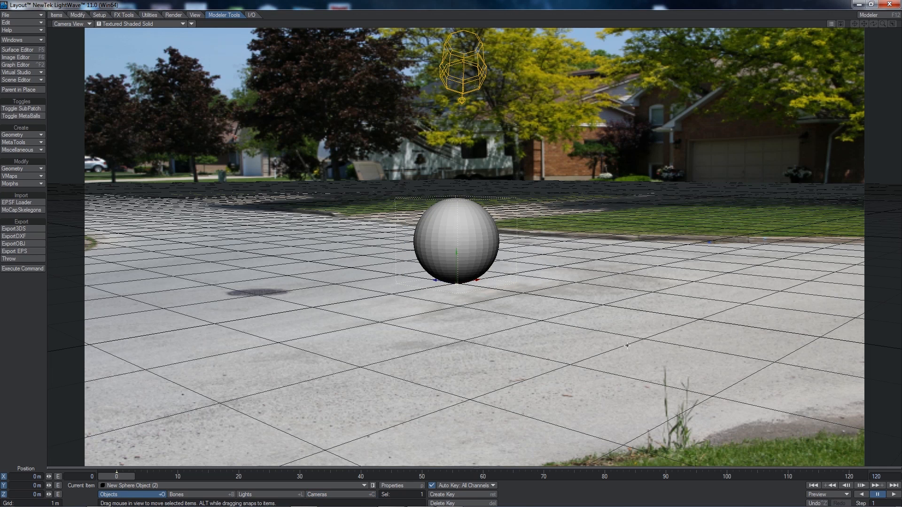
pyautogui.moveTo(472, 315)
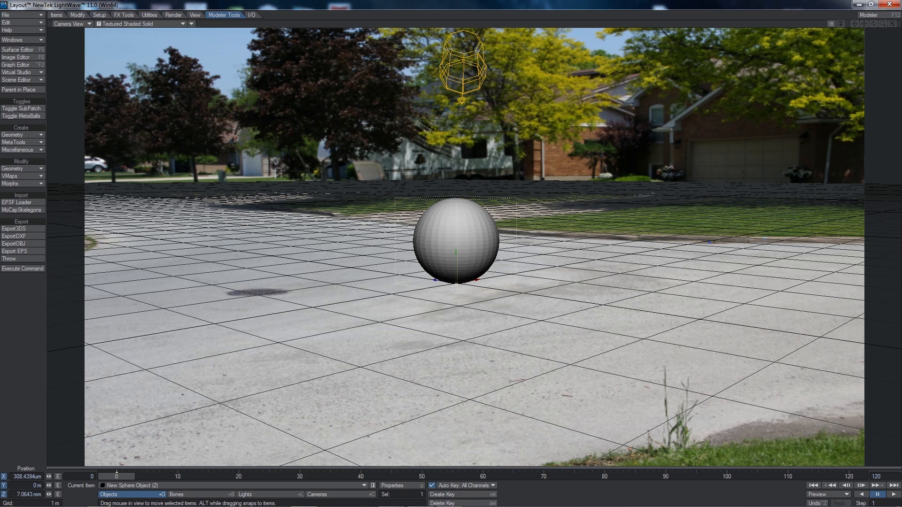
# Step: Drag the mirror_ball sphere left so it sits beside the grey ball
pyautogui.moveTo(455, 241); pyautogui.dragTo(380, 242)
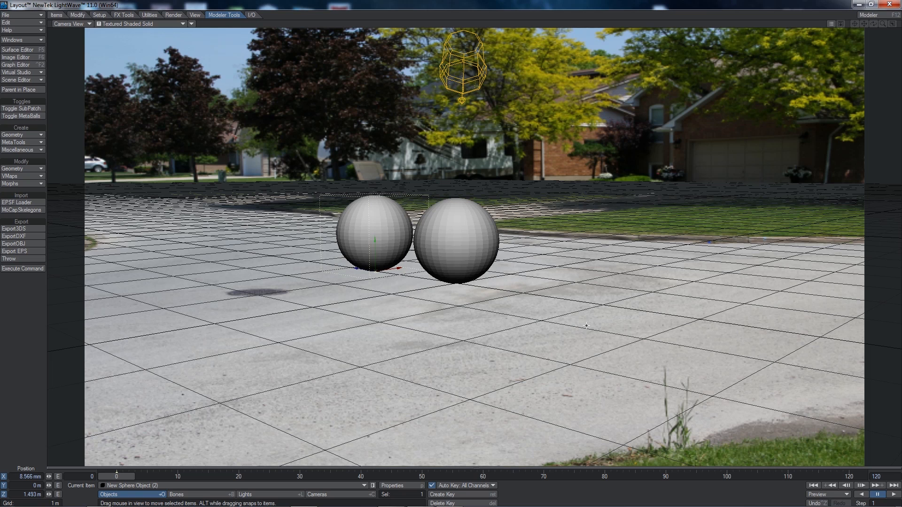
pyautogui.moveTo(590, 325)
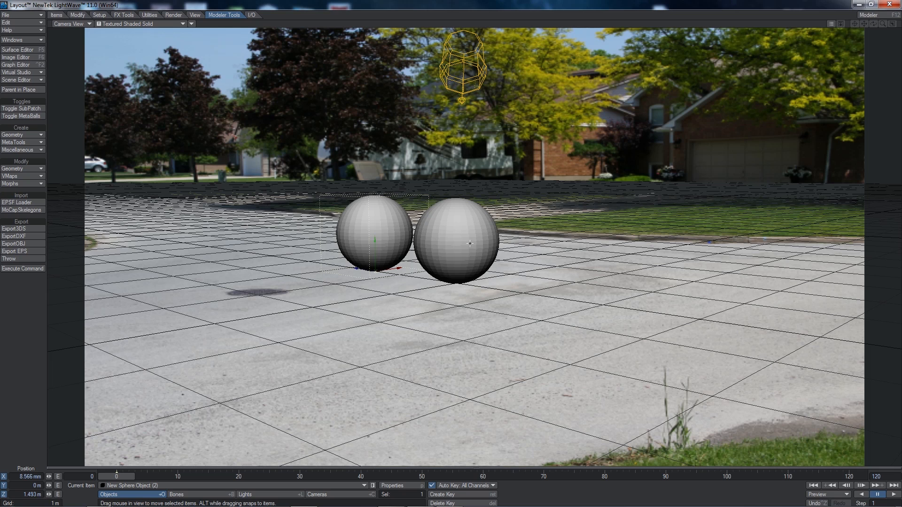
pyautogui.moveTo(443, 347)
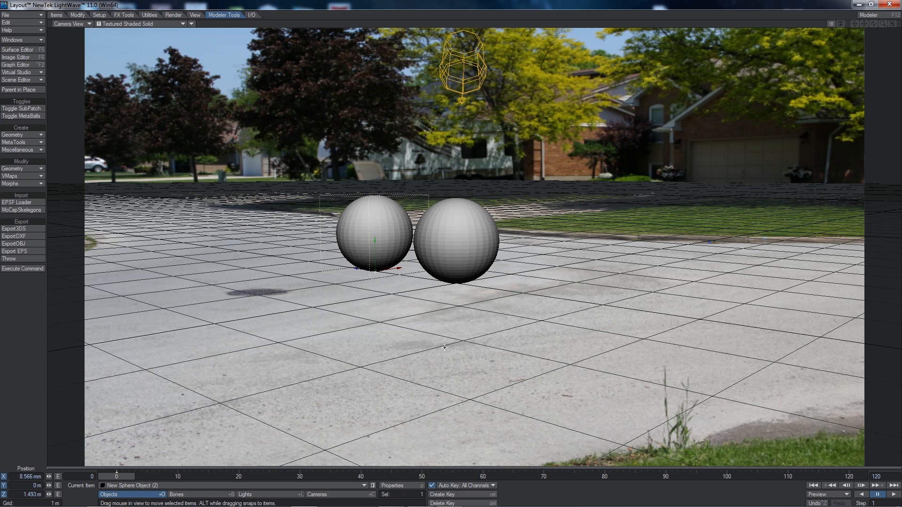
pyautogui.moveTo(578, 409)
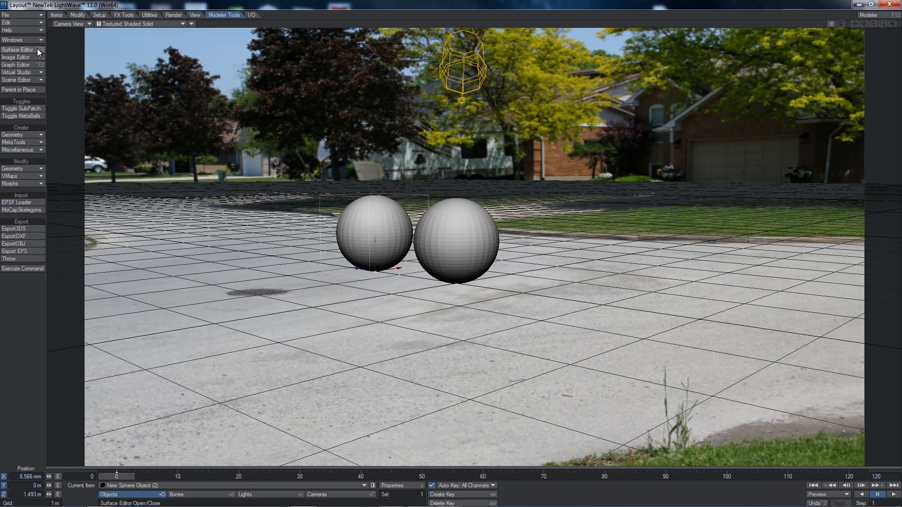
# Step: In the Surface Editor, turn on smoothing for the grey_ball surface
pyautogui.click(17, 50)
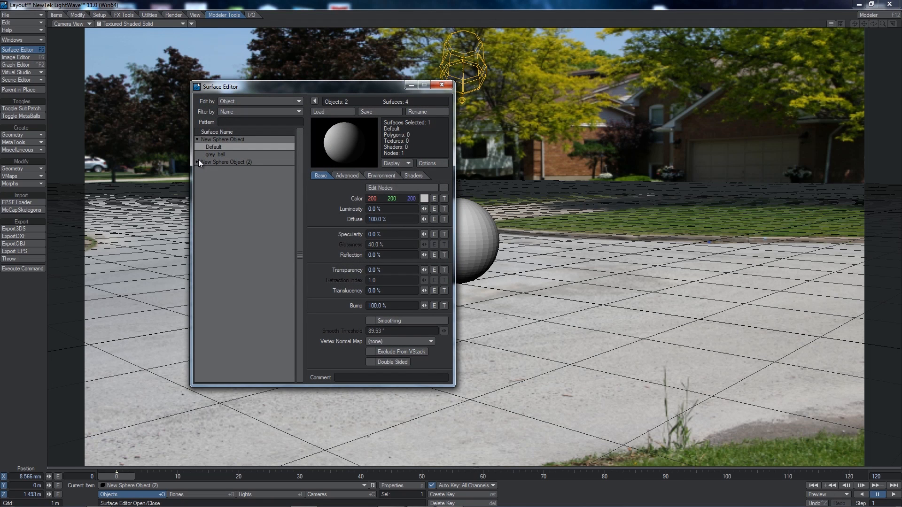
pyautogui.click(198, 162)
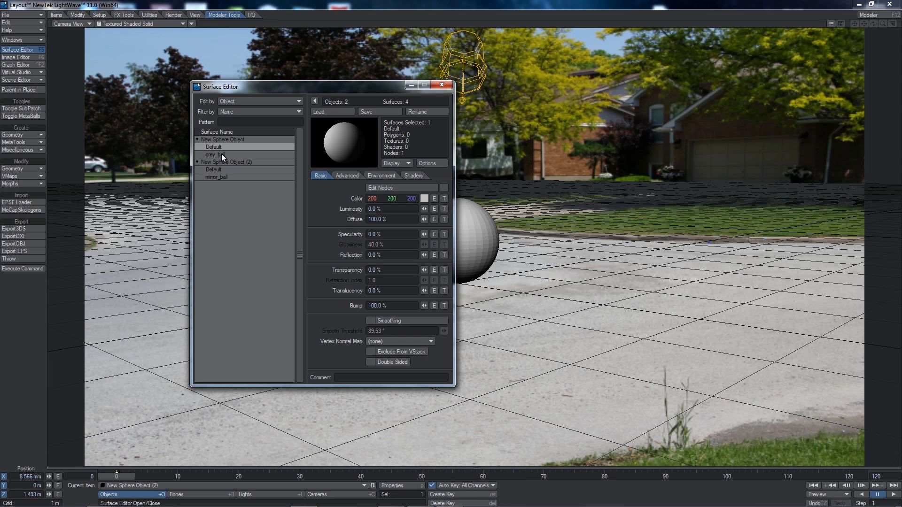
pyautogui.click(213, 155)
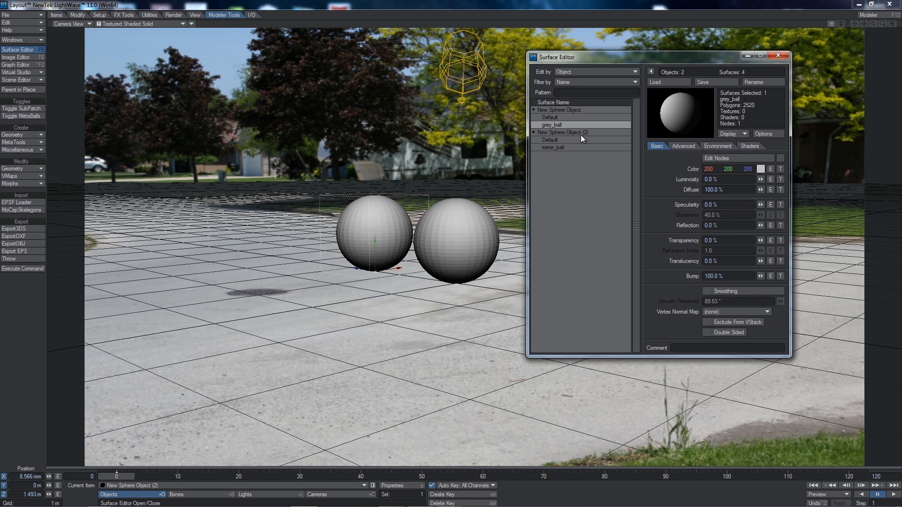
pyautogui.click(551, 147)
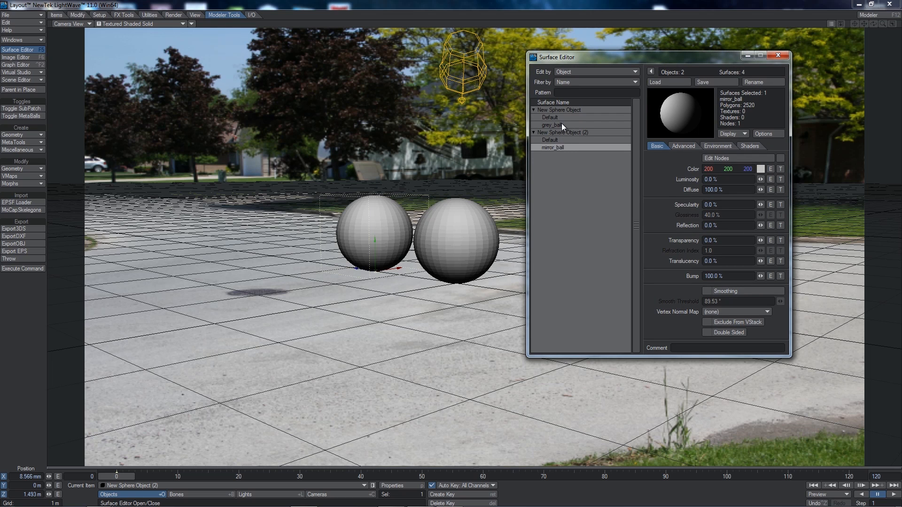
pyautogui.click(552, 125)
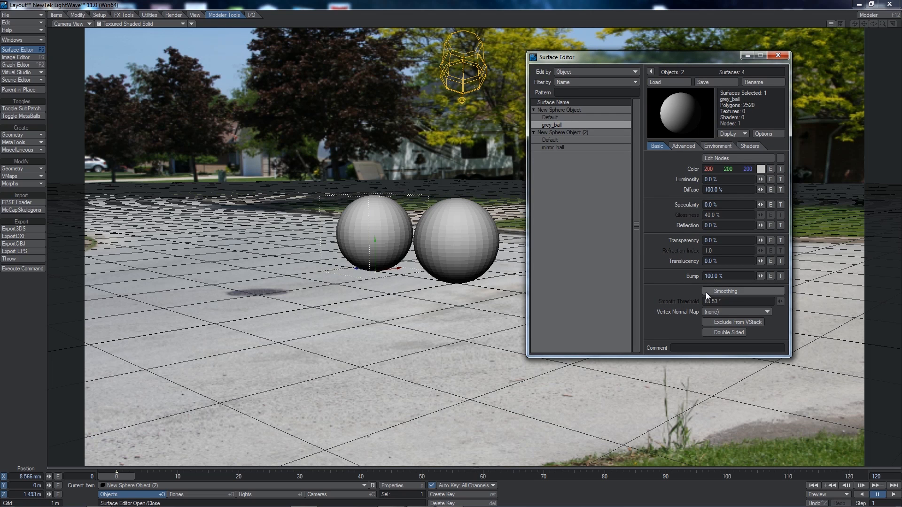
pyautogui.click(707, 291)
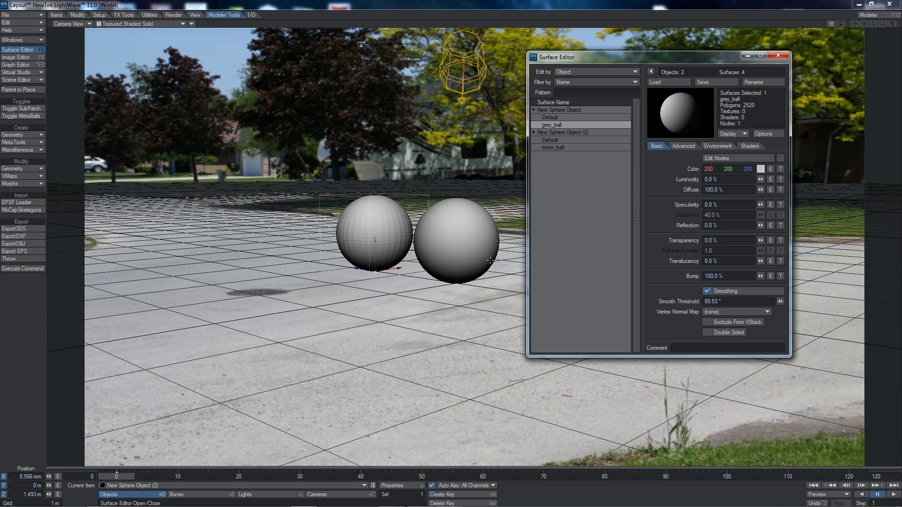
pyautogui.moveTo(378, 214)
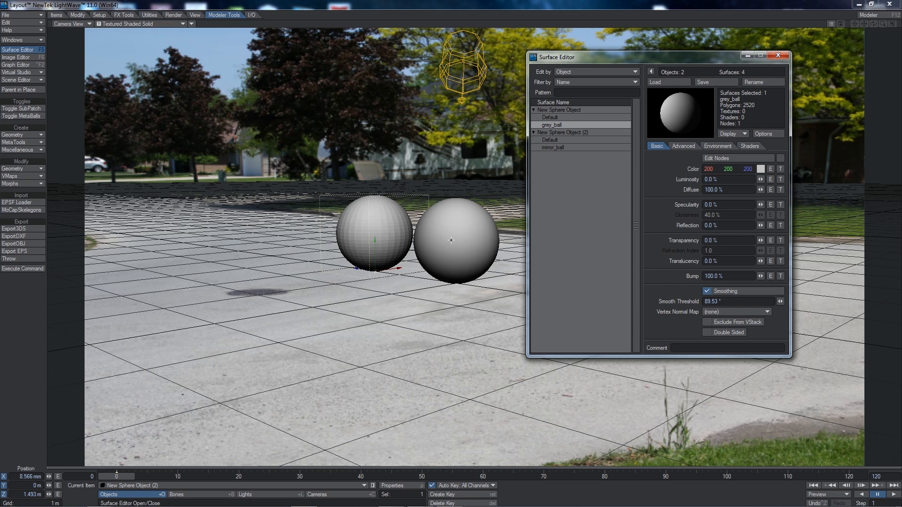
pyautogui.moveTo(560, 150)
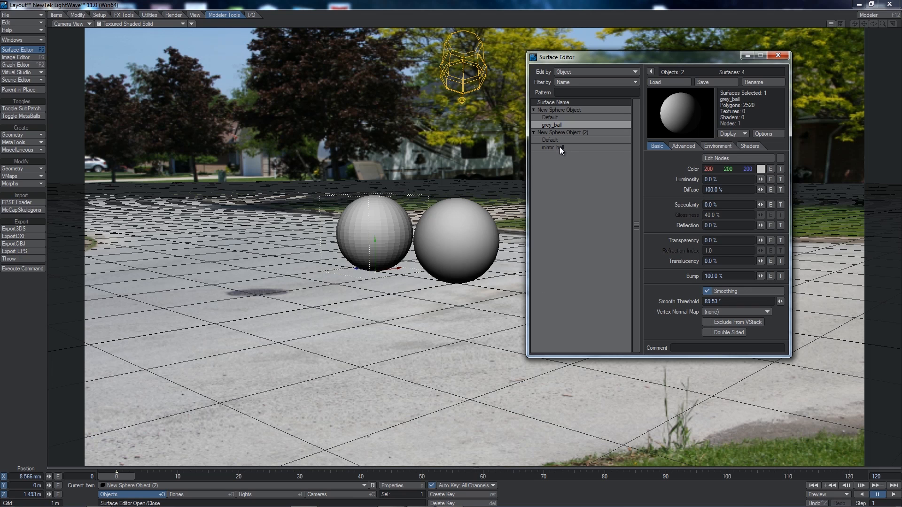
# Step: Give mirror_ball 0% diffuse and 100% reflection so the left sphere turns black
pyautogui.click(550, 148)
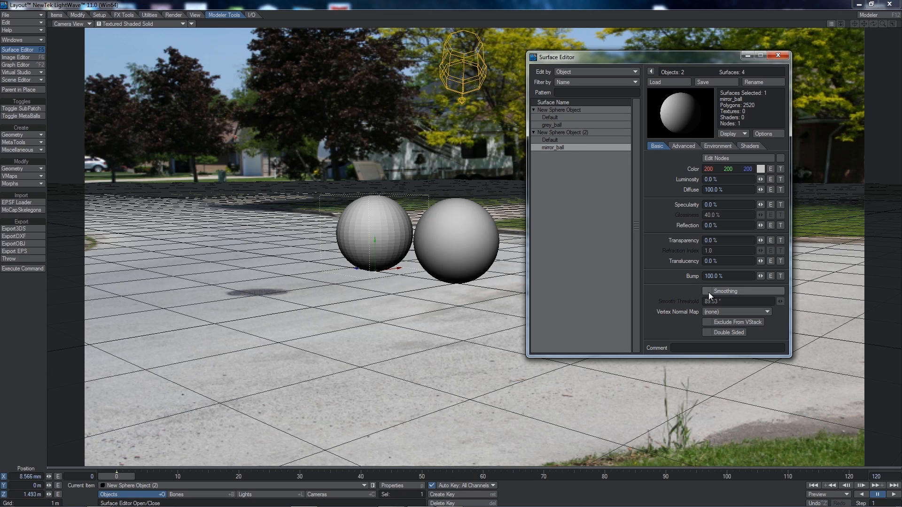
pyautogui.click(708, 291)
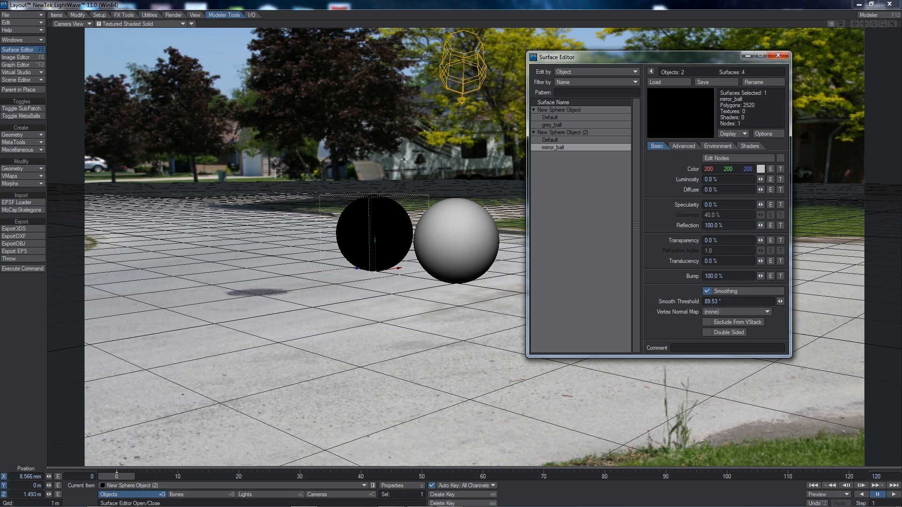
pyautogui.moveTo(391, 256)
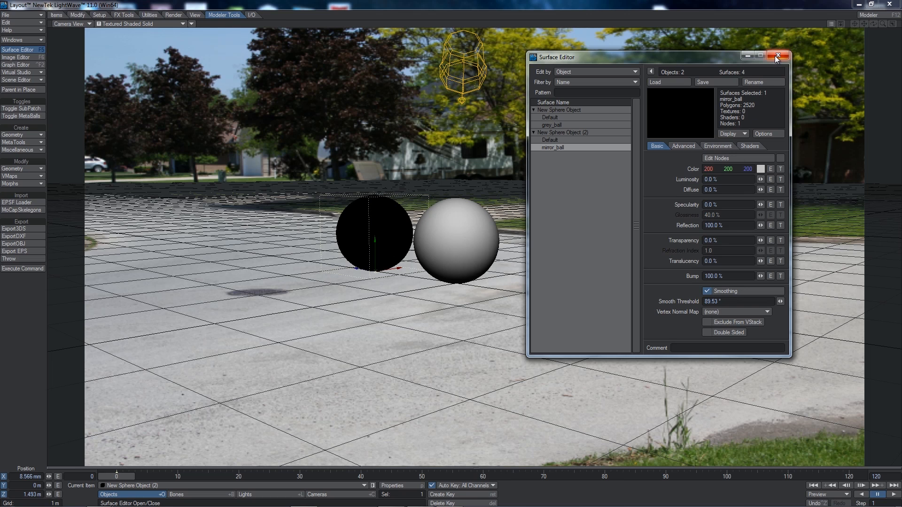
# Step: Close the Surface Editor window
pyautogui.click(776, 56)
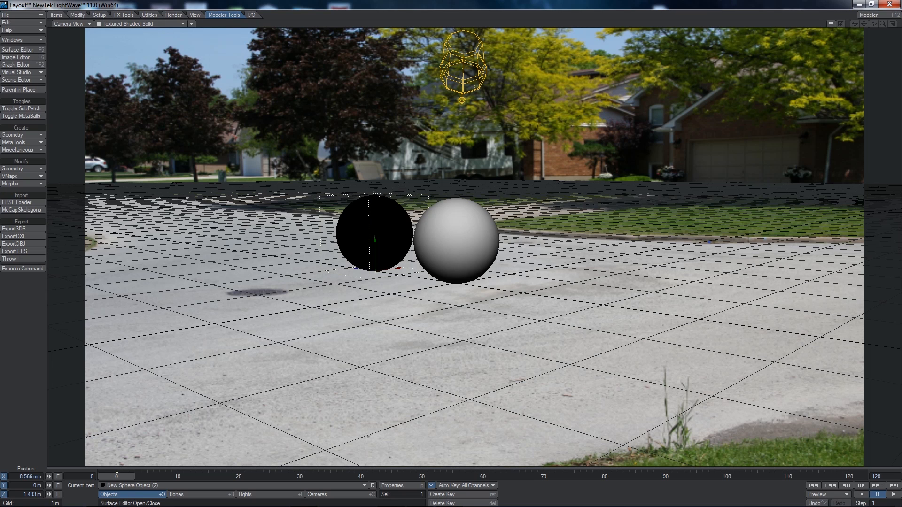
pyautogui.moveTo(529, 355)
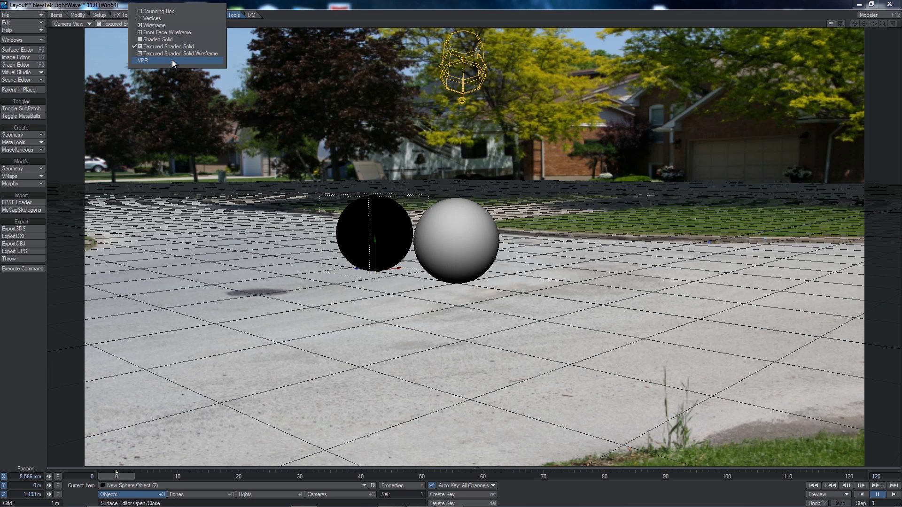
# Step: Switch the camera viewport's render style to VPR live preview
pyautogui.click(143, 61)
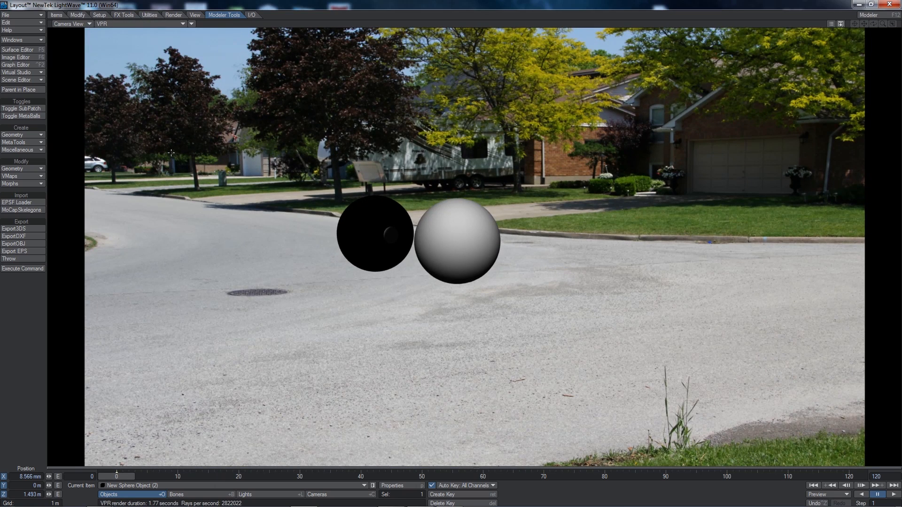
pyautogui.moveTo(174, 153)
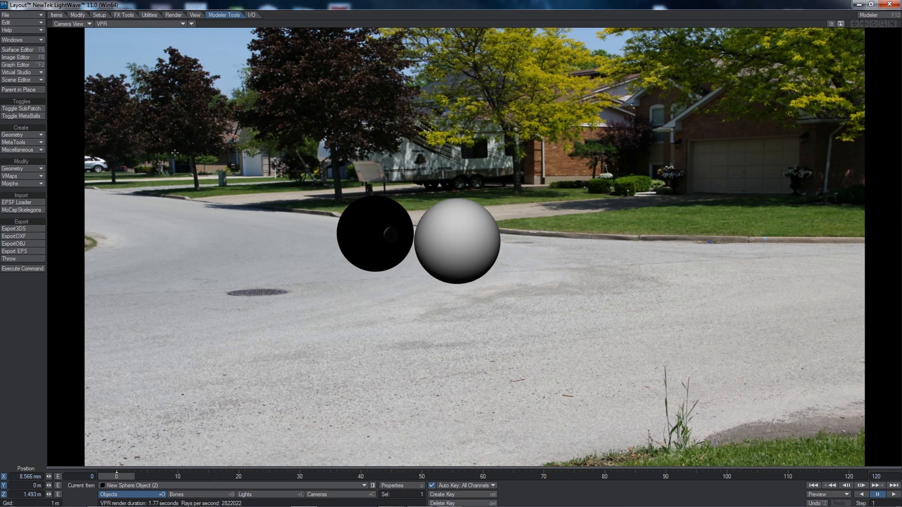
pyautogui.moveTo(464, 222)
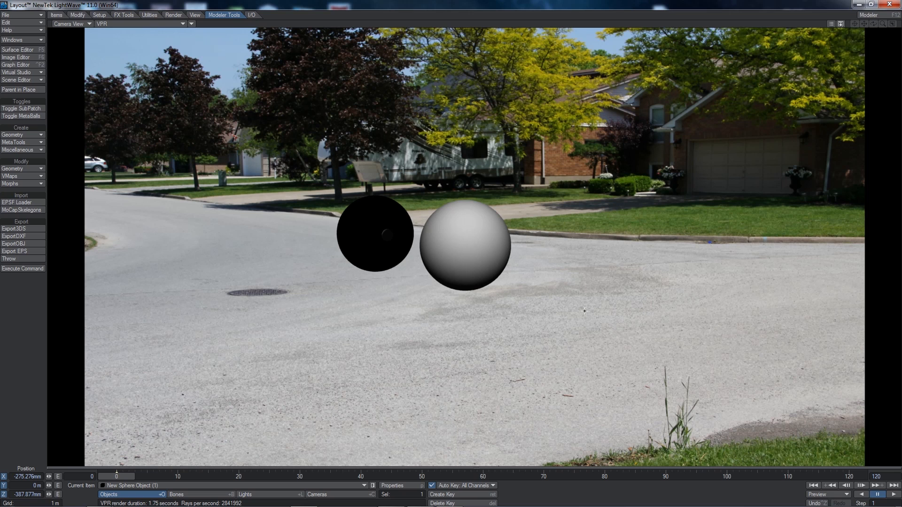
pyautogui.moveTo(549, 298)
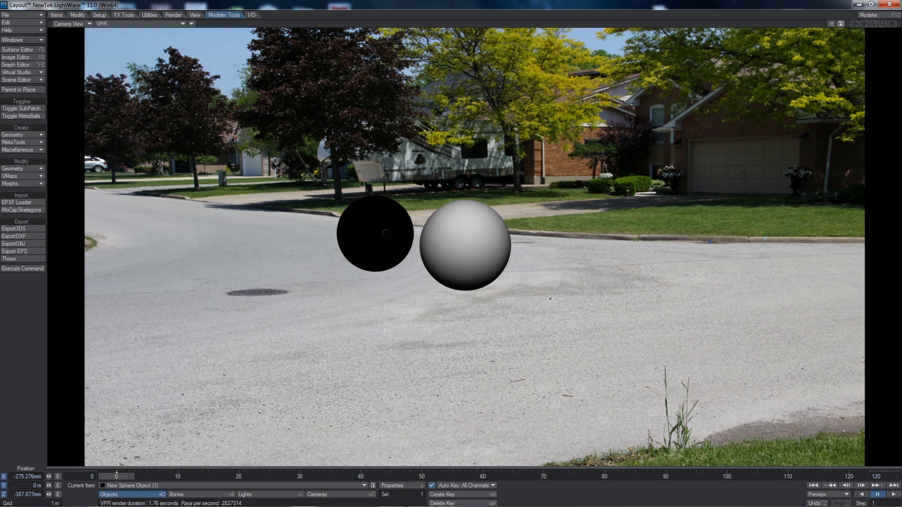
pyautogui.moveTo(414, 214)
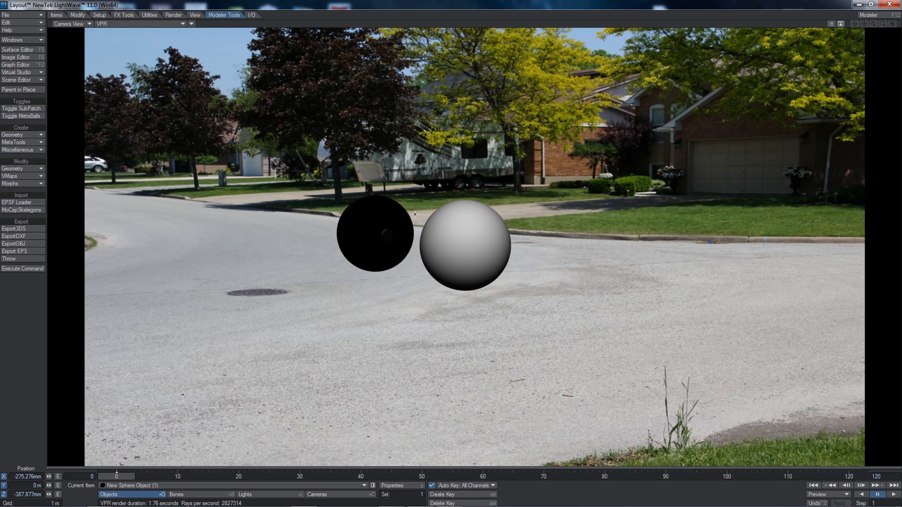
# Step: Save the scene as balls.lws in spherical_map_test and confirm saving all objects
pyautogui.click(6, 6)
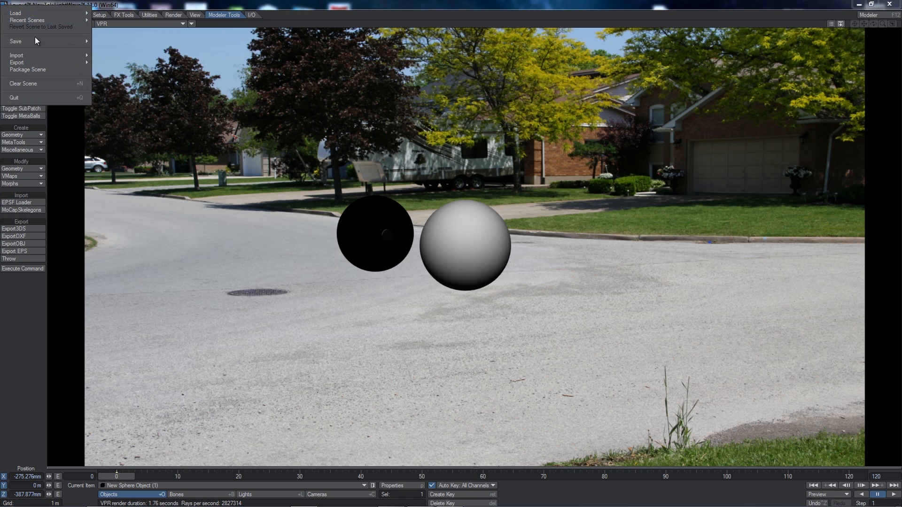
pyautogui.click(16, 41)
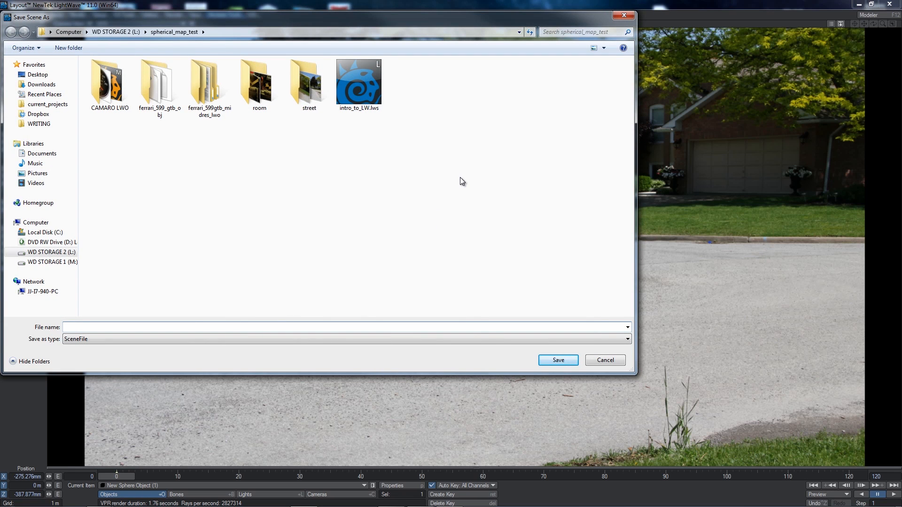
pyautogui.write('ba')
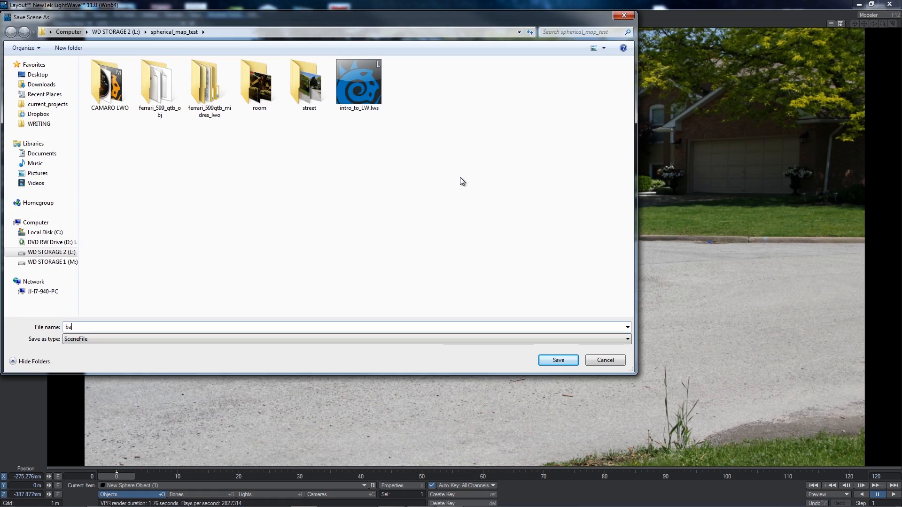
pyautogui.click(557, 360)
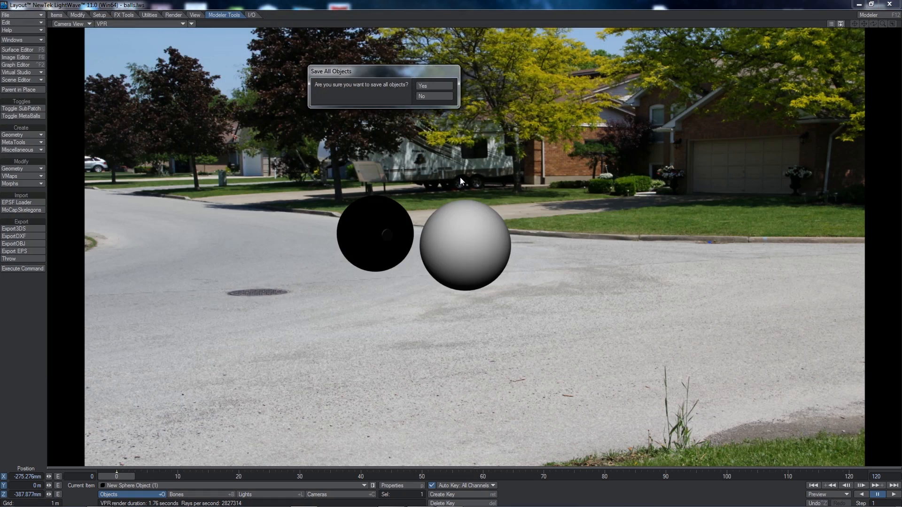
pyautogui.click(435, 86)
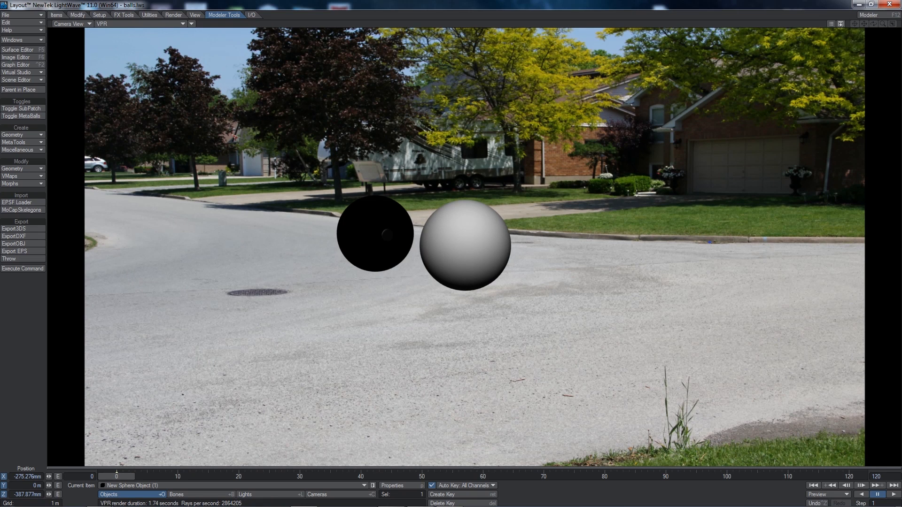
pyautogui.moveTo(445, 250)
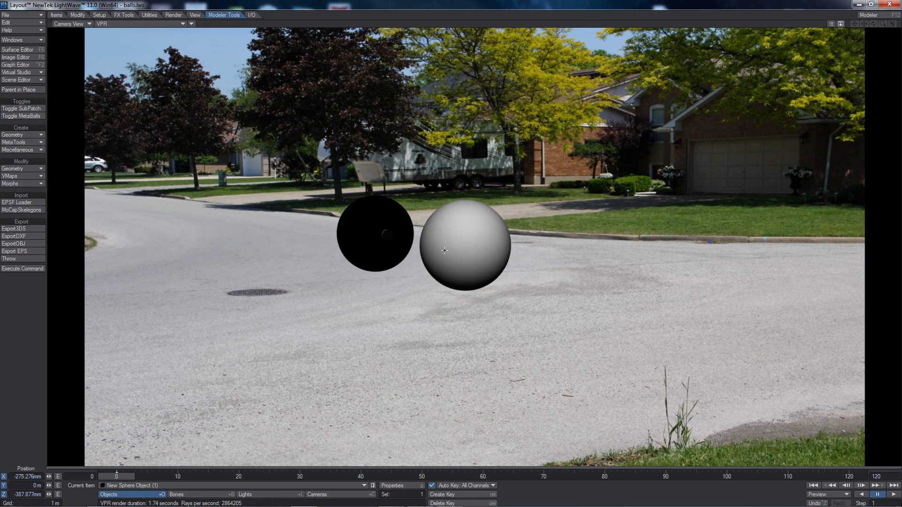
pyautogui.moveTo(245, 333)
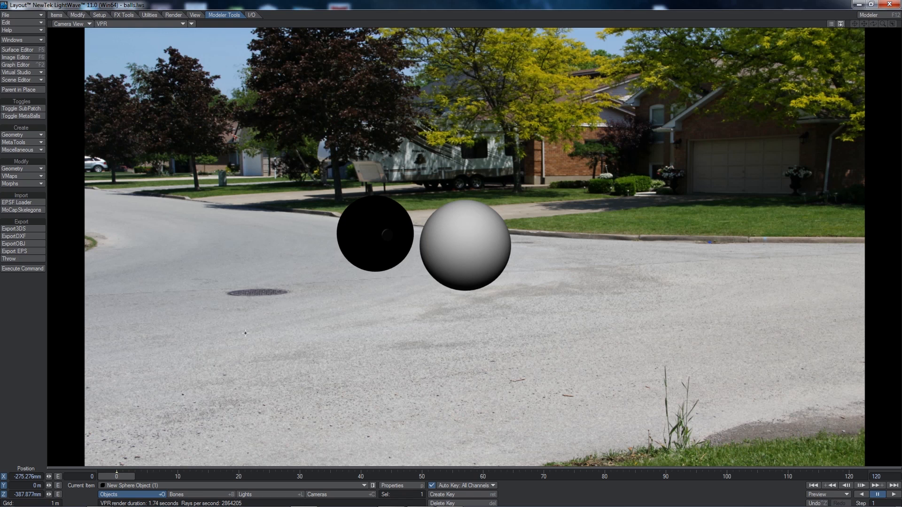
pyautogui.moveTo(484, 250)
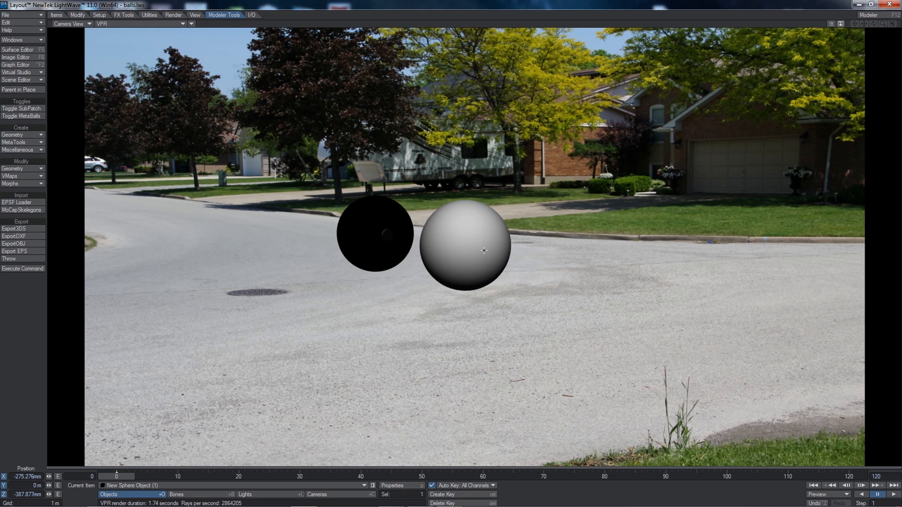
pyautogui.moveTo(593, 260)
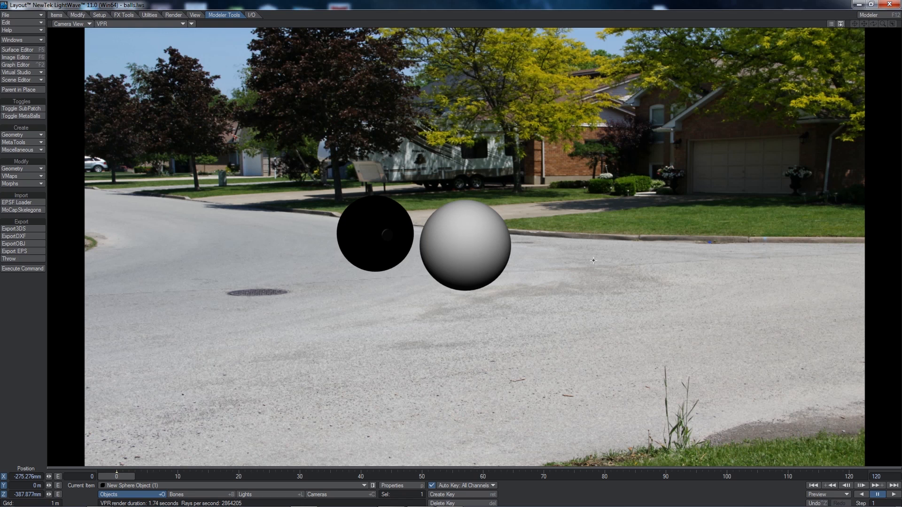
pyautogui.moveTo(454, 152)
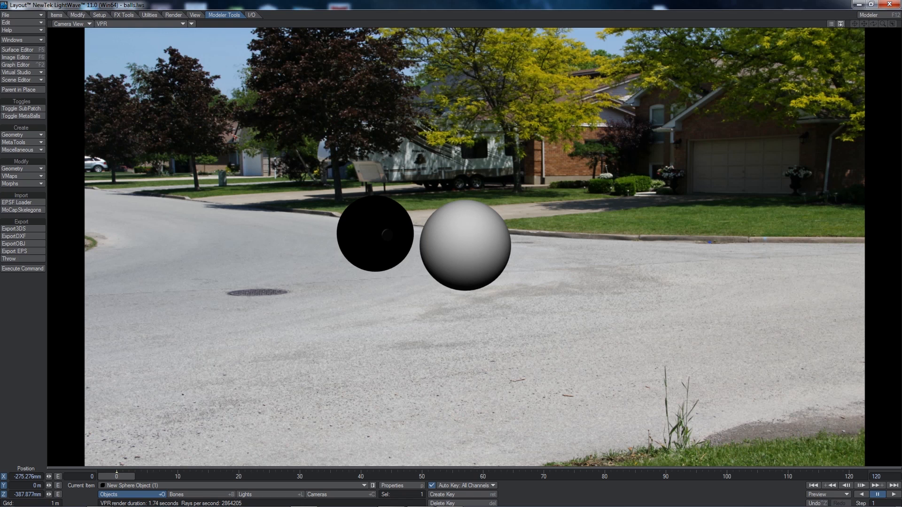
pyautogui.moveTo(537, 328)
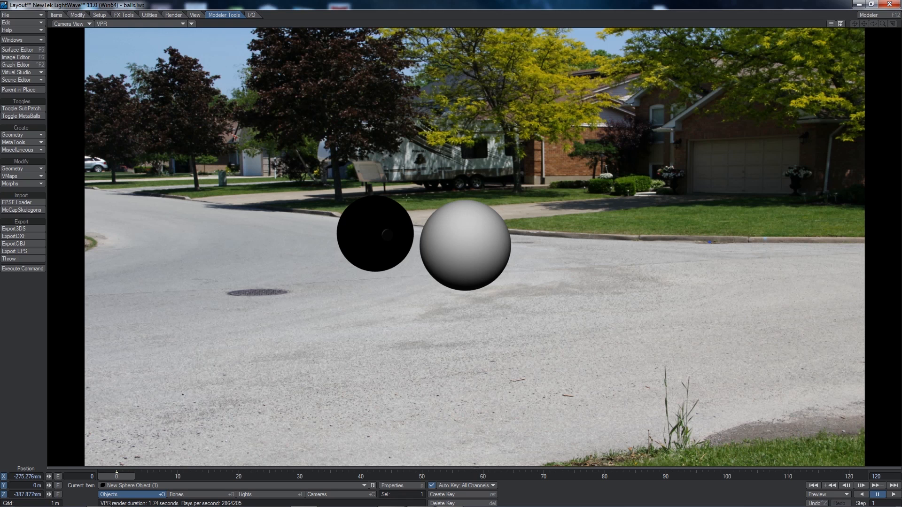
pyautogui.moveTo(466, 244)
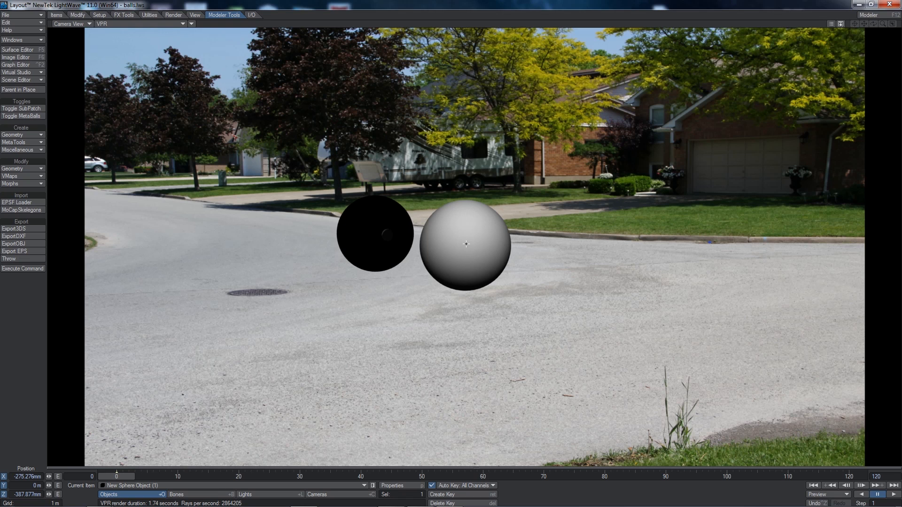
pyautogui.moveTo(361, 224)
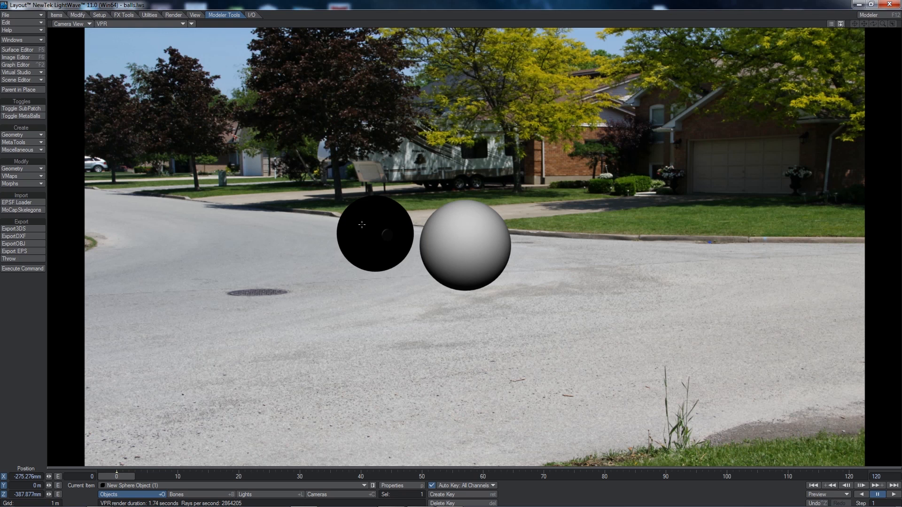
pyautogui.moveTo(310, 291)
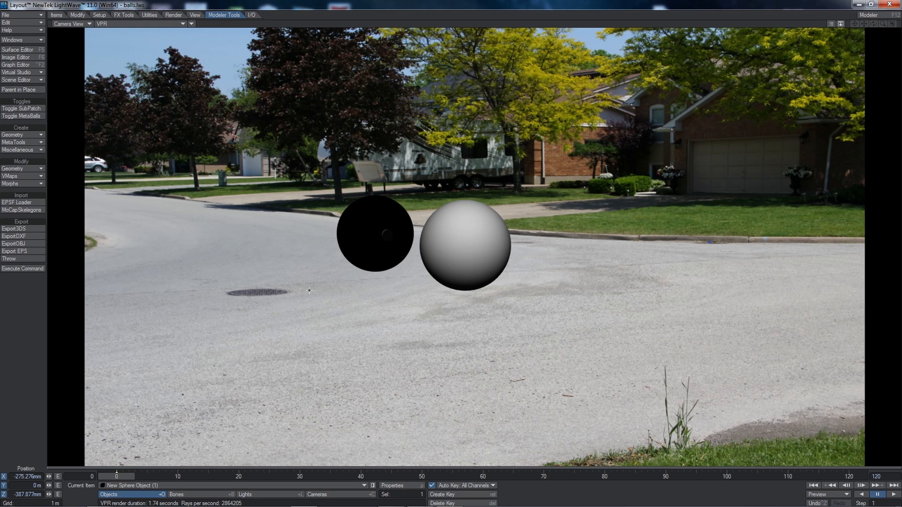
pyautogui.moveTo(406, 386)
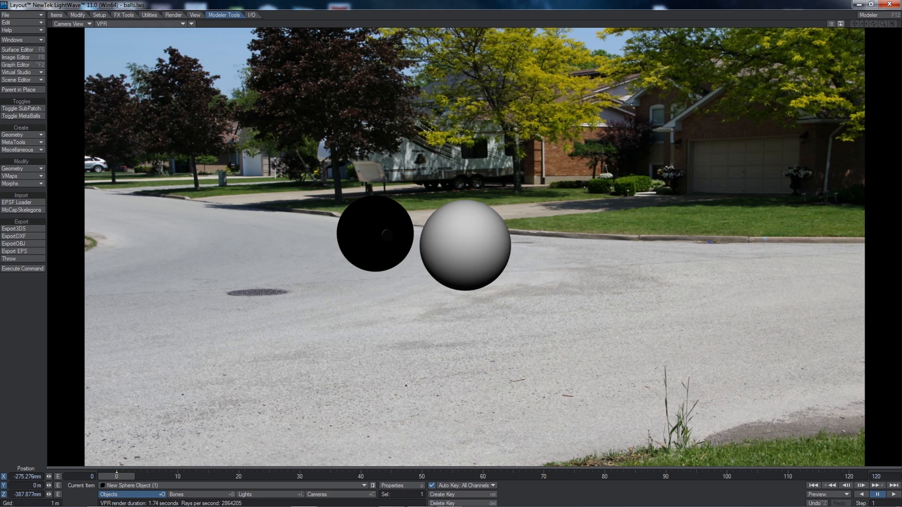
pyautogui.moveTo(308, 219)
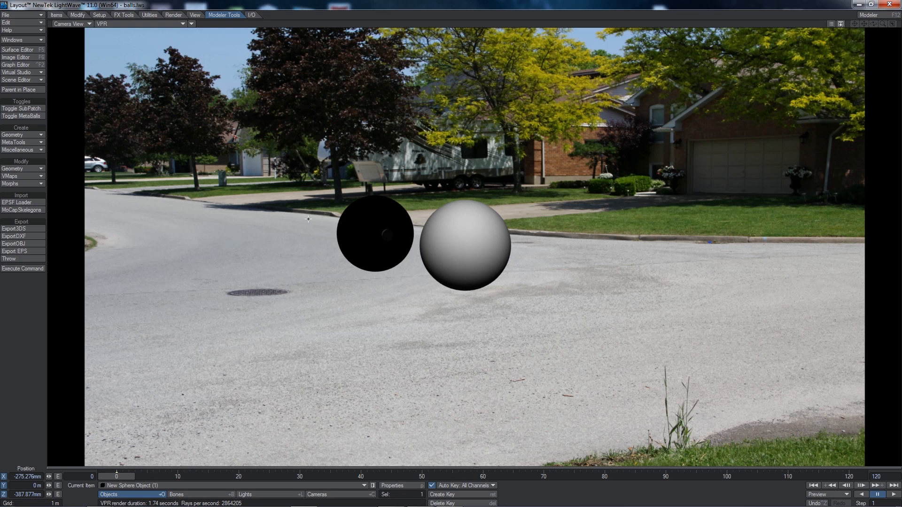
pyautogui.moveTo(529, 337)
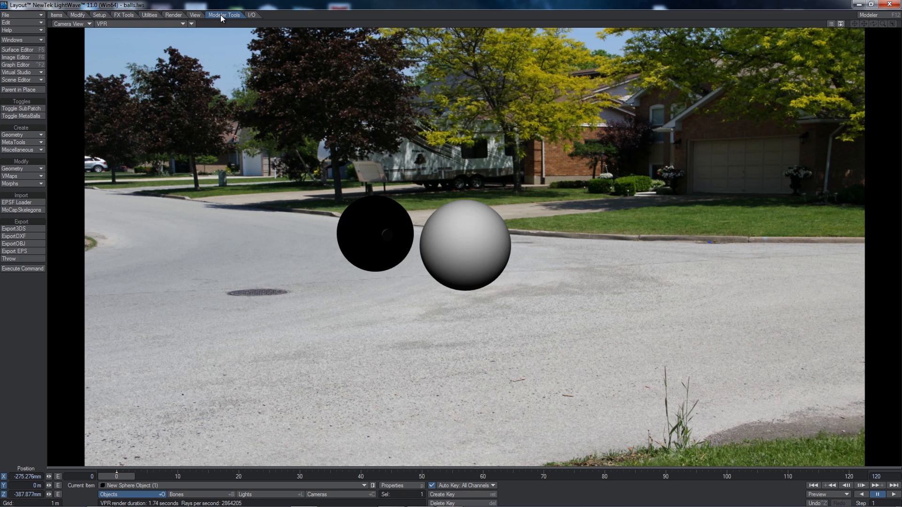
# Step: Add a 20 m ground plane under the balls, set to save as its own object
pyautogui.click(12, 135)
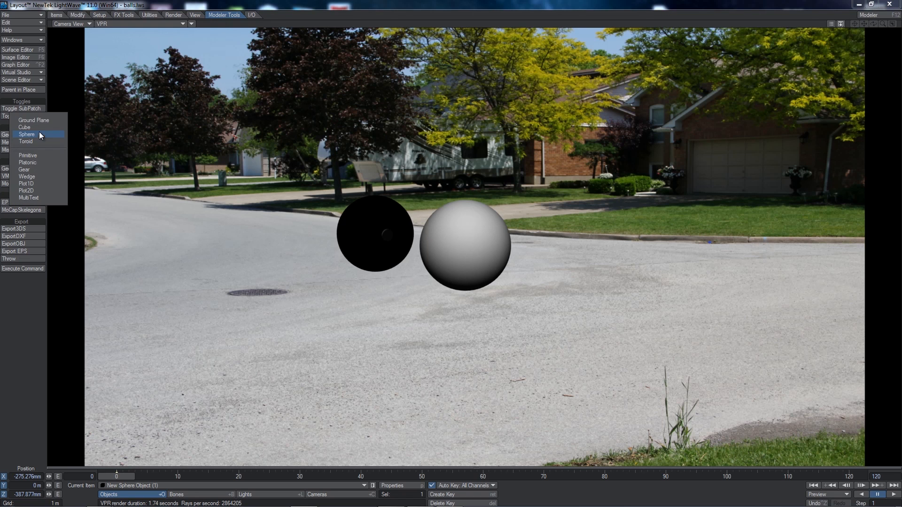
pyautogui.click(33, 120)
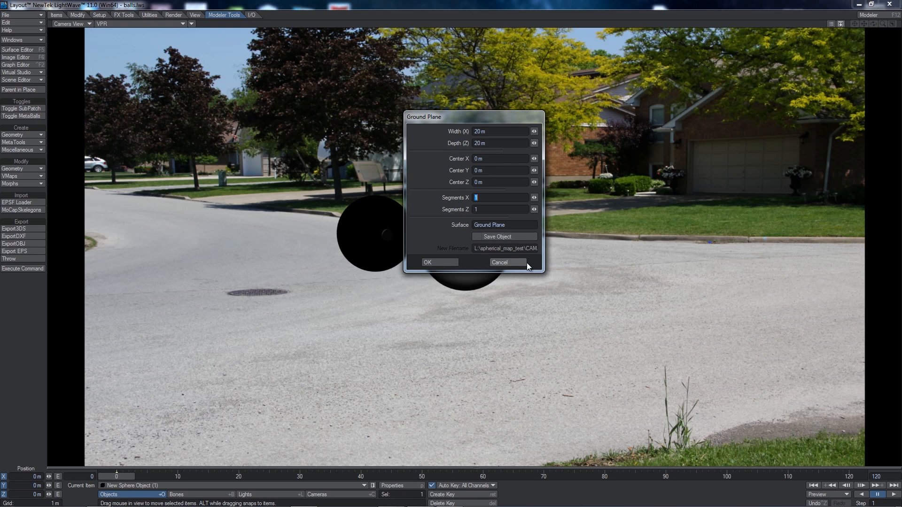
pyautogui.click(478, 236)
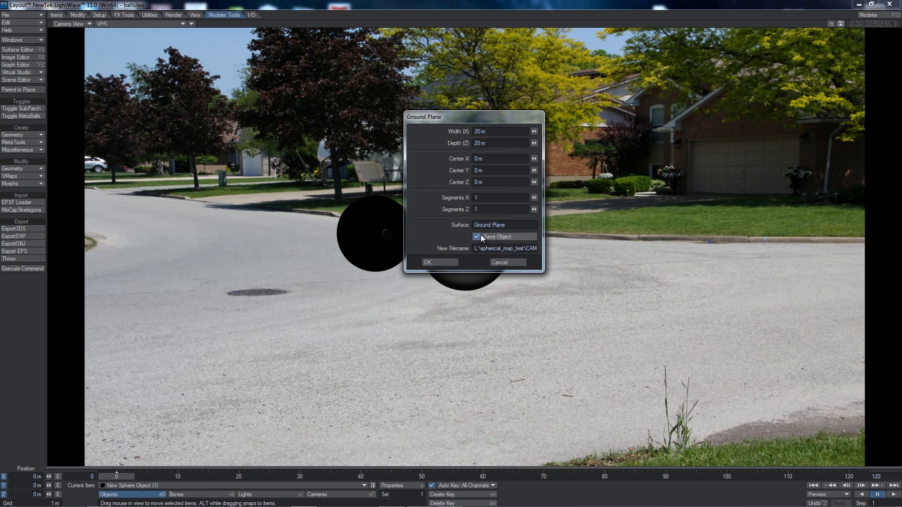
pyautogui.click(439, 262)
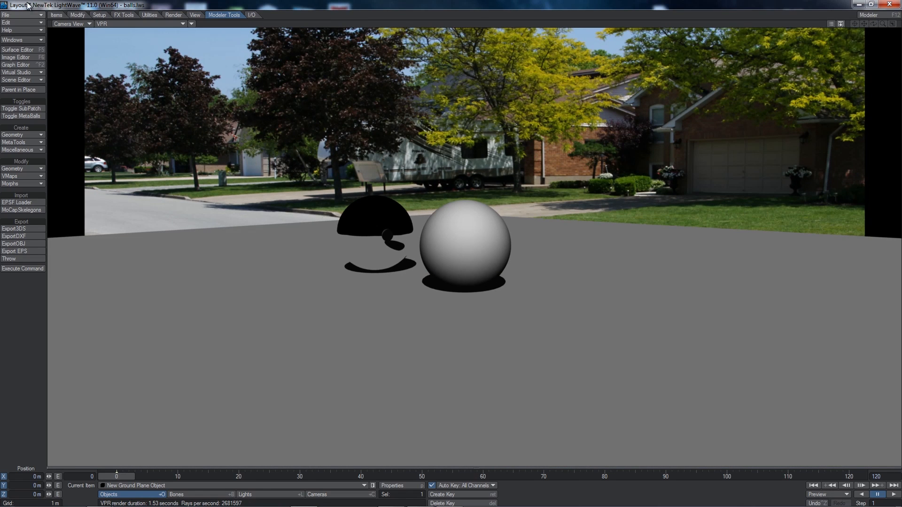
# Step: Save the scene again, overwriting the existing balls.lws
pyautogui.click(5, 14)
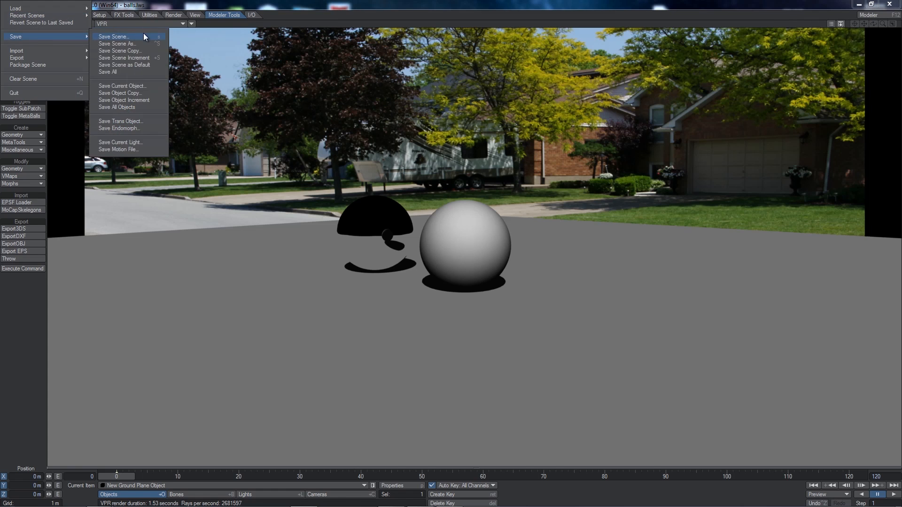
pyautogui.click(113, 36)
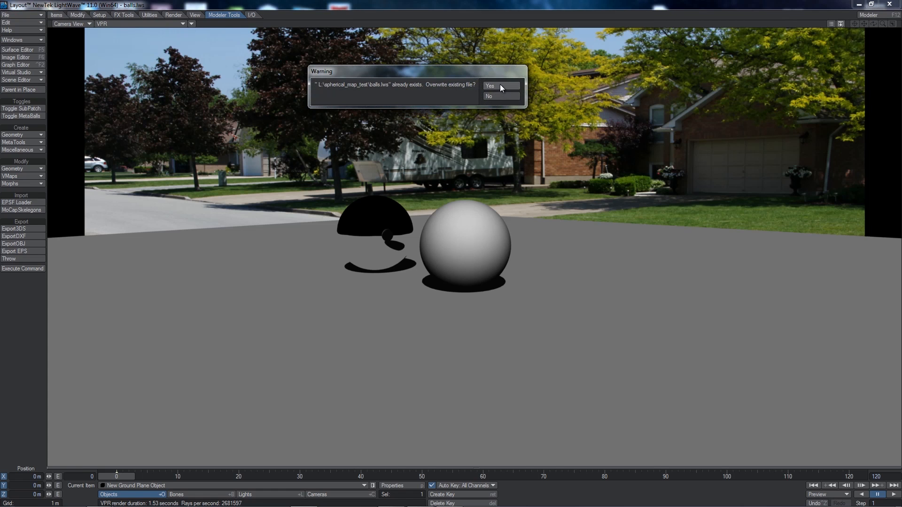
pyautogui.click(489, 86)
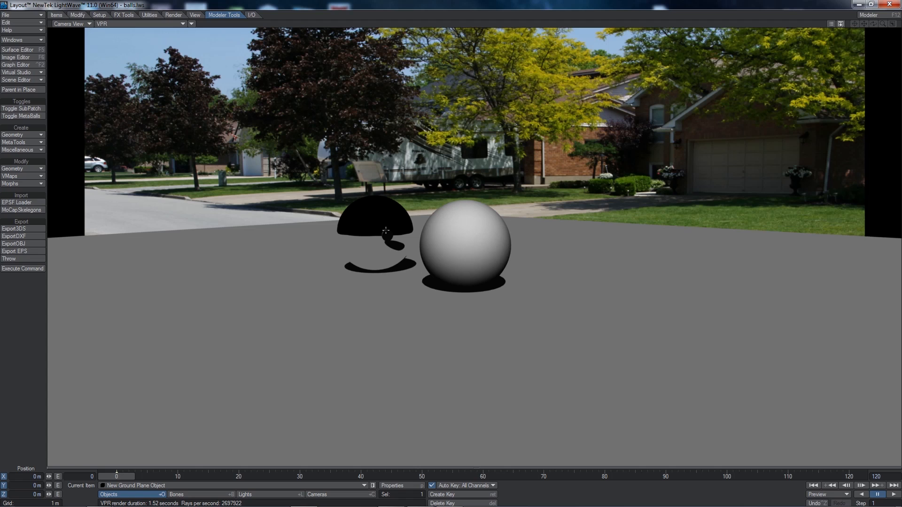
pyautogui.moveTo(389, 265)
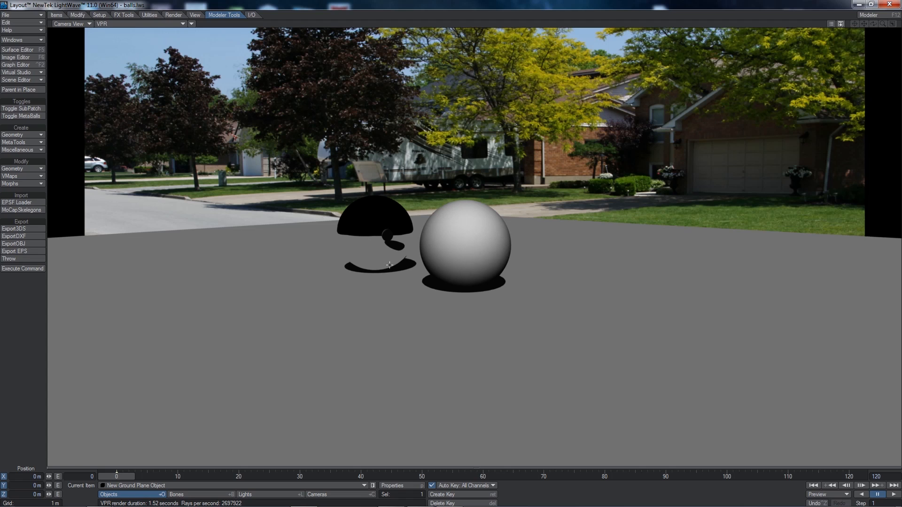
pyautogui.moveTo(511, 337)
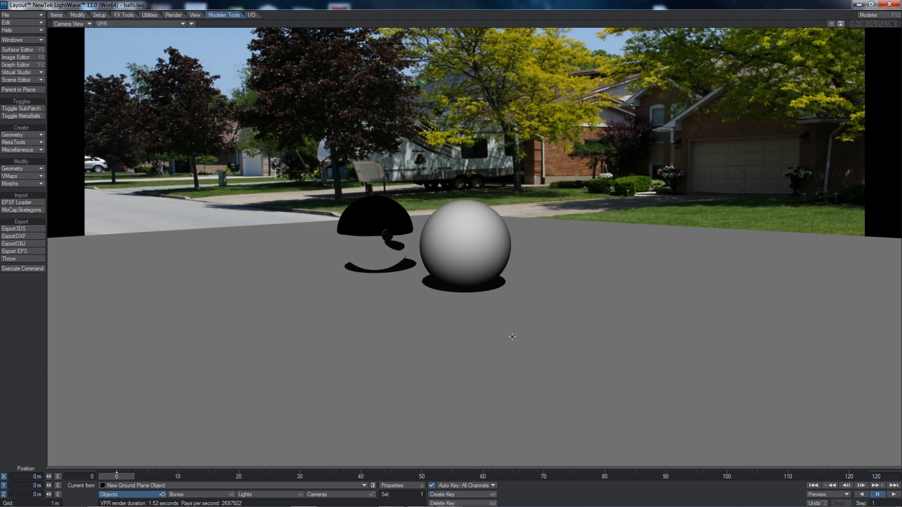
pyautogui.moveTo(573, 353)
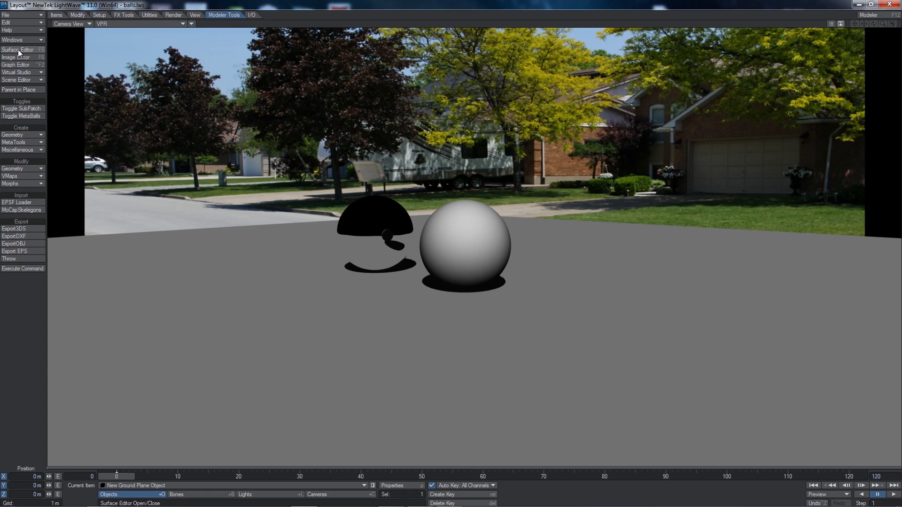
# Step: Enable node-based shading for the Ground Plane surface and enter its node network
pyautogui.click(18, 50)
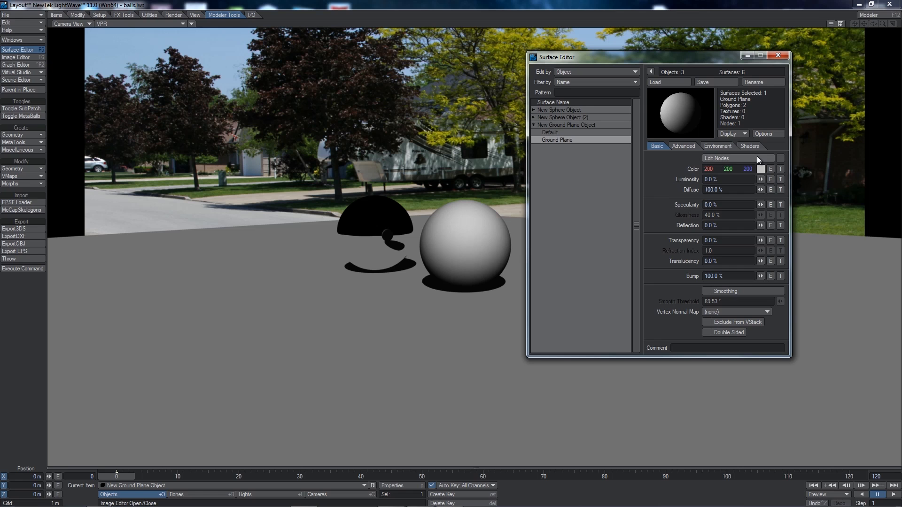
pyautogui.click(780, 158)
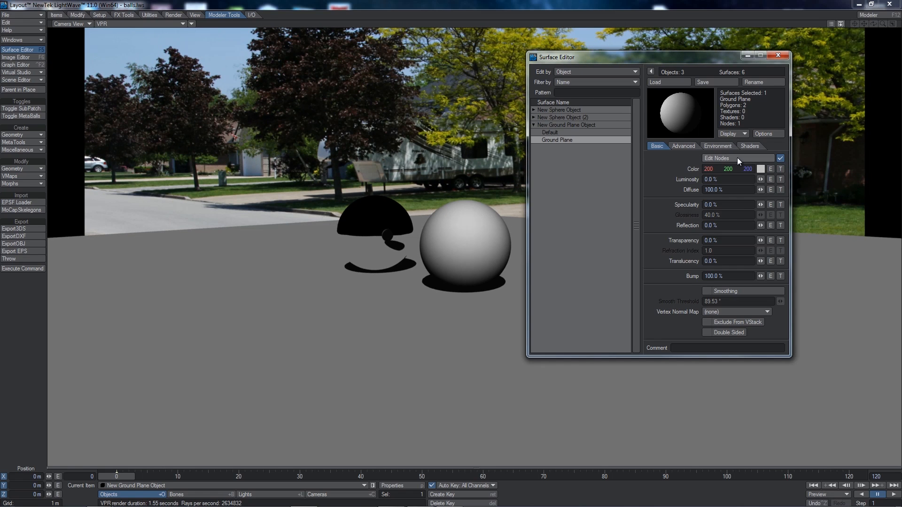
pyautogui.click(716, 158)
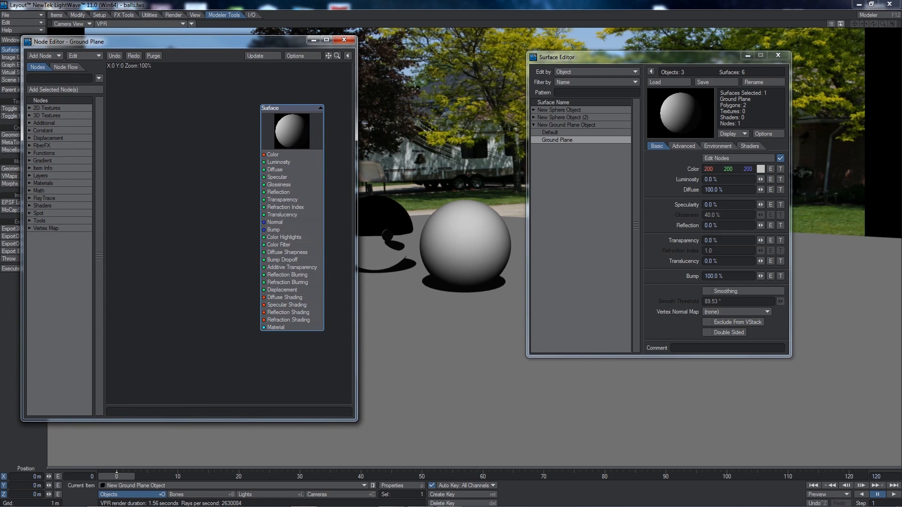
pyautogui.moveTo(243, 178)
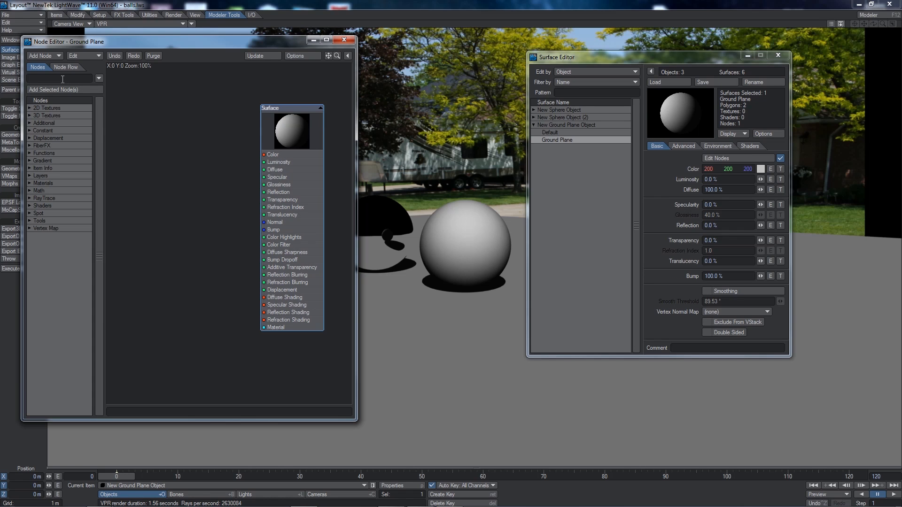
# Step: Add a Shadow Catcher node and feed its Material output into the Surface Material input
pyautogui.write('shadow')
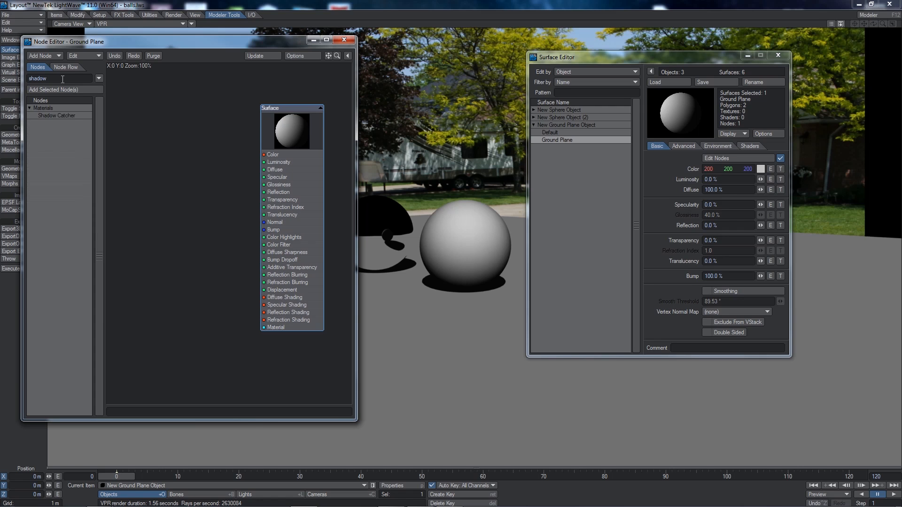
pyautogui.doubleClick(56, 115)
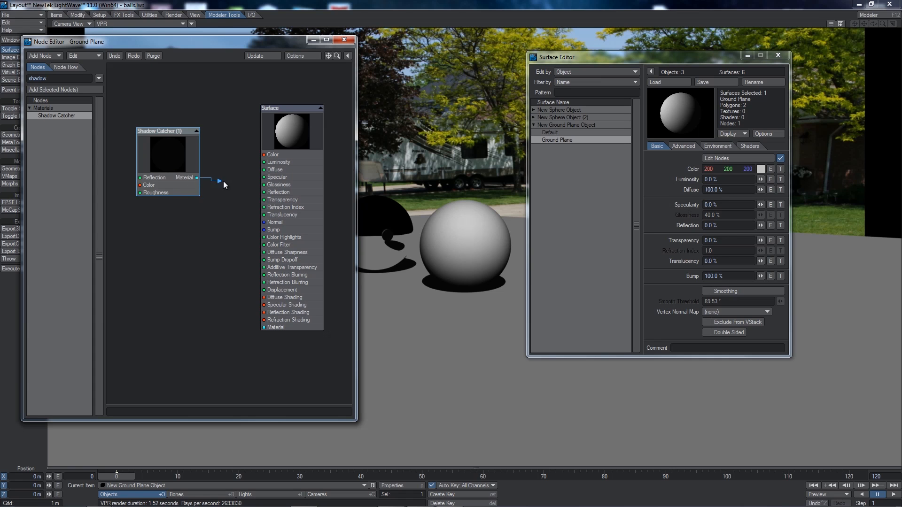
pyautogui.moveTo(221, 179); pyautogui.dragTo(263, 327)
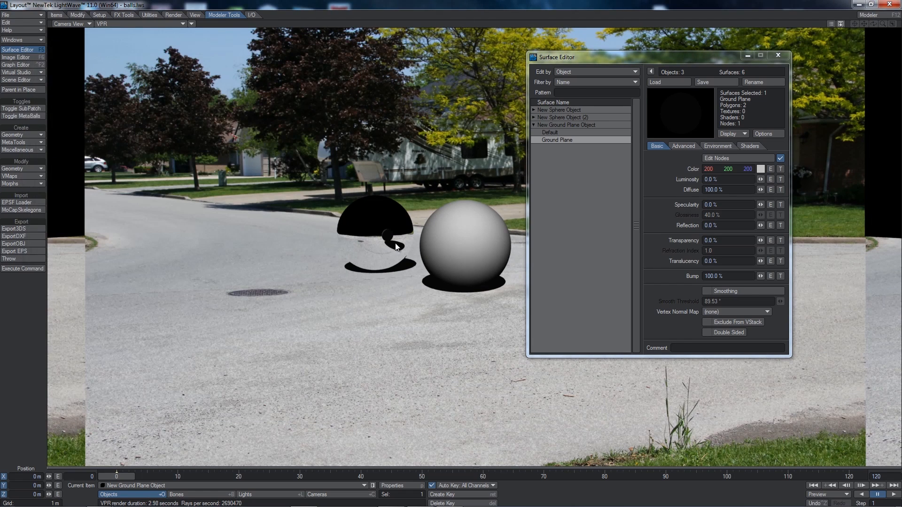
pyautogui.click(778, 55)
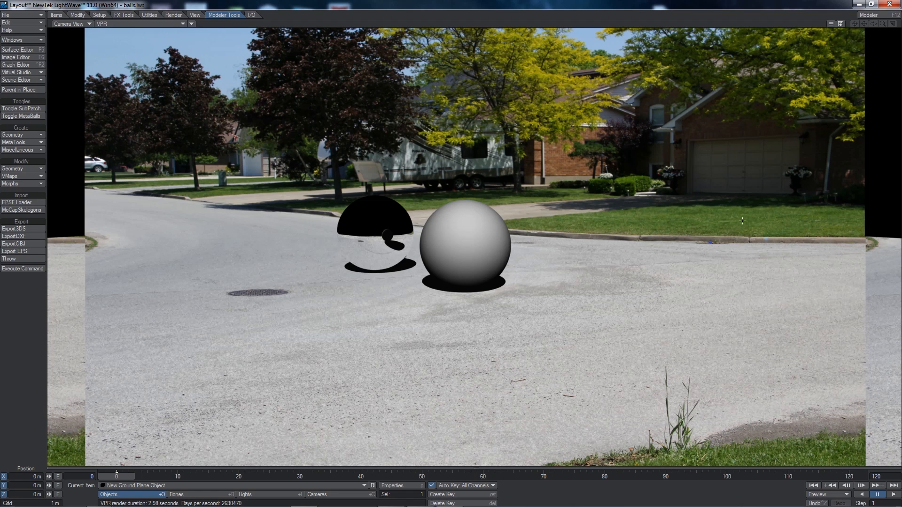
pyautogui.moveTo(692, 294)
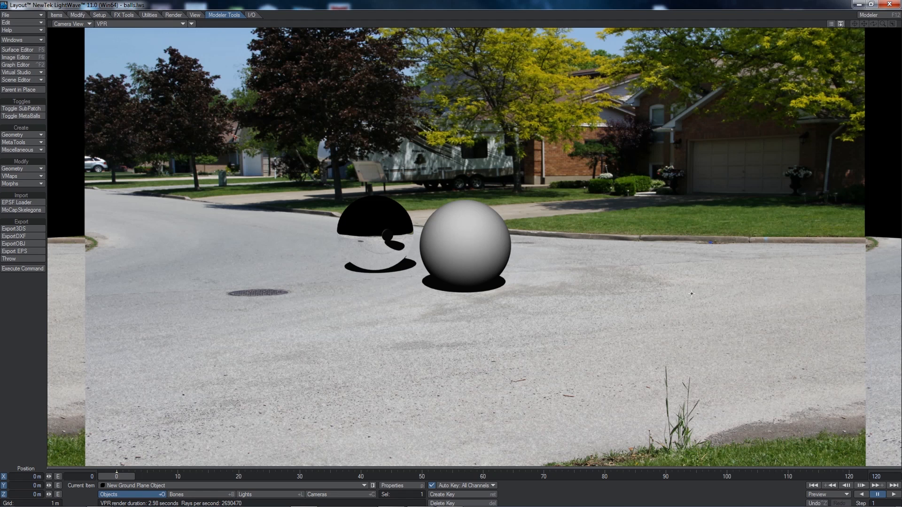
pyautogui.moveTo(449, 278)
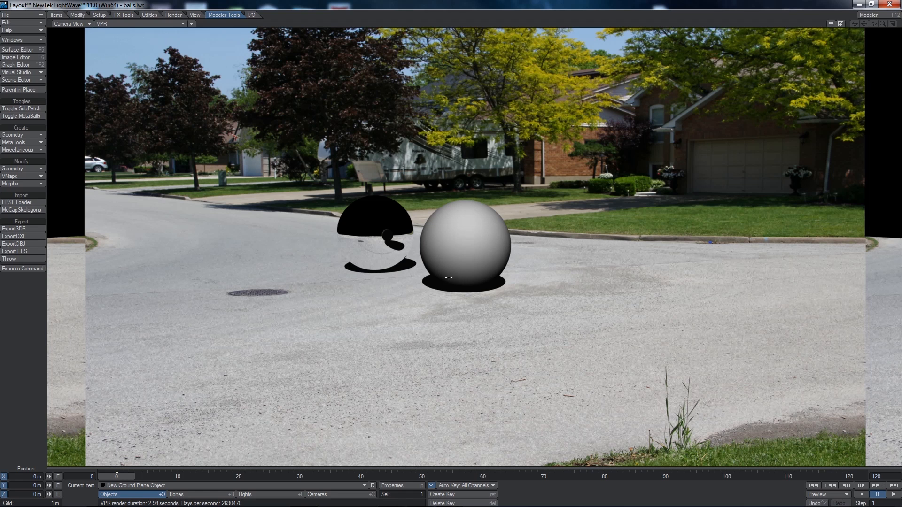
pyautogui.moveTo(498, 305)
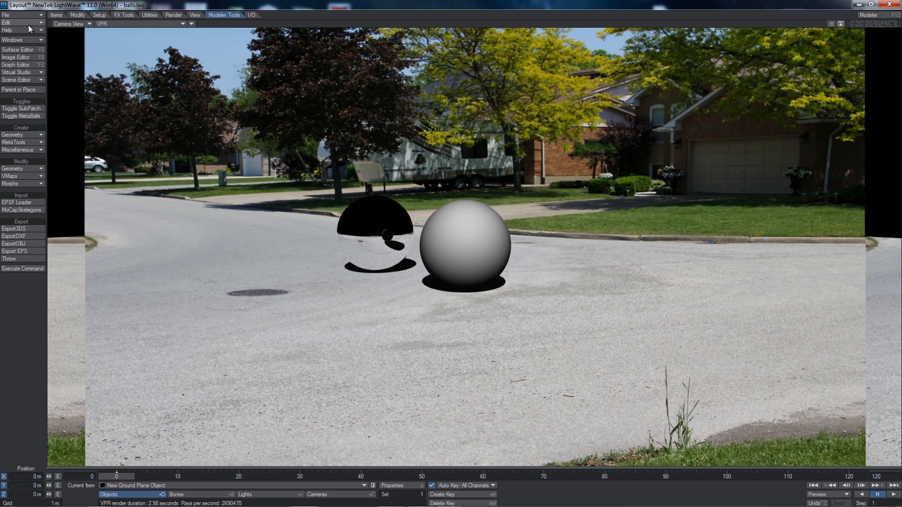
# Step: Save all objects in the scene and confirm the prompt
pyautogui.click(5, 14)
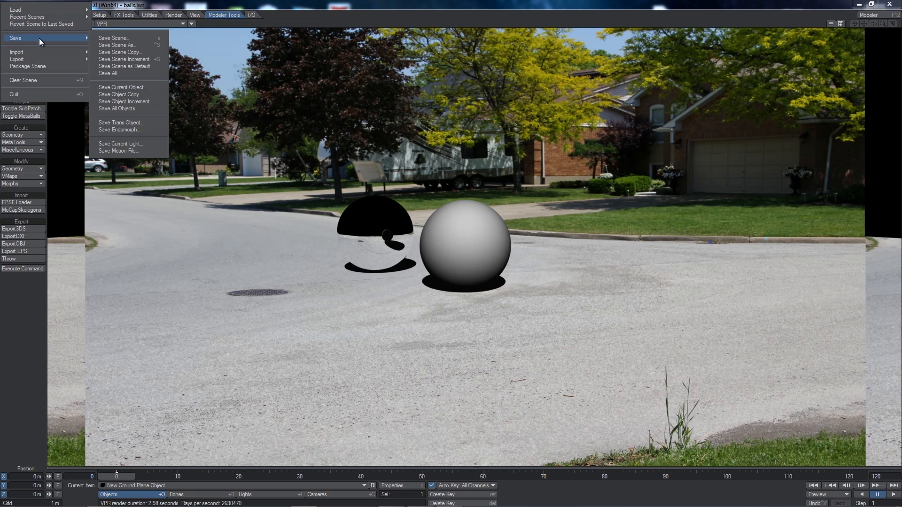
pyautogui.moveTo(127, 73)
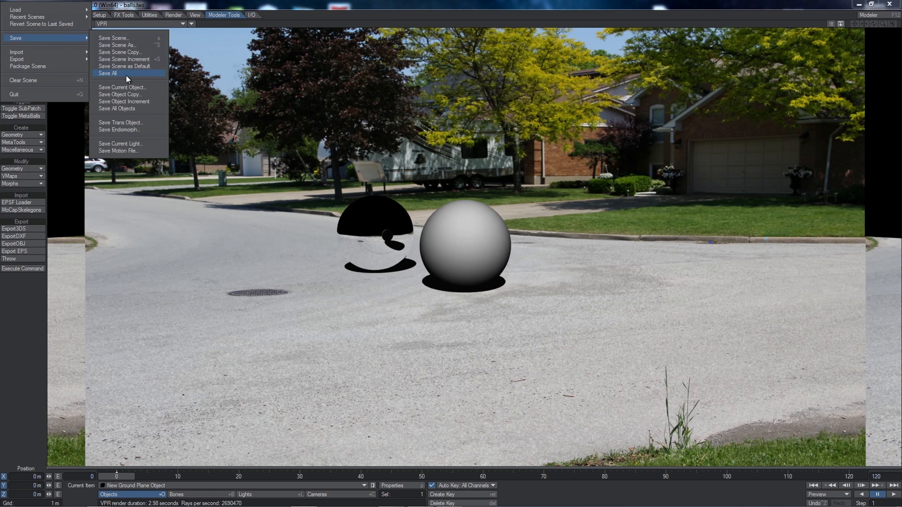
pyautogui.click(107, 73)
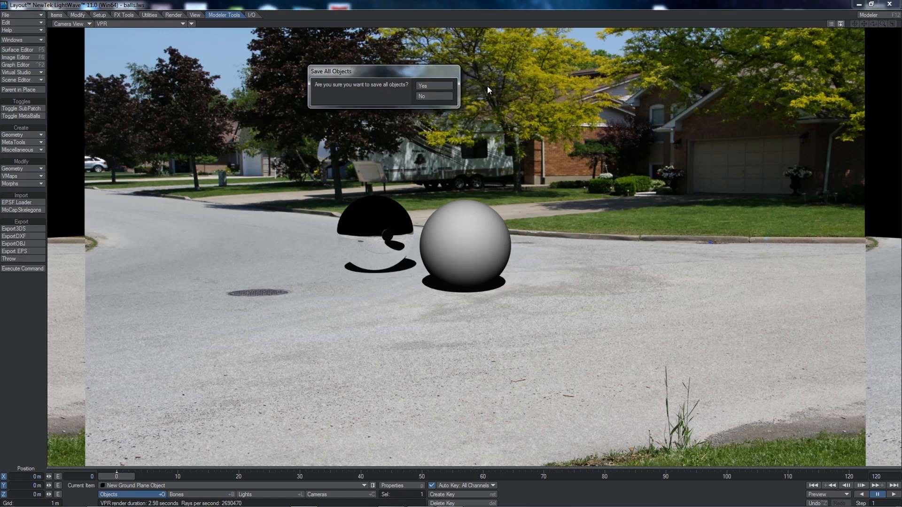
pyautogui.click(422, 96)
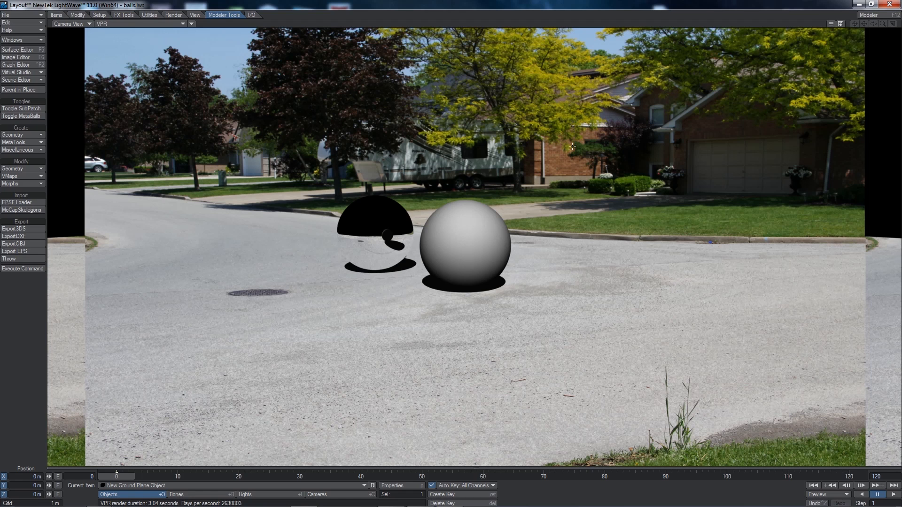
pyautogui.moveTo(430, 136)
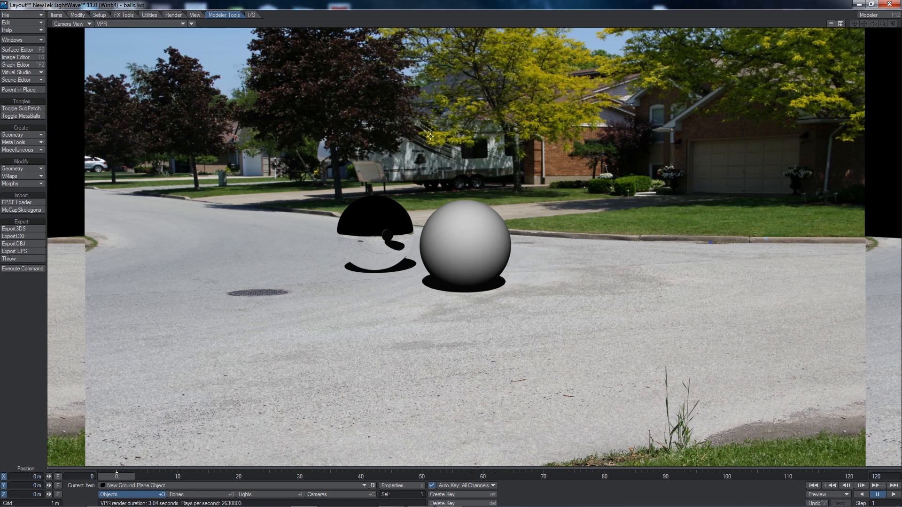
pyautogui.moveTo(365, 259)
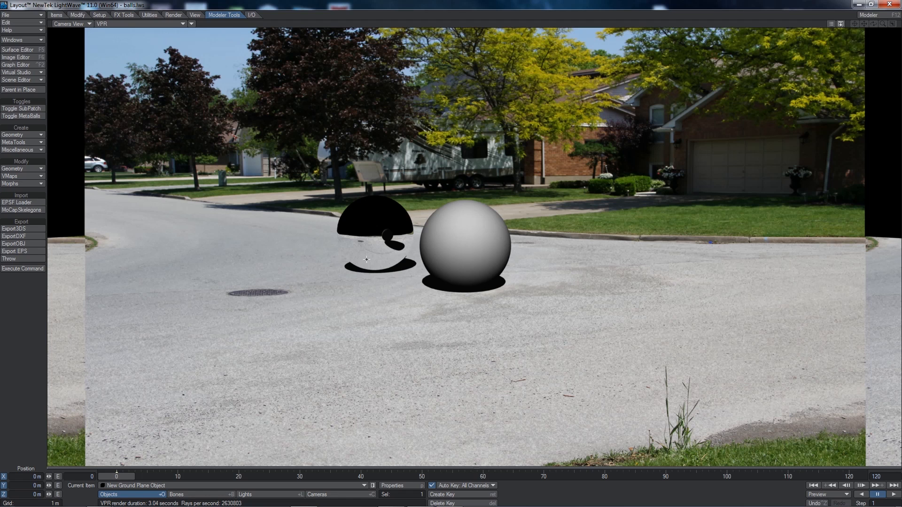
pyautogui.moveTo(486, 324)
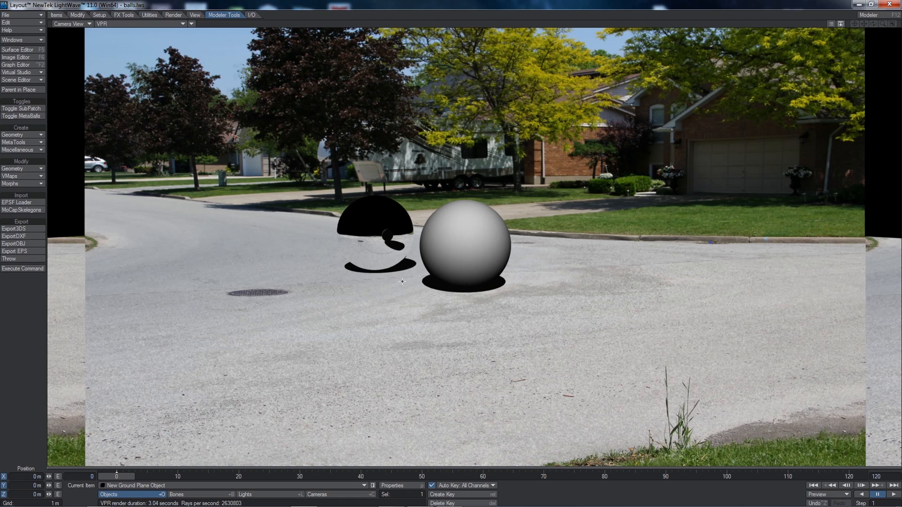
pyautogui.moveTo(186, 55)
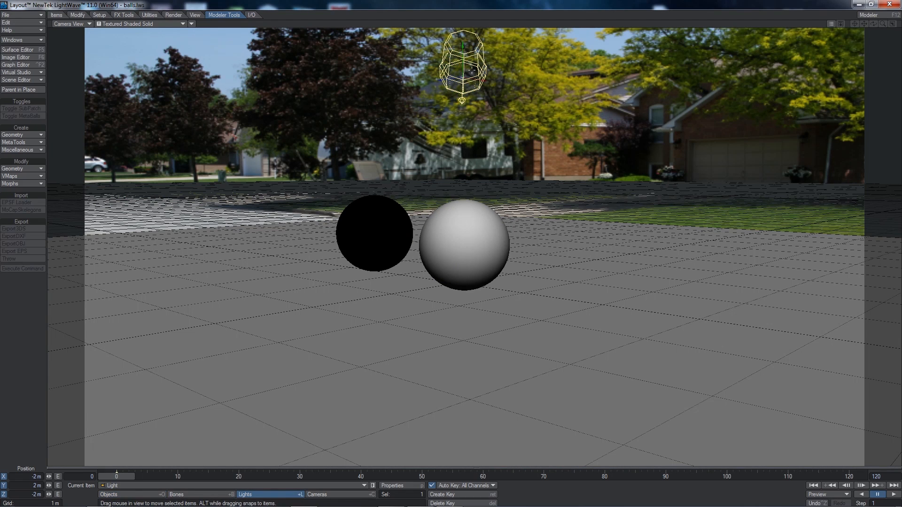
pyautogui.moveTo(491, 61)
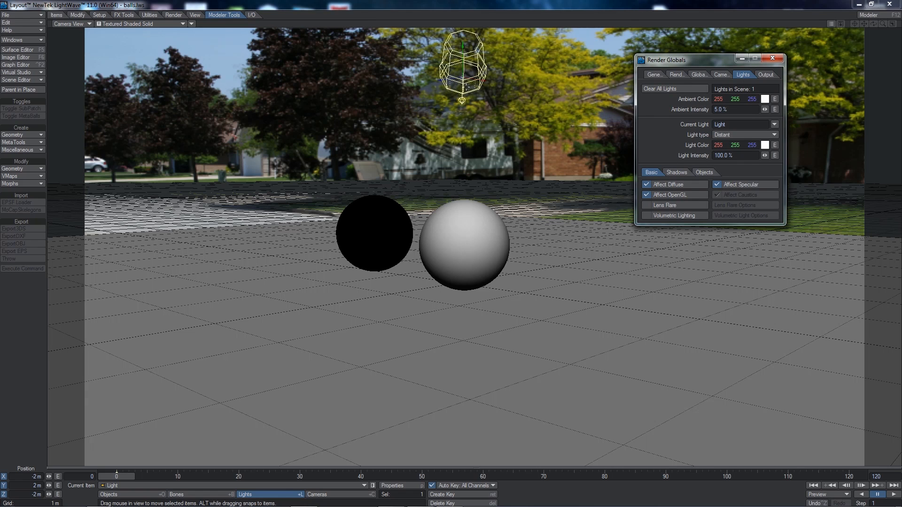
# Step: Reposition the light above the balls and tilt it to change their shading
pyautogui.moveTo(463, 75); pyautogui.dragTo(339, 66)
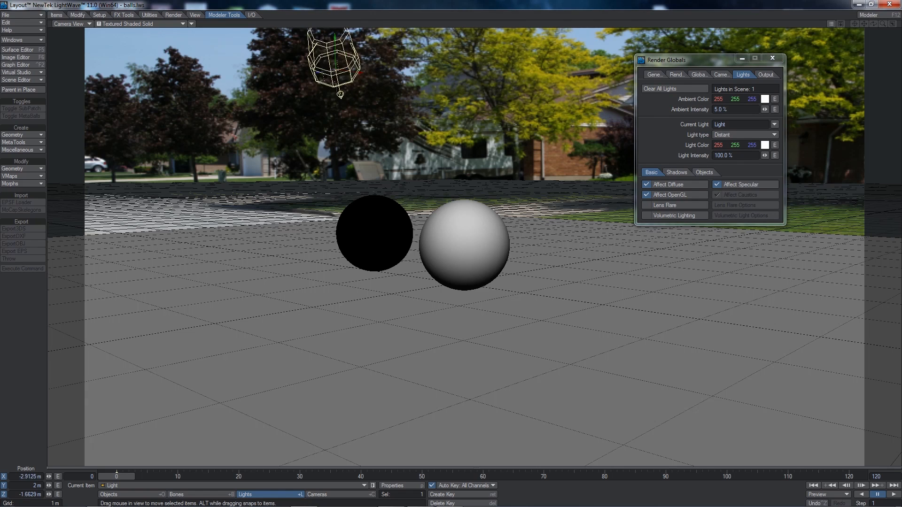
pyautogui.moveTo(336, 63); pyautogui.dragTo(422, 68)
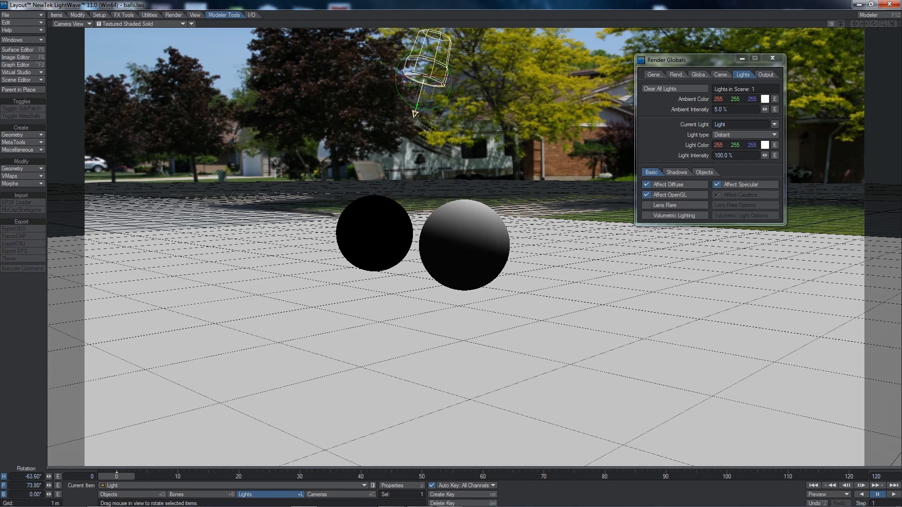
pyautogui.moveTo(420, 75); pyautogui.dragTo(420, 97)
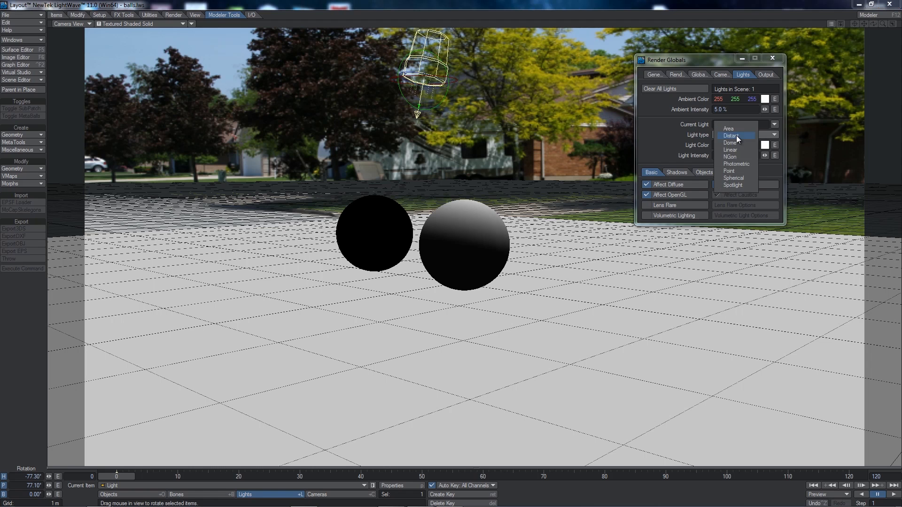
# Step: Switch the light from Distant to an Area light and close Render Globals
pyautogui.click(729, 127)
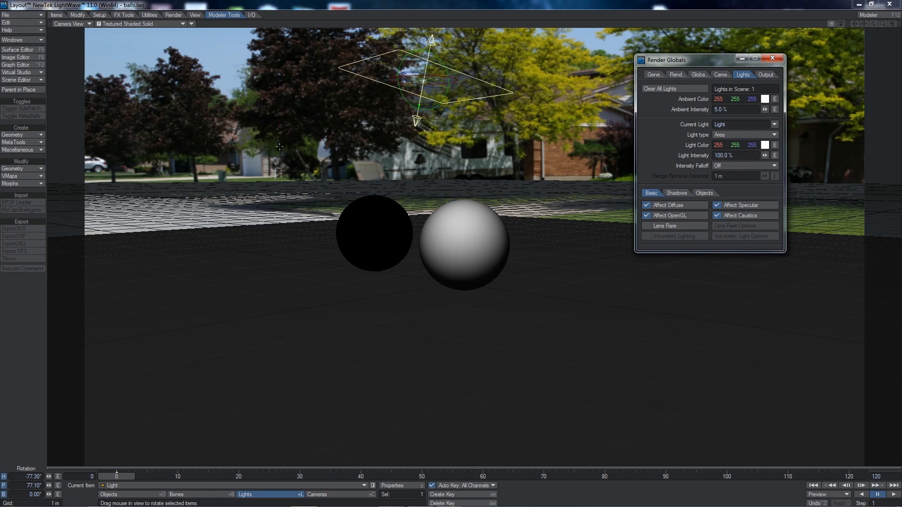
pyautogui.moveTo(511, 224)
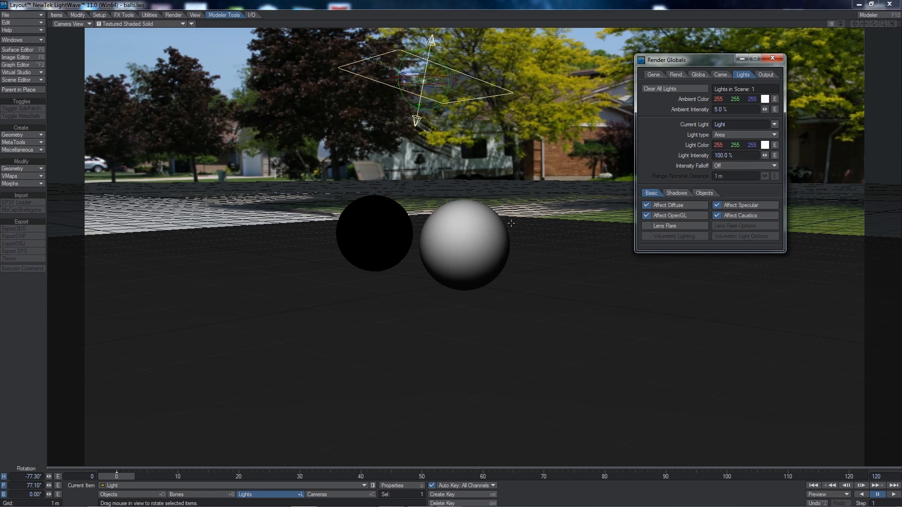
pyautogui.moveTo(706, 64)
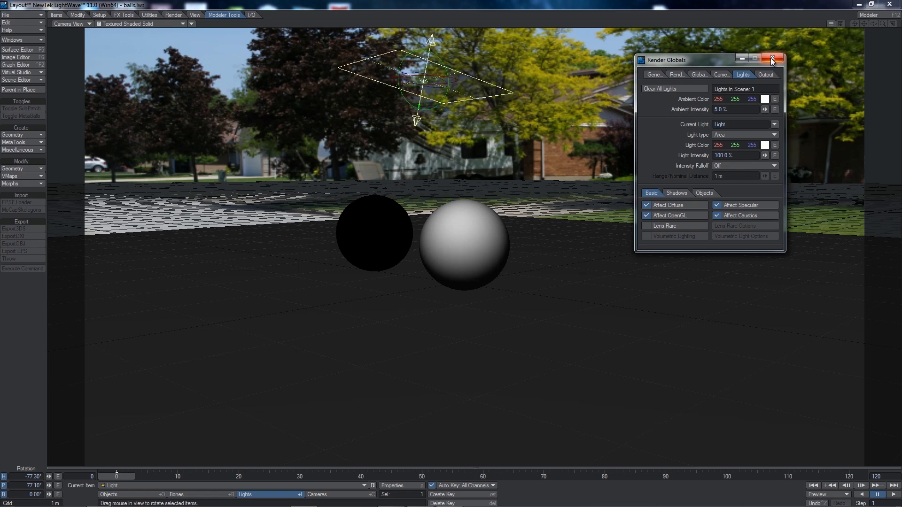
pyautogui.click(772, 58)
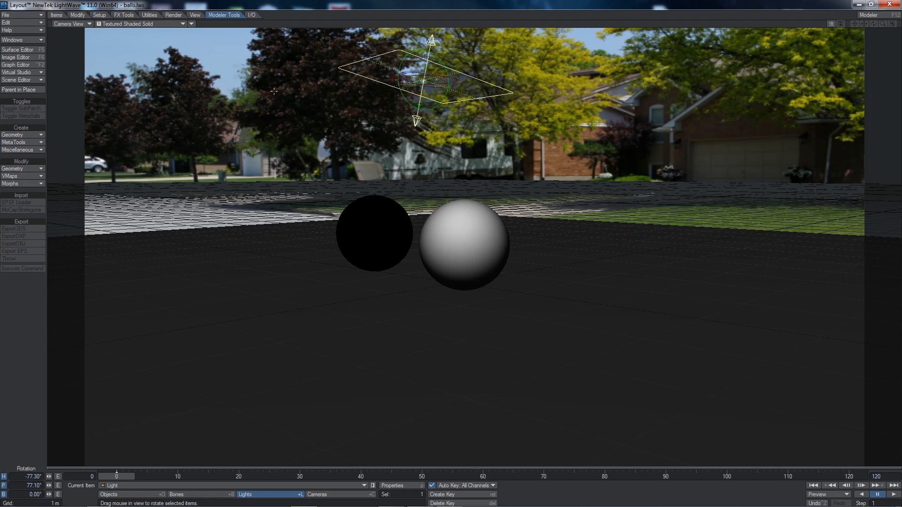
# Step: In Perspective view, raise the area light to about 7.6 m and shift it along X
pyautogui.click(71, 24)
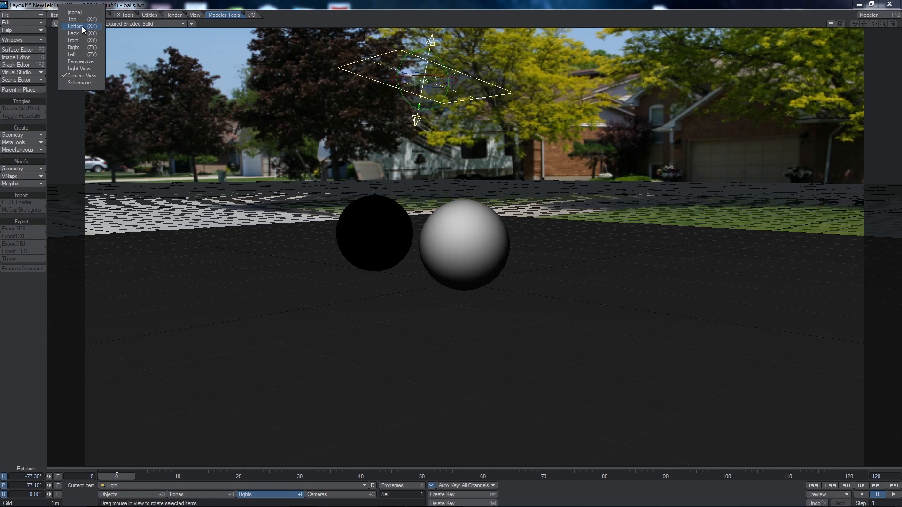
pyautogui.moveTo(81, 63)
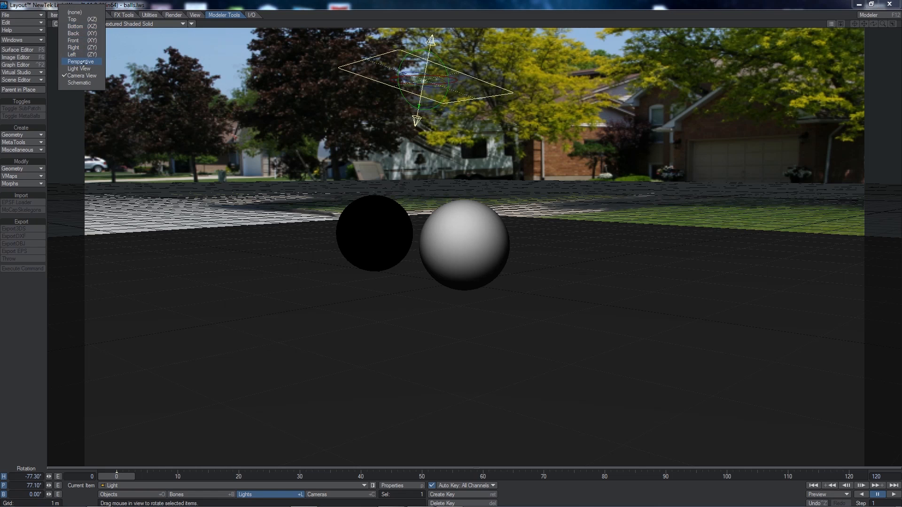
pyautogui.click(79, 62)
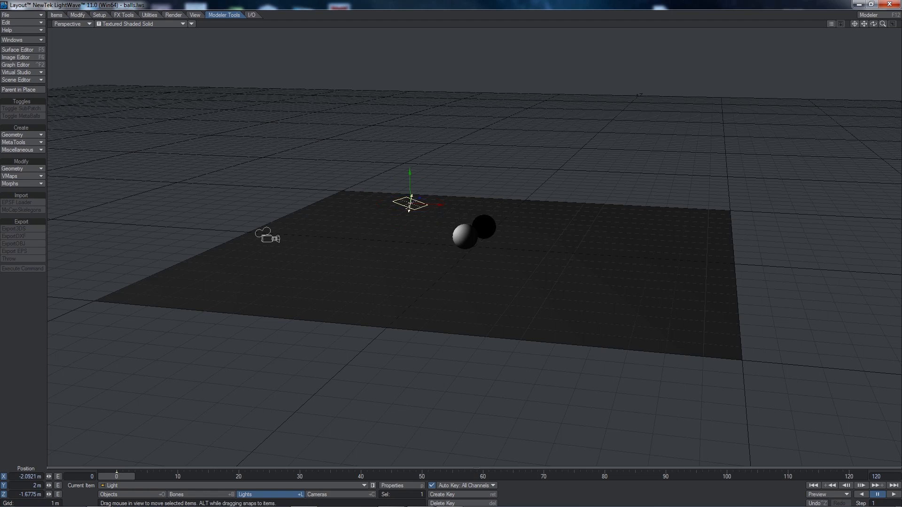
pyautogui.moveTo(409, 203); pyautogui.dragTo(407, 95)
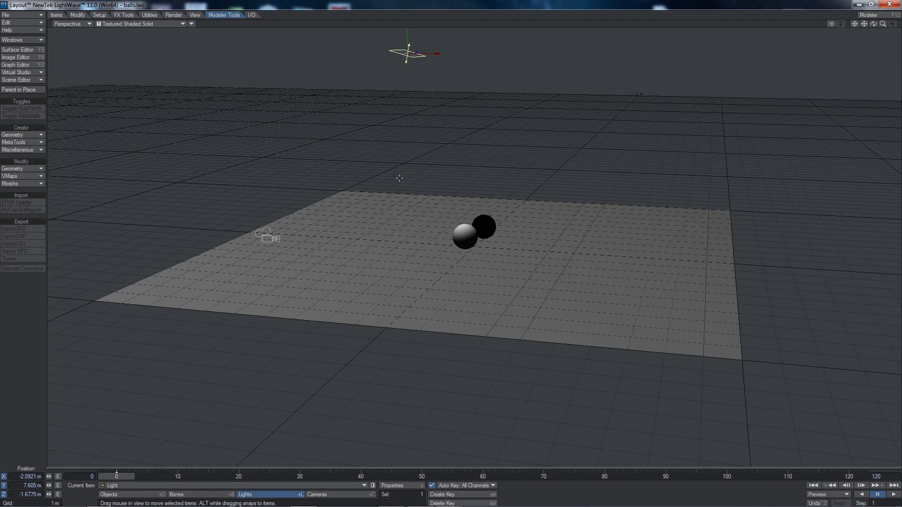
pyautogui.moveTo(404, 51); pyautogui.dragTo(553, 55)
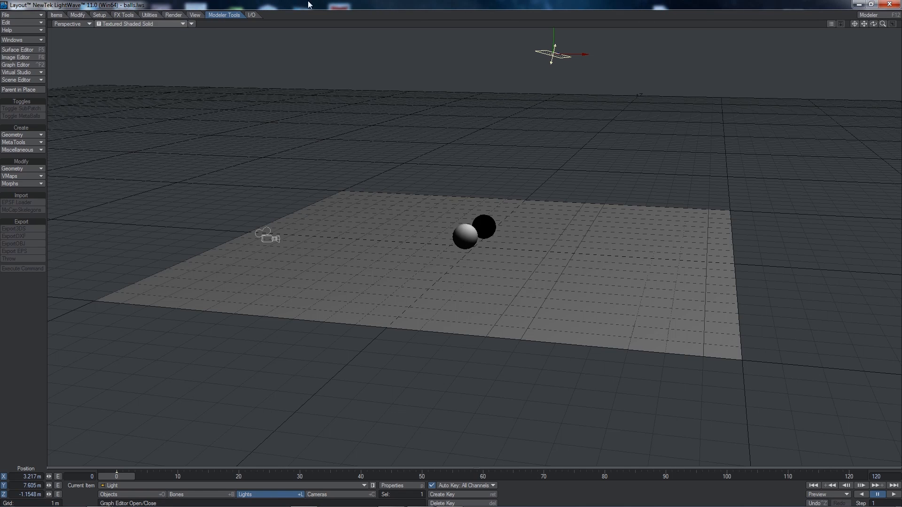
# Step: Check the aim through Light View, then return to Camera View
pyautogui.click(71, 24)
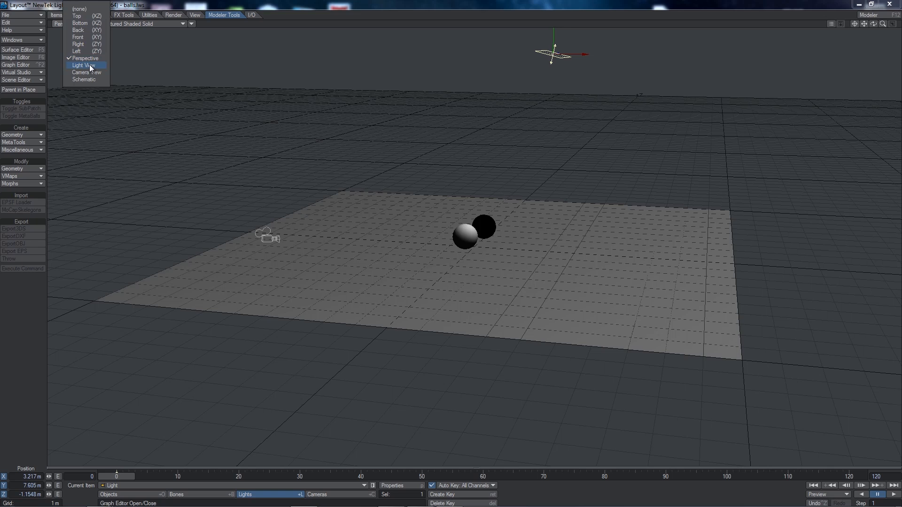
pyautogui.click(84, 65)
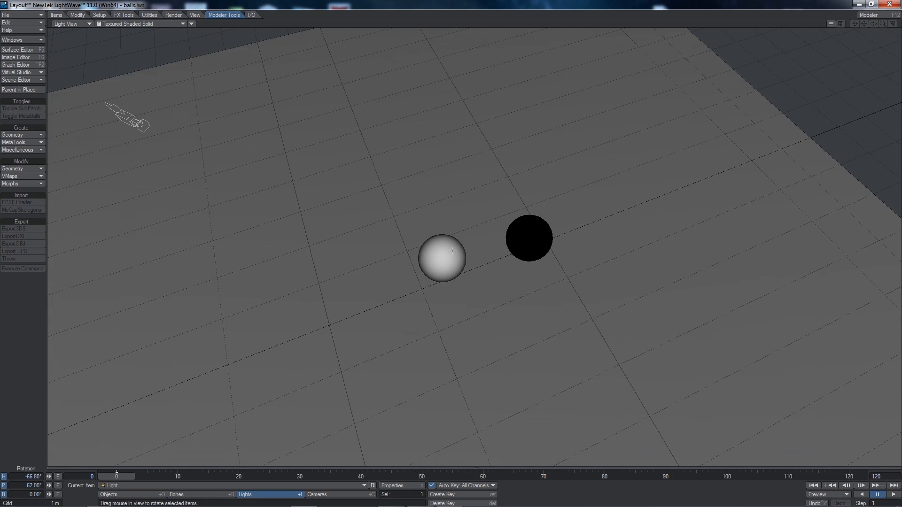
pyautogui.click(72, 23)
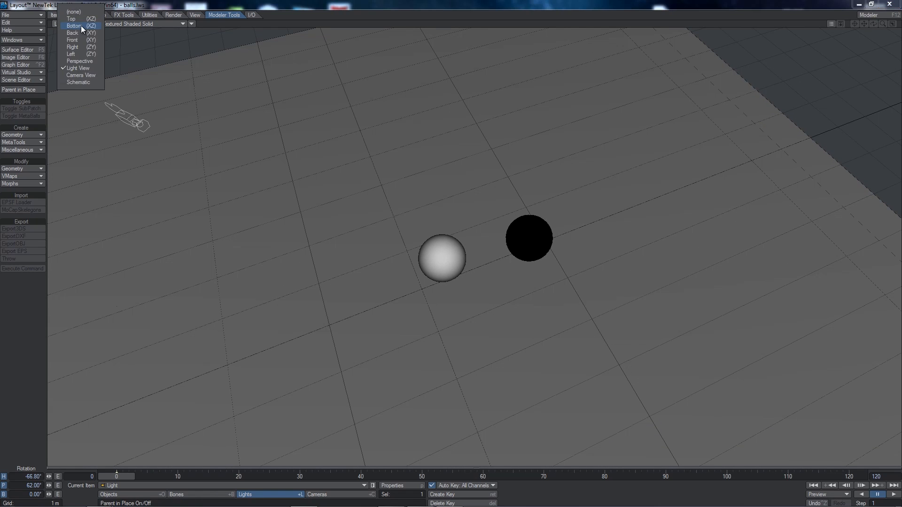
pyautogui.click(81, 75)
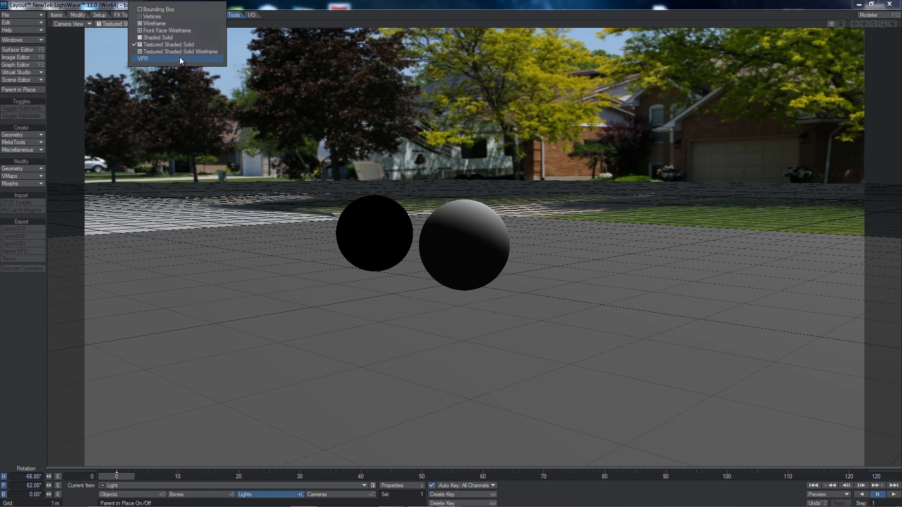
# Step: Set the viewport render style to VPR so both balls render live over the street photo
pyautogui.click(143, 58)
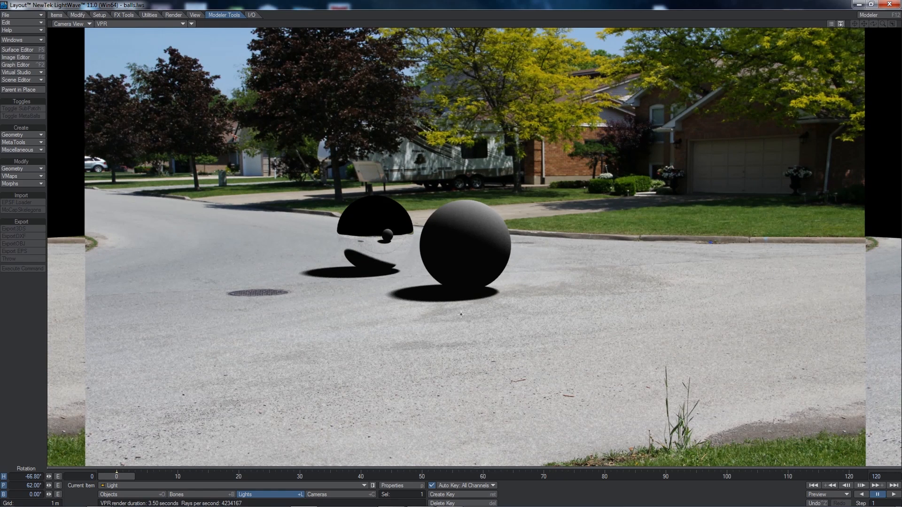
pyautogui.moveTo(419, 306)
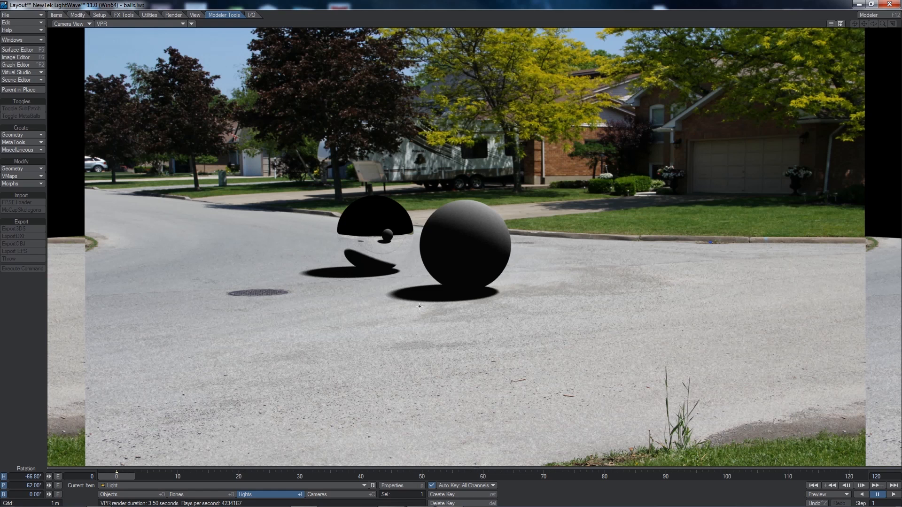
pyautogui.moveTo(390, 299)
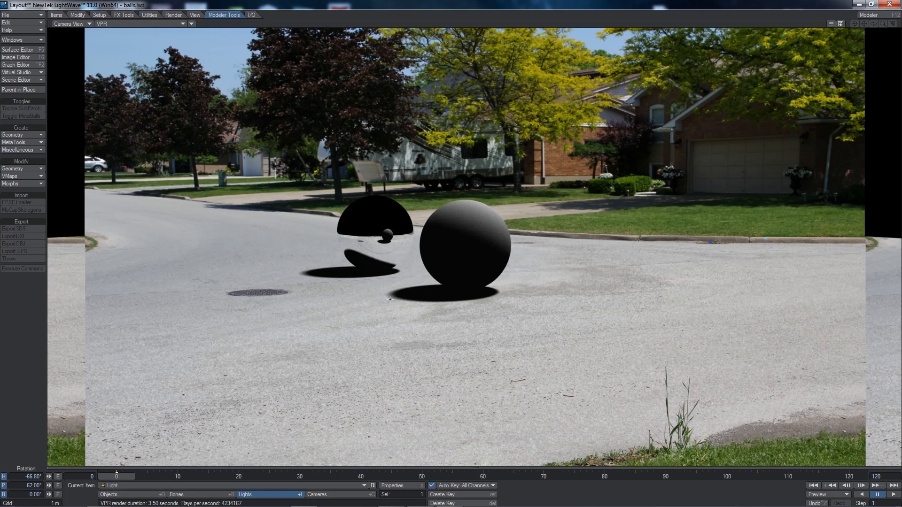
pyautogui.moveTo(252, 211)
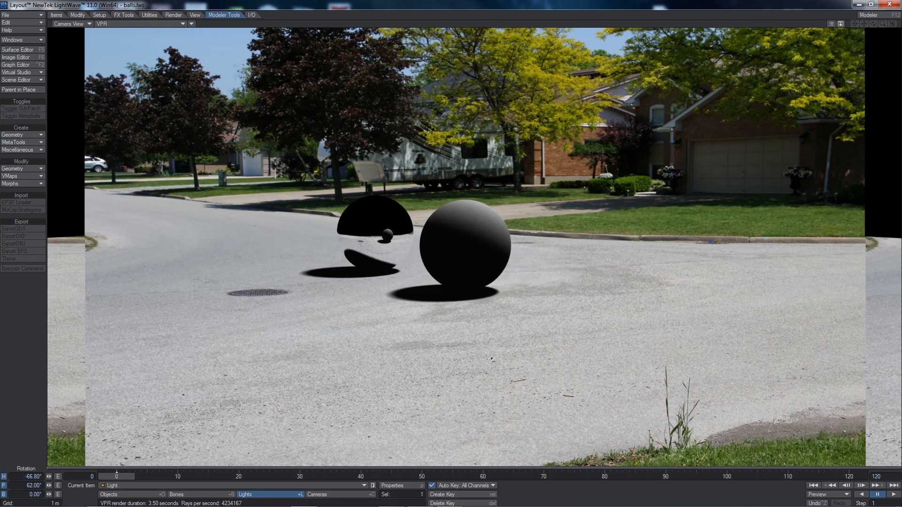
pyautogui.moveTo(379, 204)
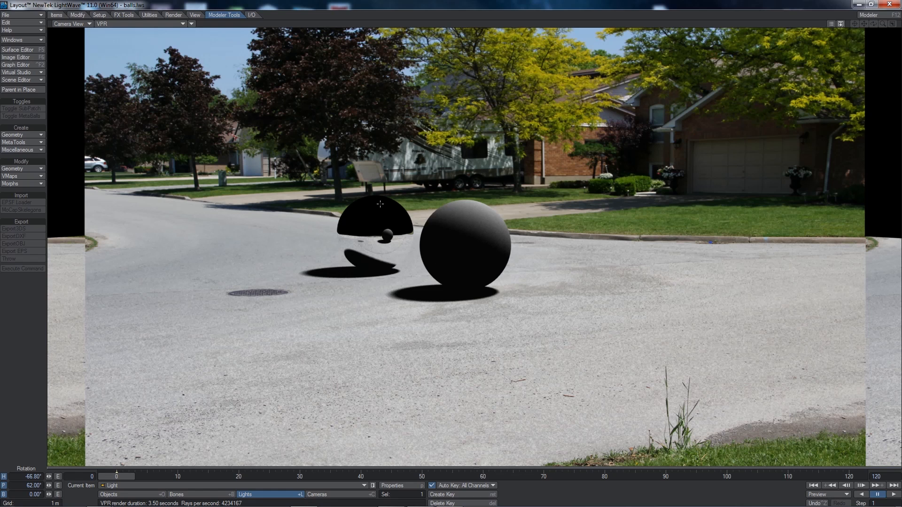
pyautogui.moveTo(426, 305)
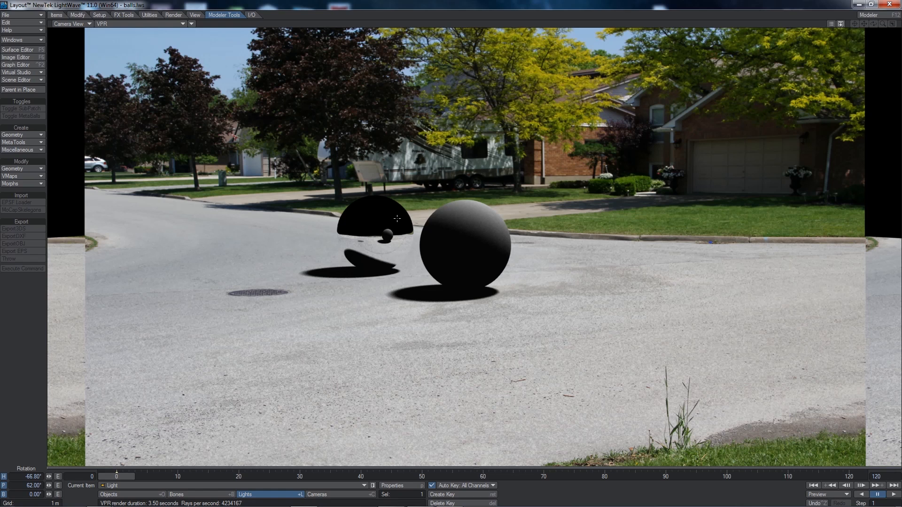
pyautogui.moveTo(361, 163)
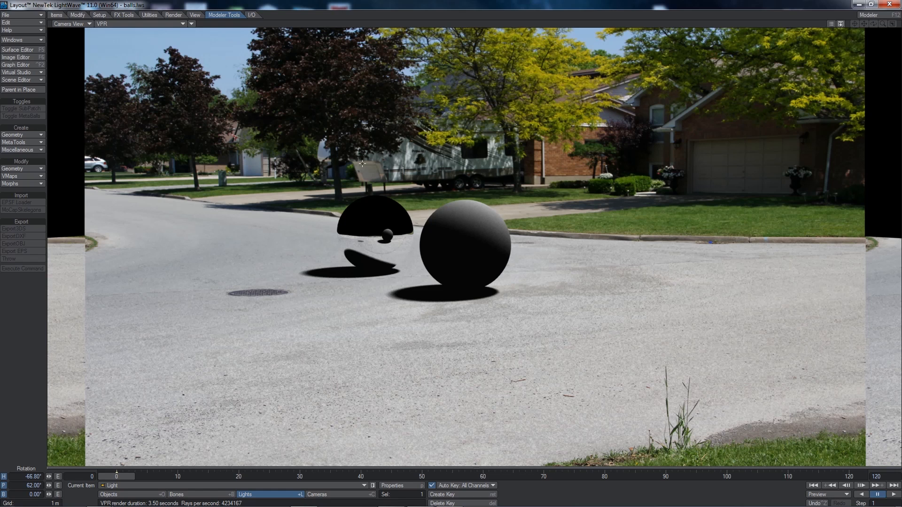
pyautogui.moveTo(366, 150)
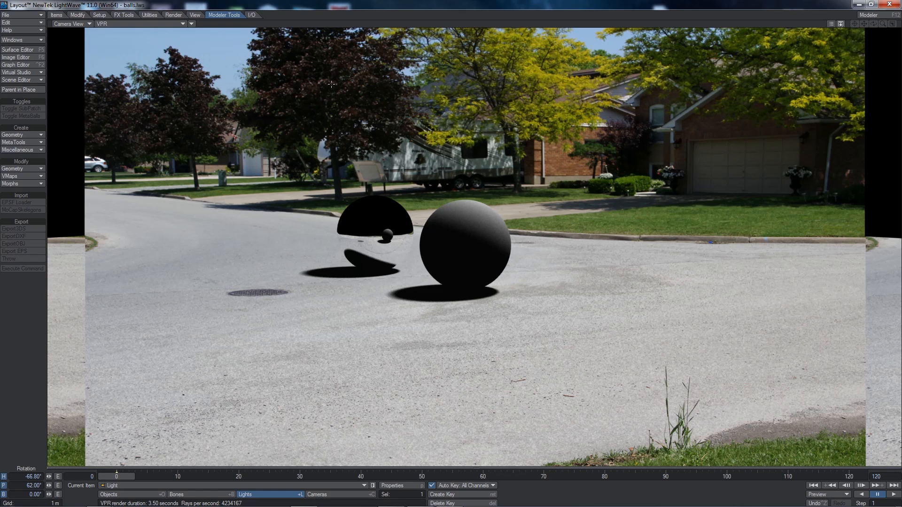
pyautogui.moveTo(630, 153)
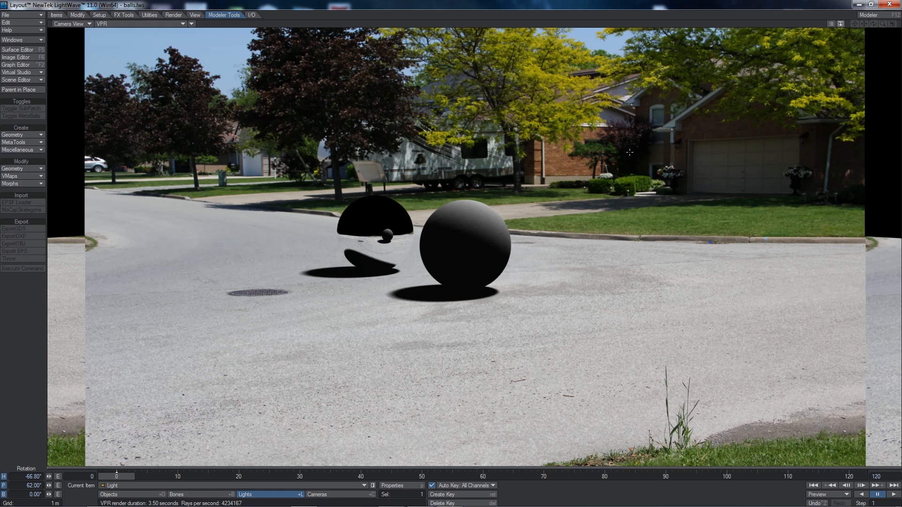
pyautogui.moveTo(372, 207)
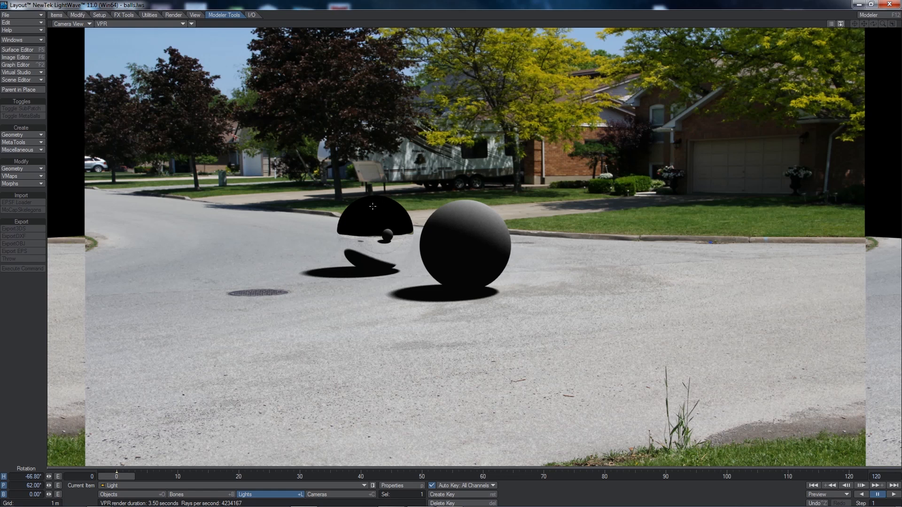
pyautogui.moveTo(577, 195)
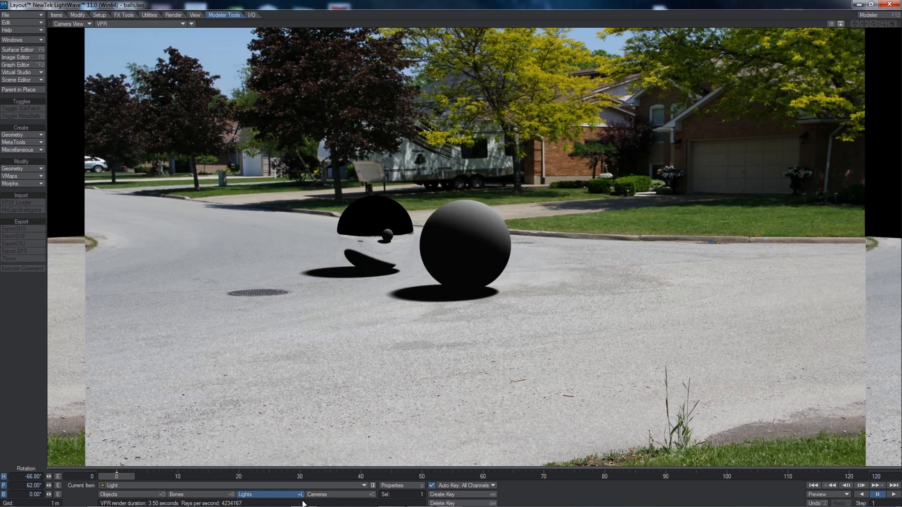
pyautogui.click(12, 39)
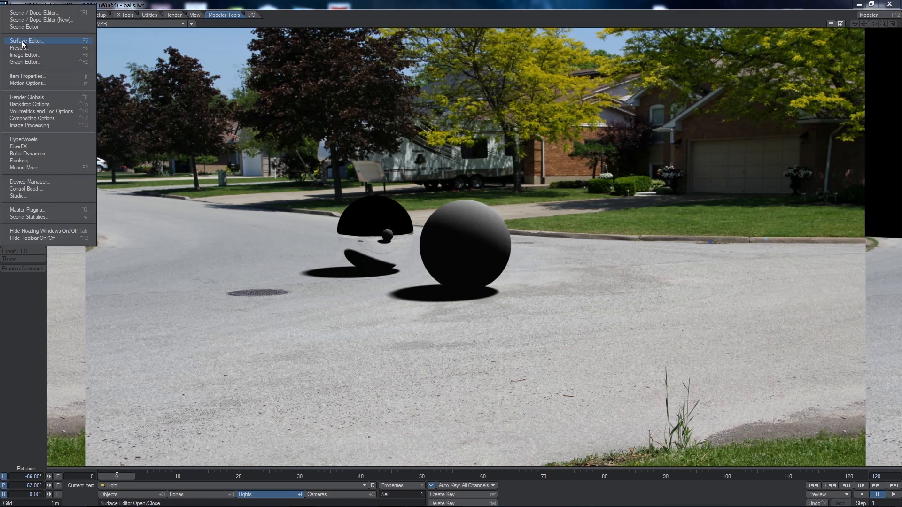
pyautogui.moveTo(48, 104)
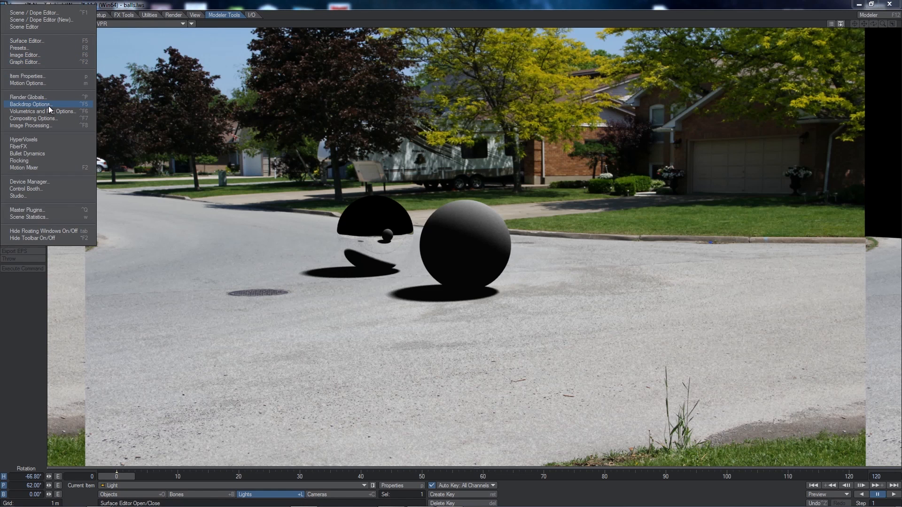
pyautogui.moveTo(29, 104)
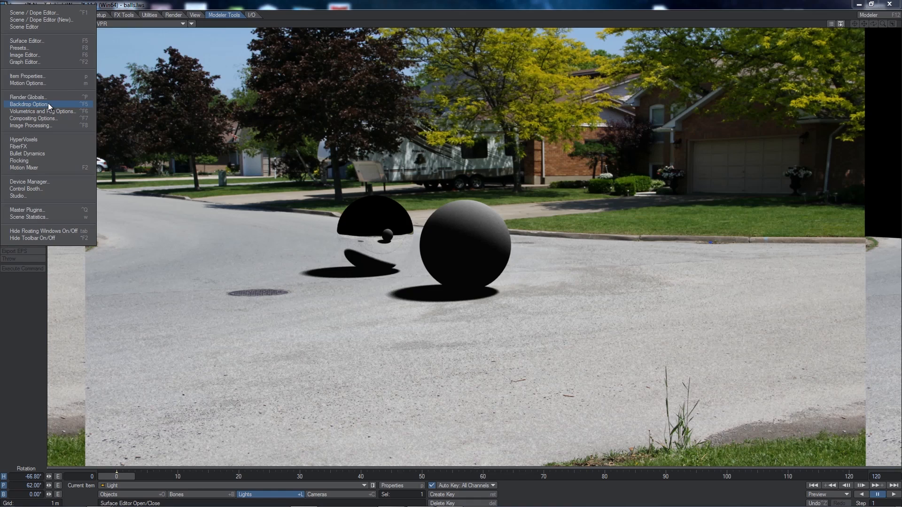
# Step: Add an Image World environment to the Backdrop and start loading its Light Probe Image
pyautogui.click(29, 104)
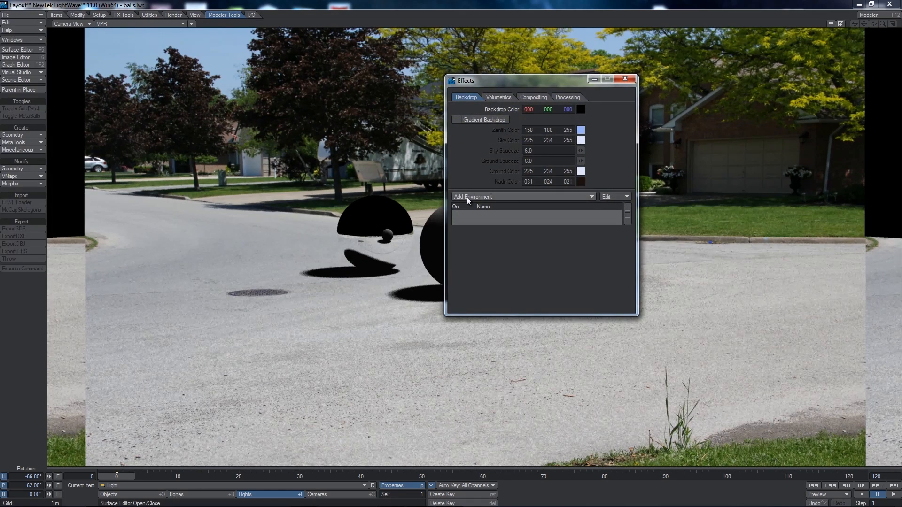
pyautogui.click(522, 196)
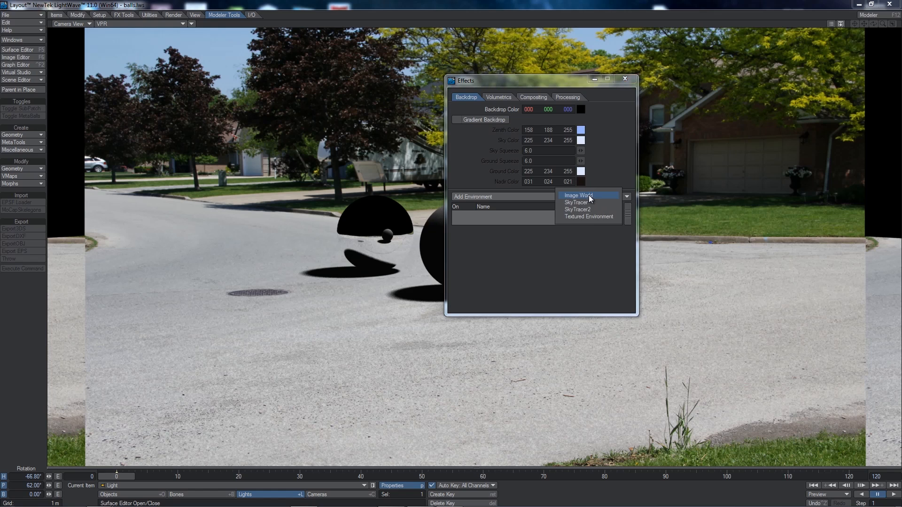
pyautogui.moveTo(590, 199)
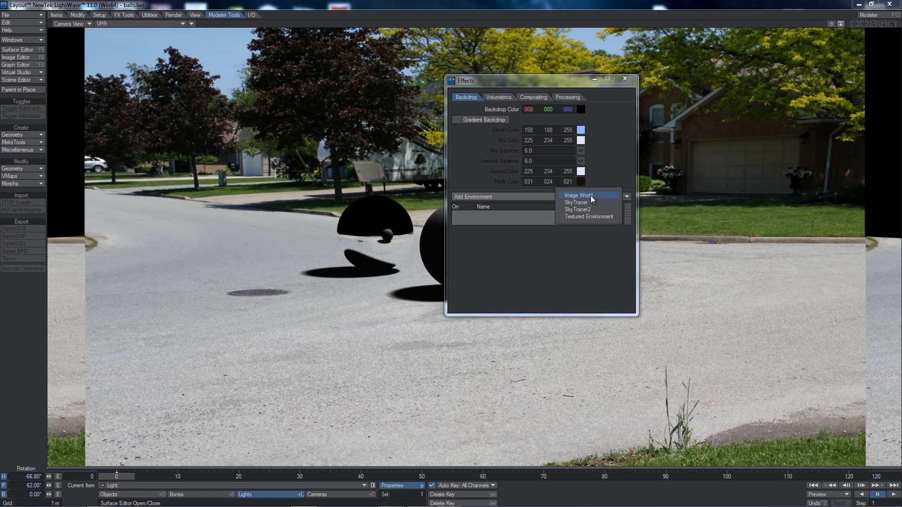
pyautogui.click(577, 196)
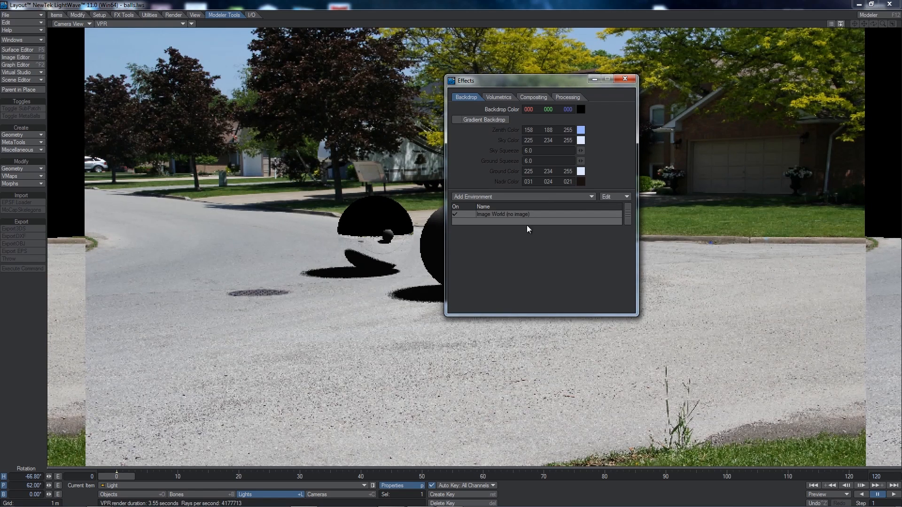
pyautogui.click(502, 214)
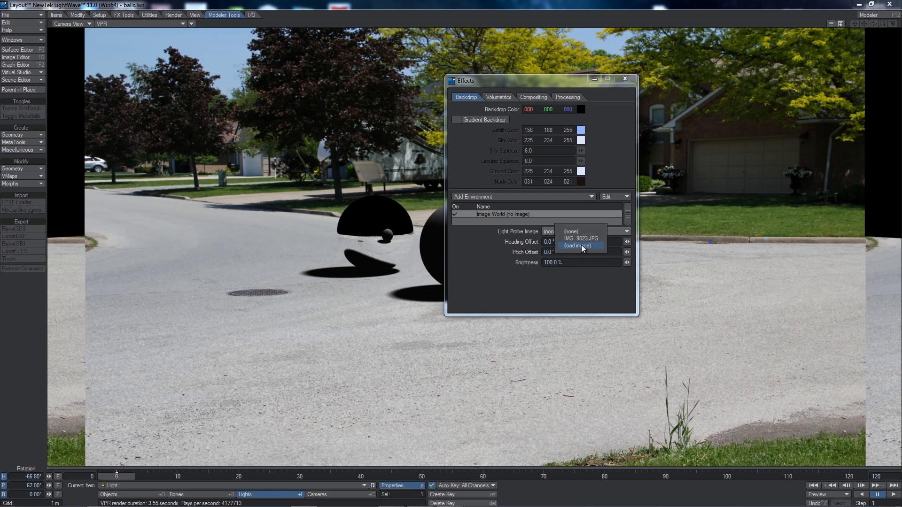
pyautogui.click(580, 245)
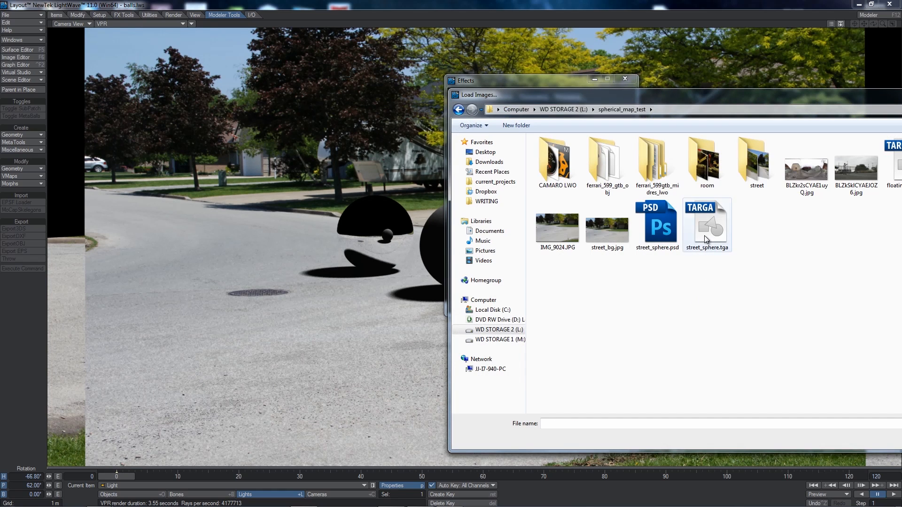
# Step: Load street_sphere.tga as the probe image, nudge heading and pitch offsets, close Effects
pyautogui.click(707, 224)
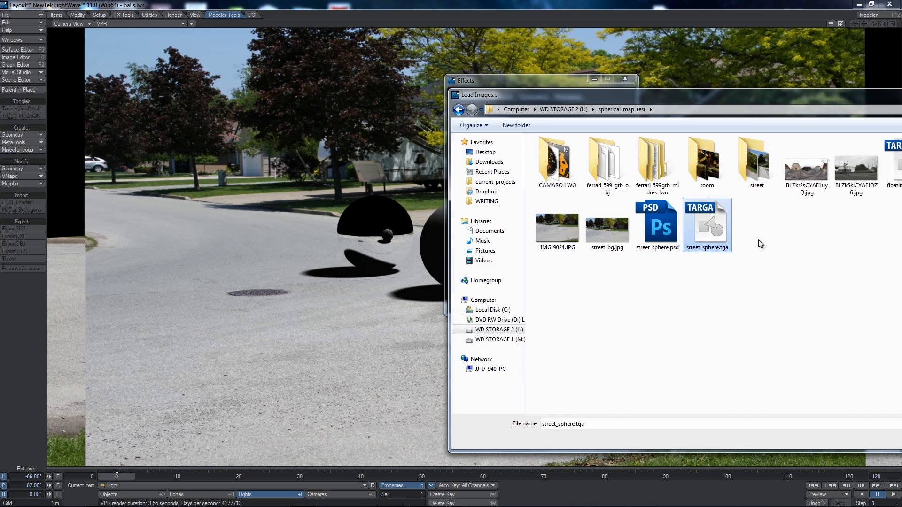
pyautogui.moveTo(706, 225)
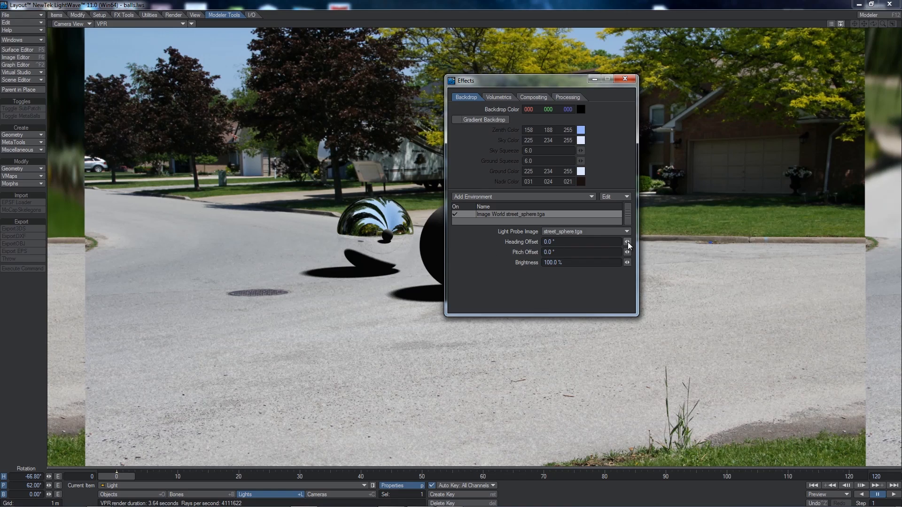
pyautogui.click(627, 241)
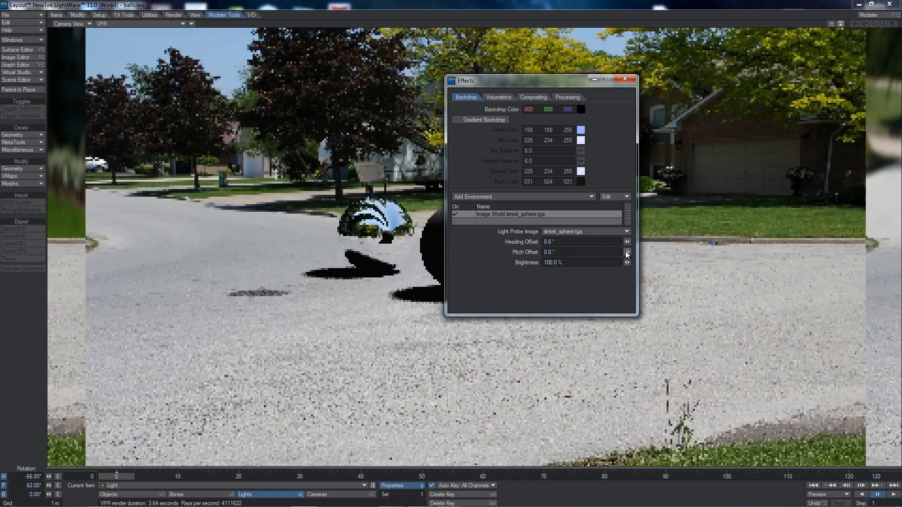
pyautogui.click(627, 250)
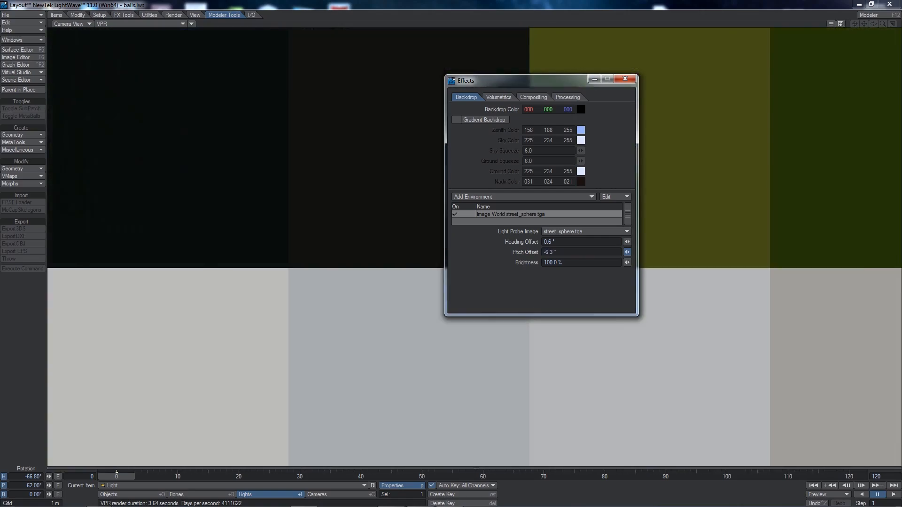
pyautogui.click(626, 252)
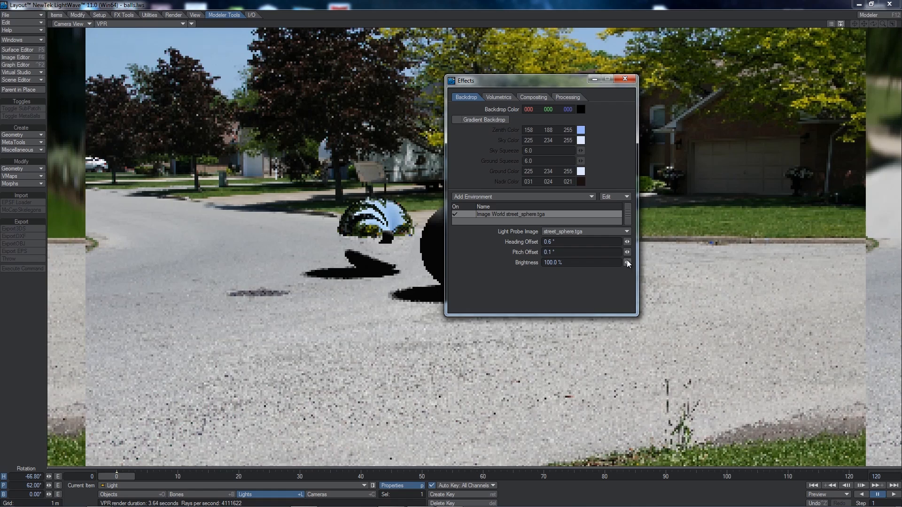
pyautogui.click(625, 79)
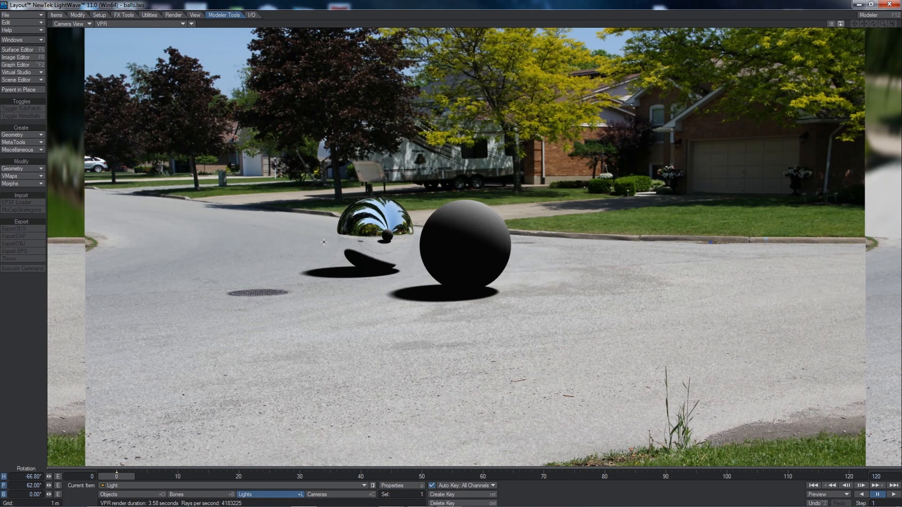
pyautogui.moveTo(625, 286)
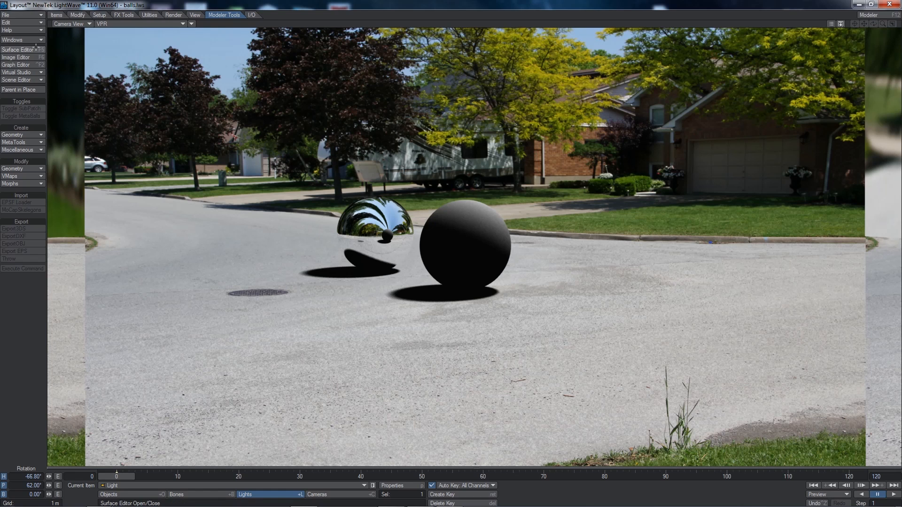
# Step: Set the mirror_ball surface Diffuse to 25% in the Surface Editor and close it
pyautogui.click(17, 50)
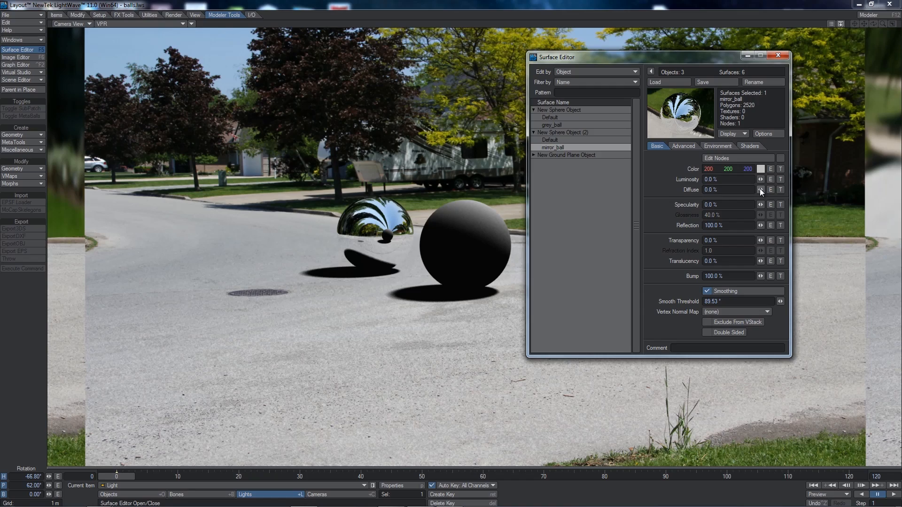
pyautogui.click(760, 190)
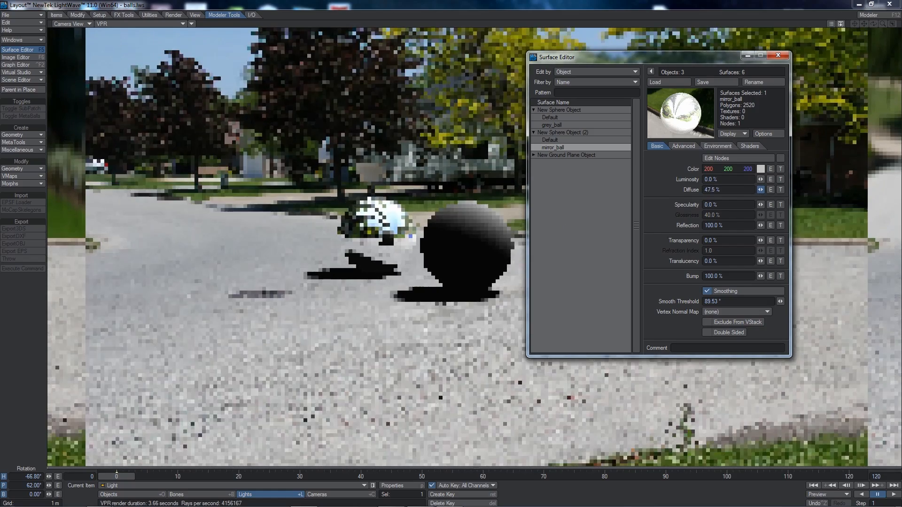
pyautogui.click(760, 189)
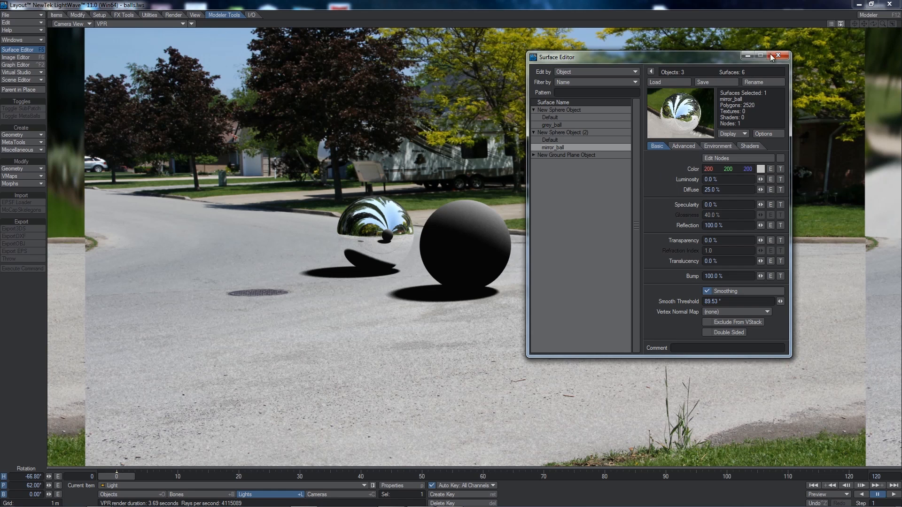
pyautogui.click(780, 55)
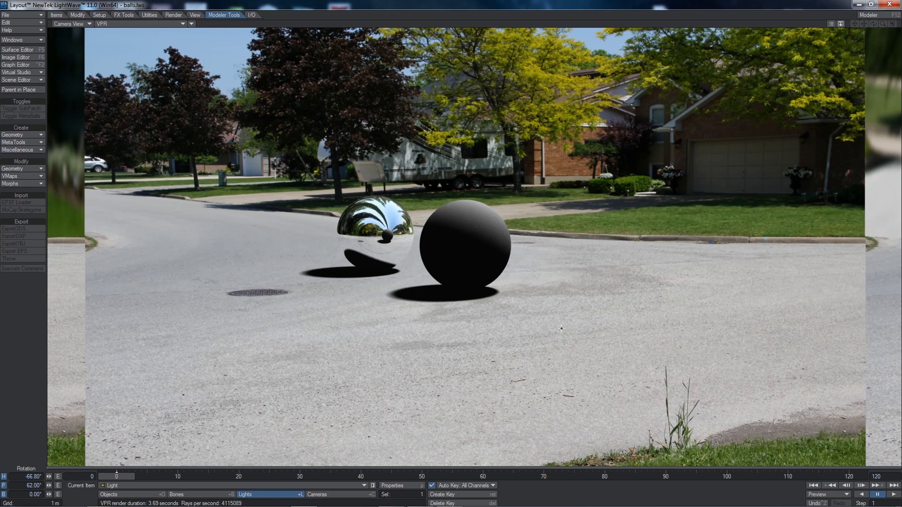
pyautogui.moveTo(434, 291)
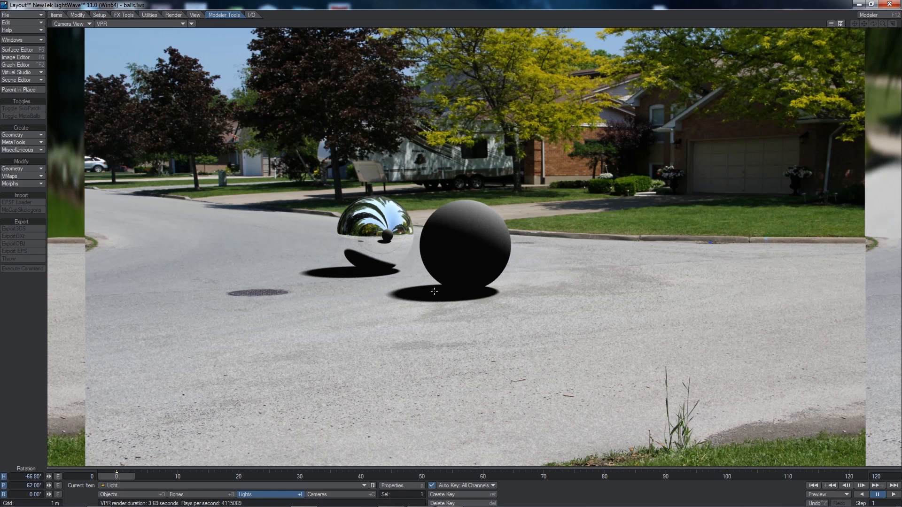
pyautogui.moveTo(588, 41)
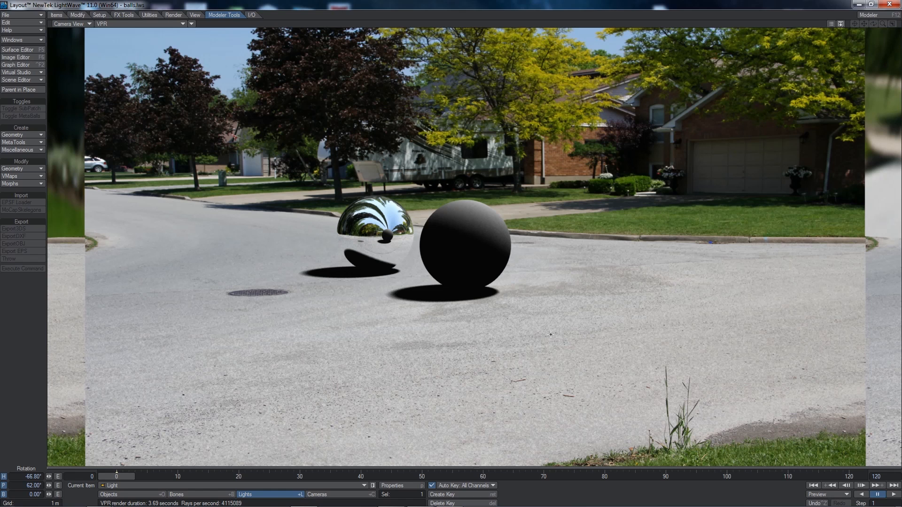
pyautogui.moveTo(559, 337)
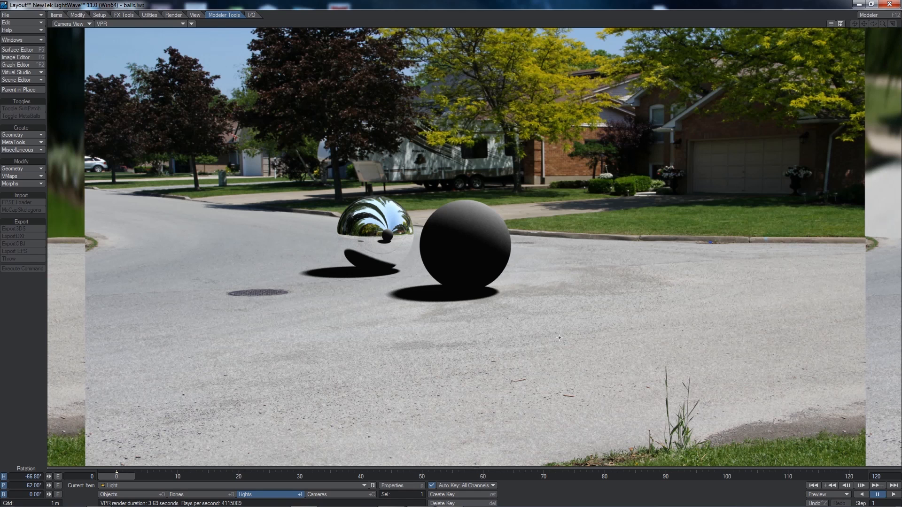
pyautogui.moveTo(407, 290)
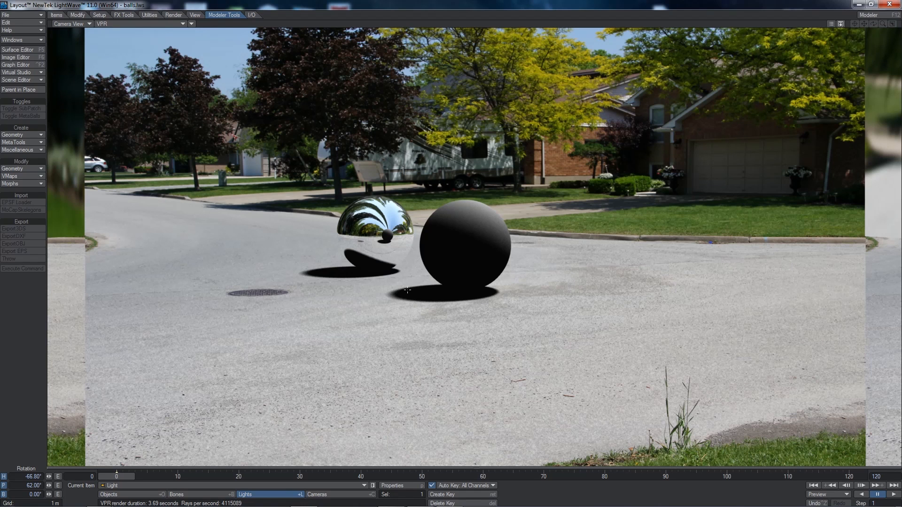
pyautogui.moveTo(345, 370)
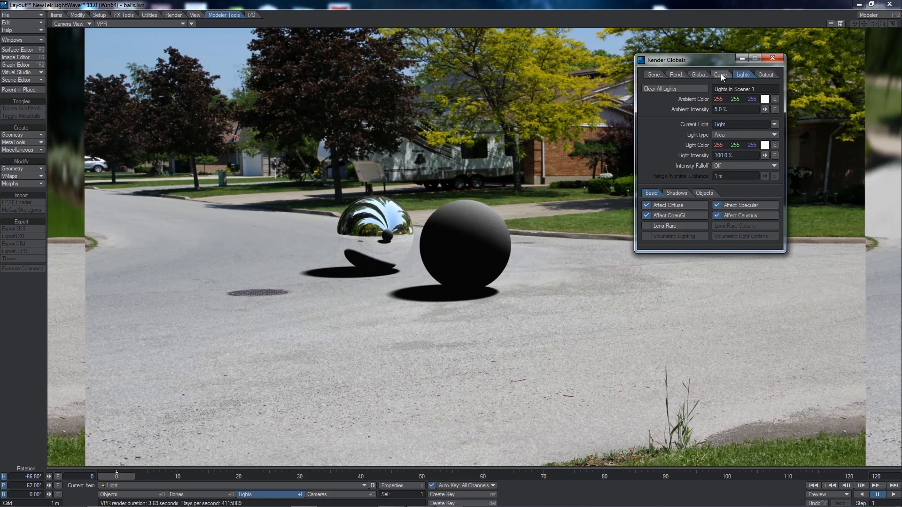
# Step: Enable Monte Carlo radiosity at 68.5% intensity in Global Illum and close Render Globals
pyautogui.click(700, 74)
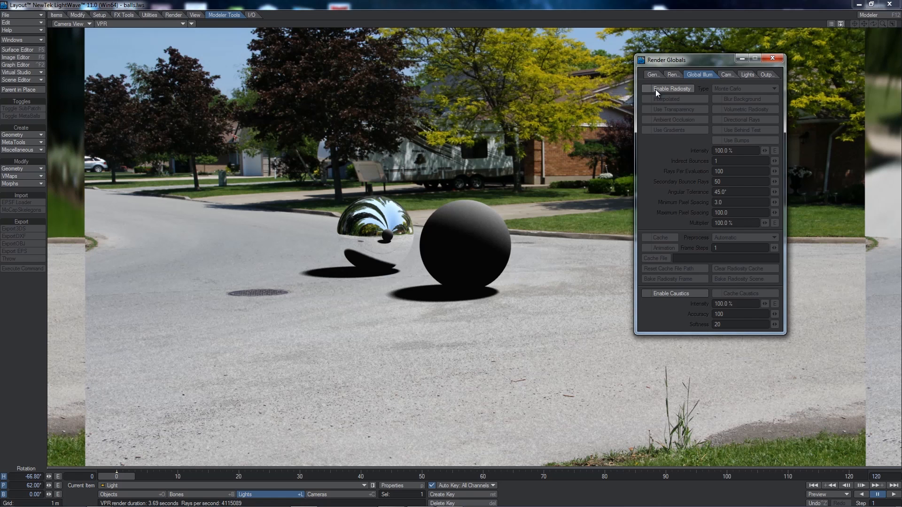
pyautogui.click(647, 88)
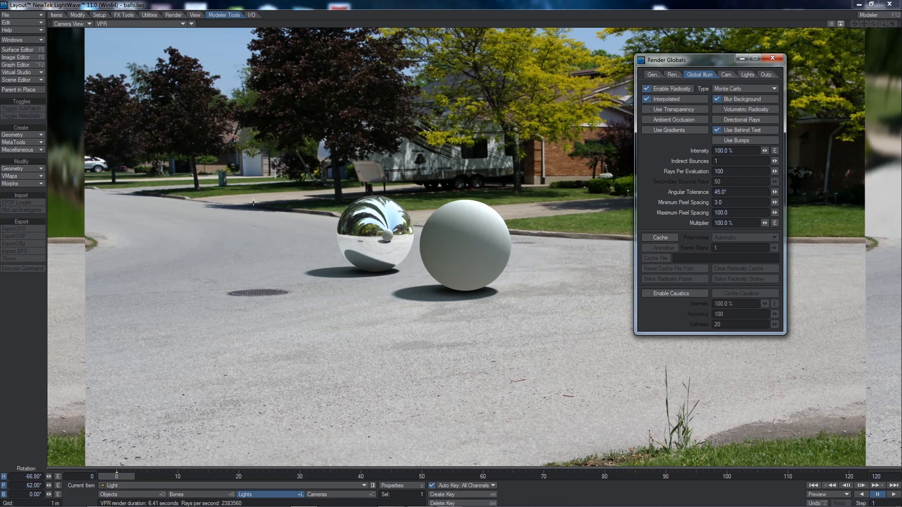
pyautogui.moveTo(359, 234)
pyautogui.write('68.5')
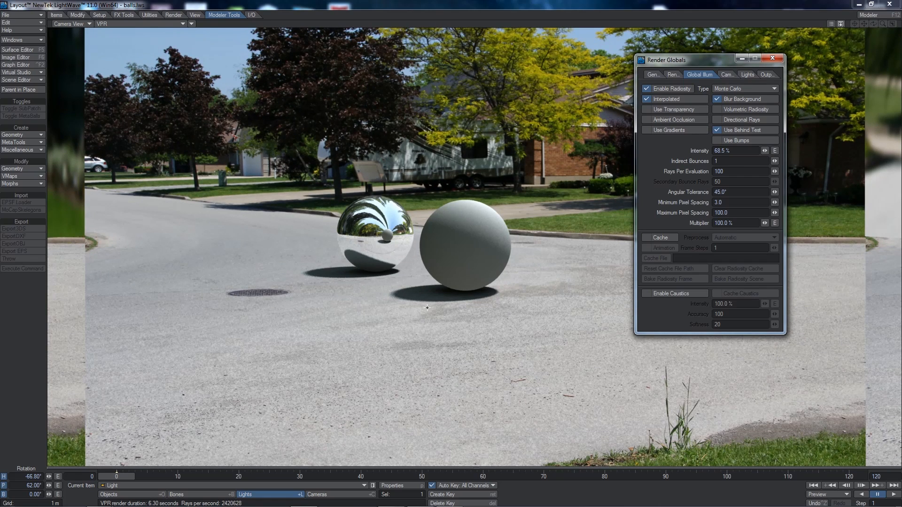
pyautogui.click(773, 58)
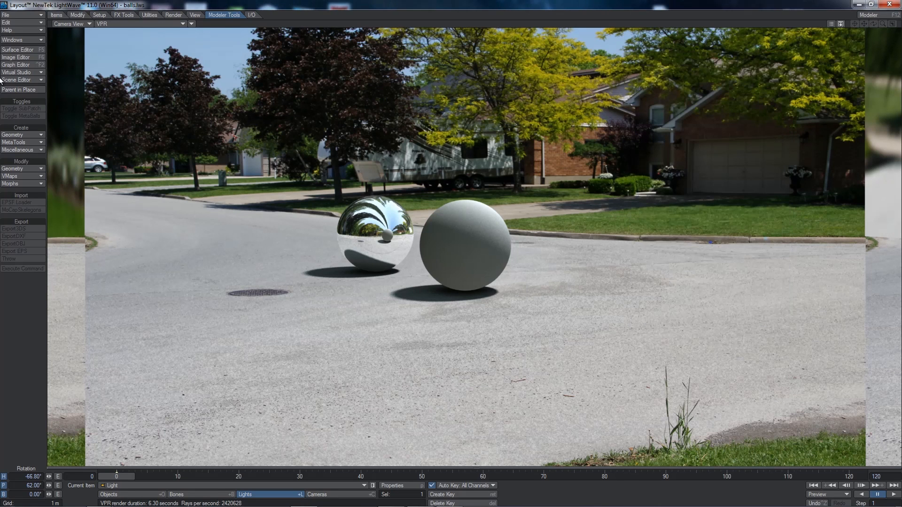
# Step: Set the mirror_ball surface Diffuse to 10% in the Surface Editor and close it
pyautogui.click(16, 50)
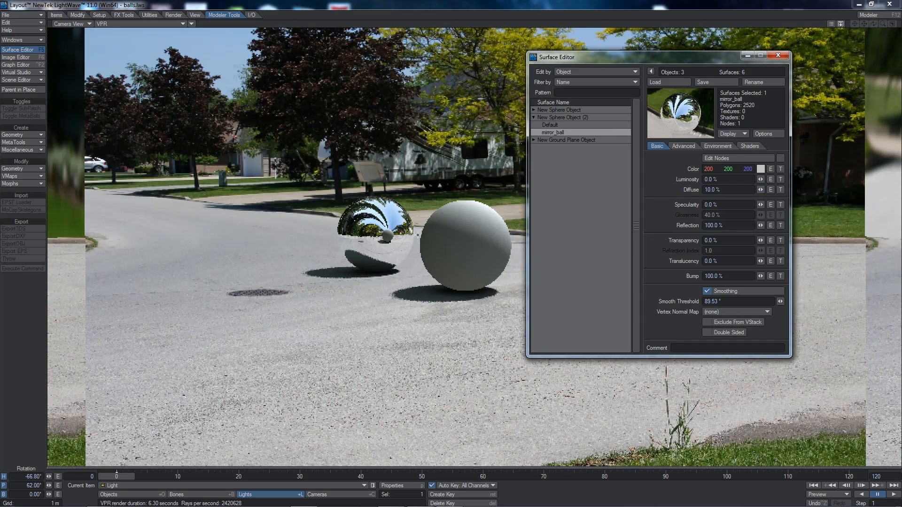
pyautogui.click(777, 56)
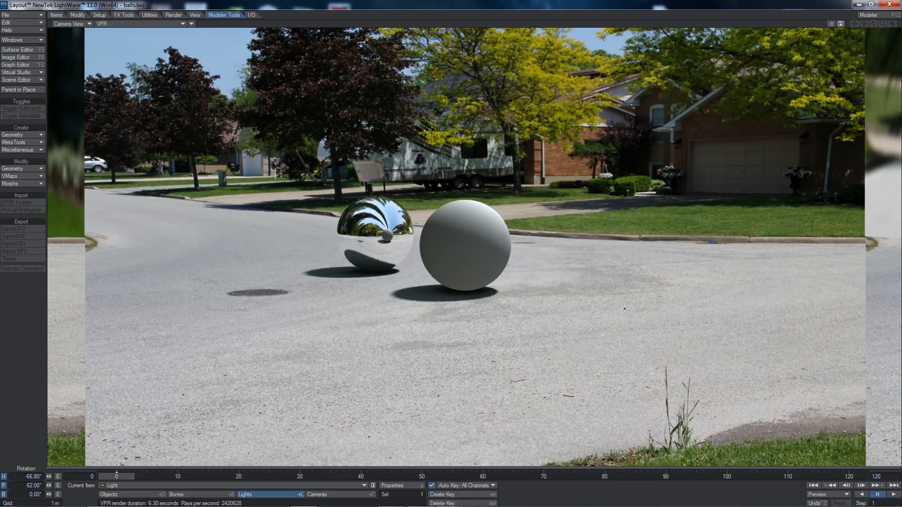